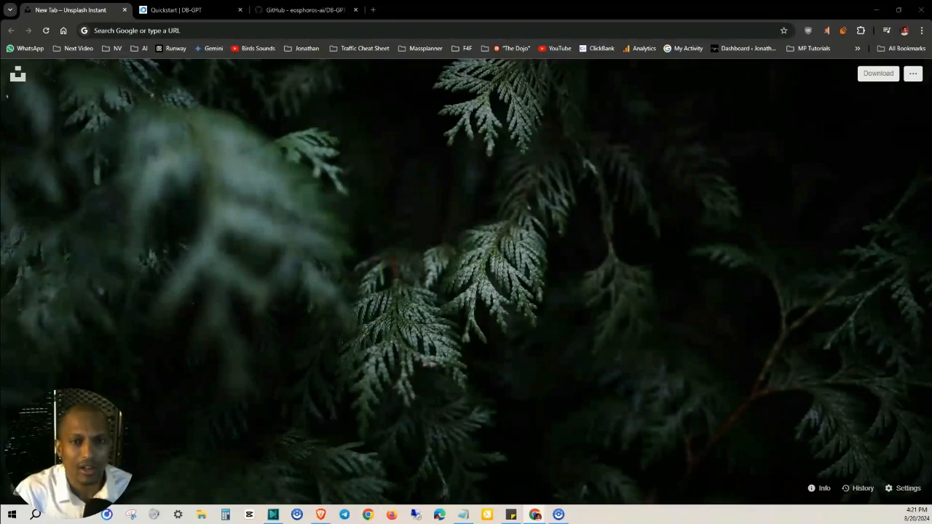
pyautogui.moveTo(246, 270)
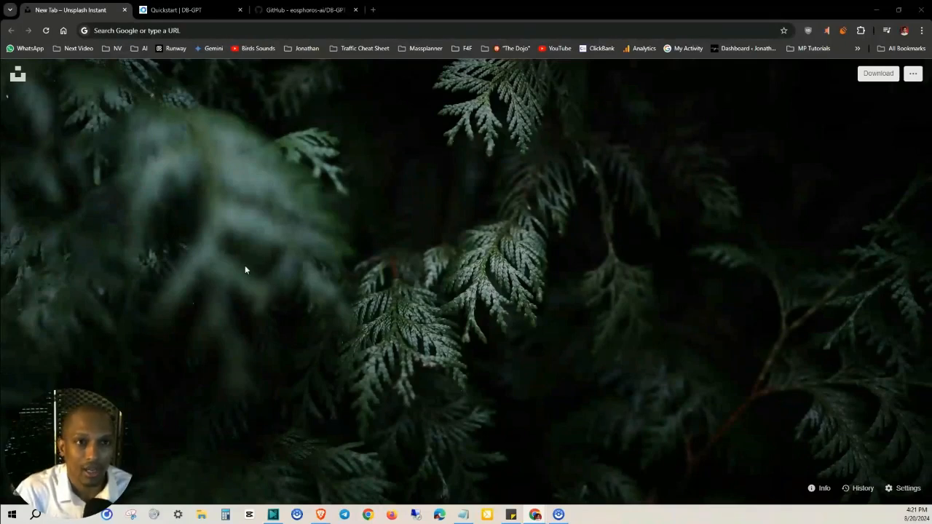
# Skim the Quickstart page down to Run service, then scroll back to the top
pyautogui.click(190, 9)
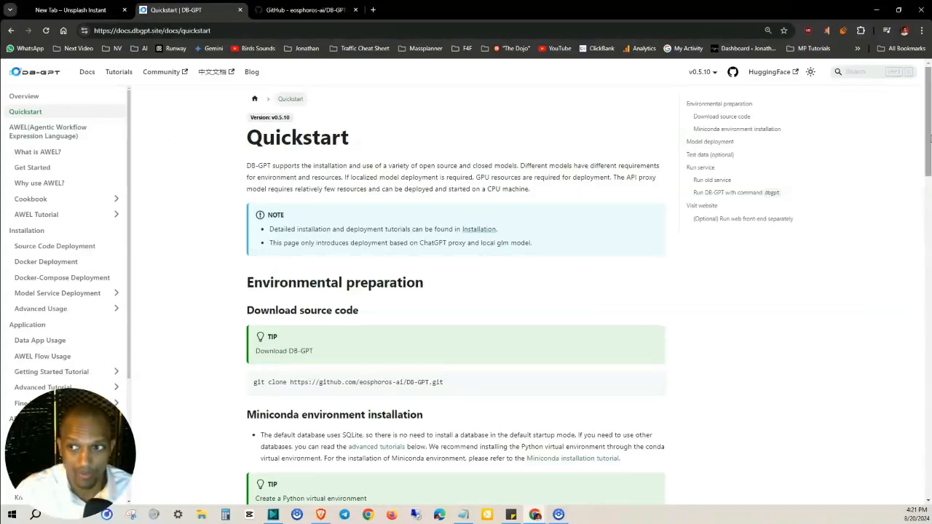
pyautogui.scroll(-3)
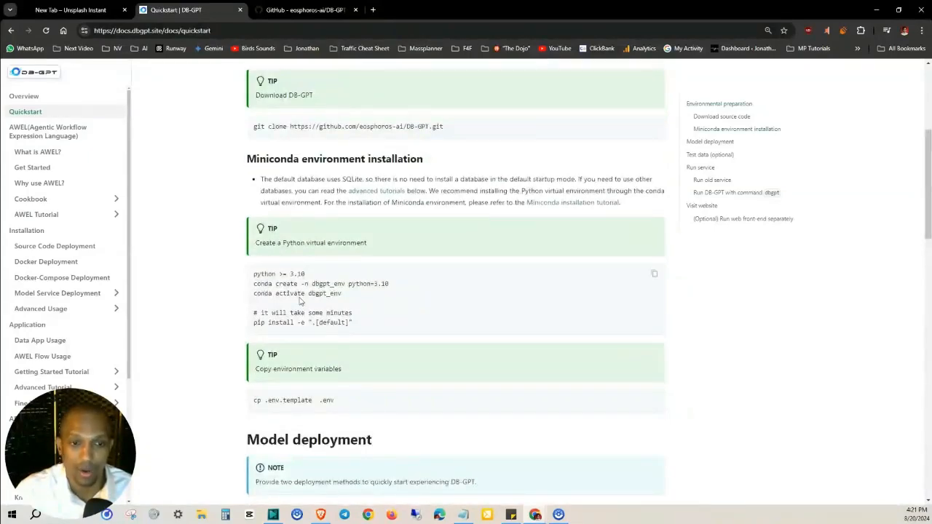
pyautogui.scroll(-3)
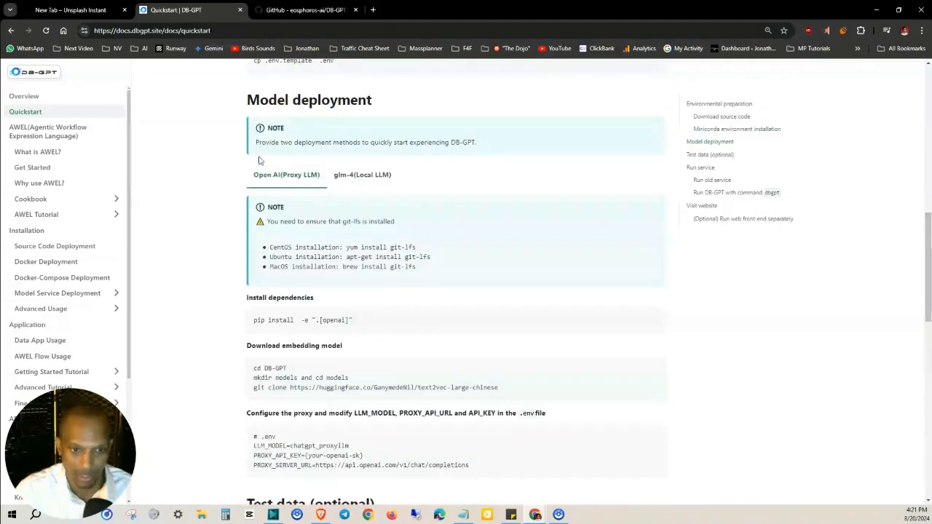
pyautogui.scroll(-3)
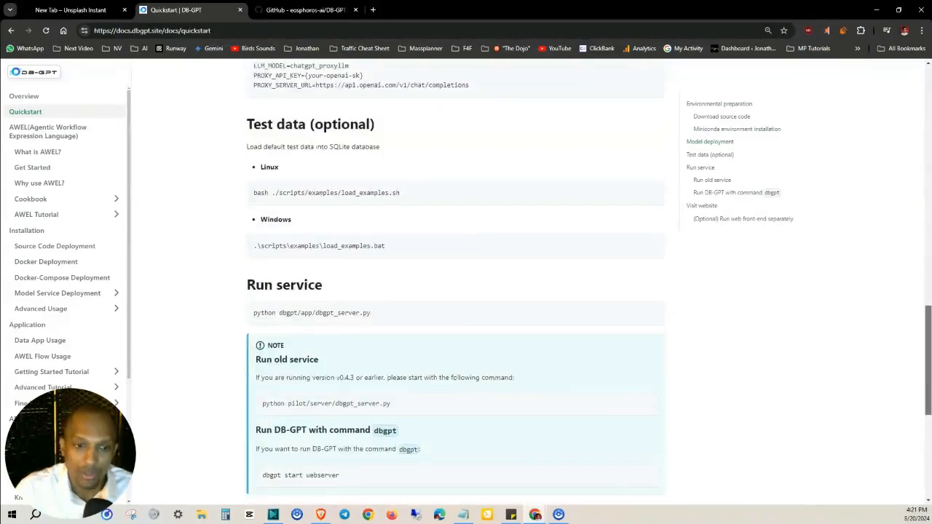
pyautogui.scroll(3)
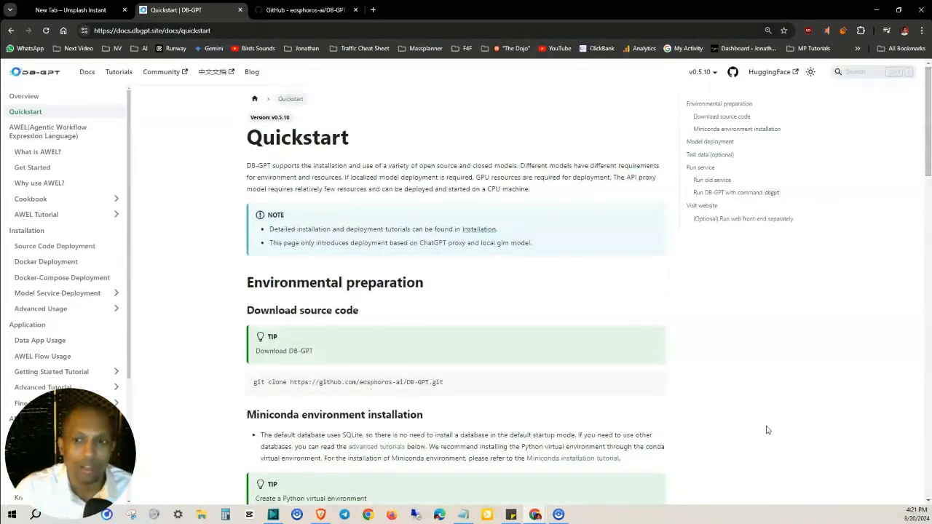
# Read 'What is DB-GPT?', highlighting the opening and Data 3.0 sentences, down to AI-Native Data App
pyautogui.click(306, 10)
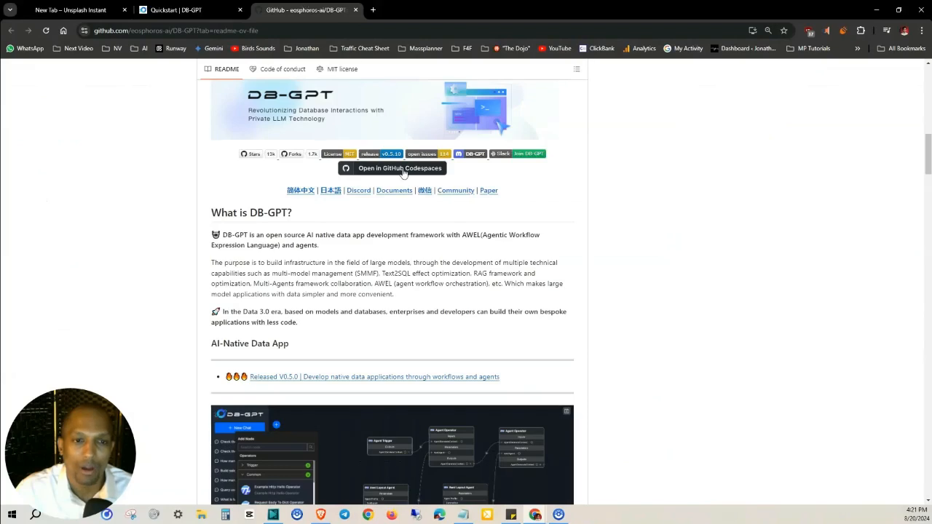
pyautogui.moveTo(344, 322)
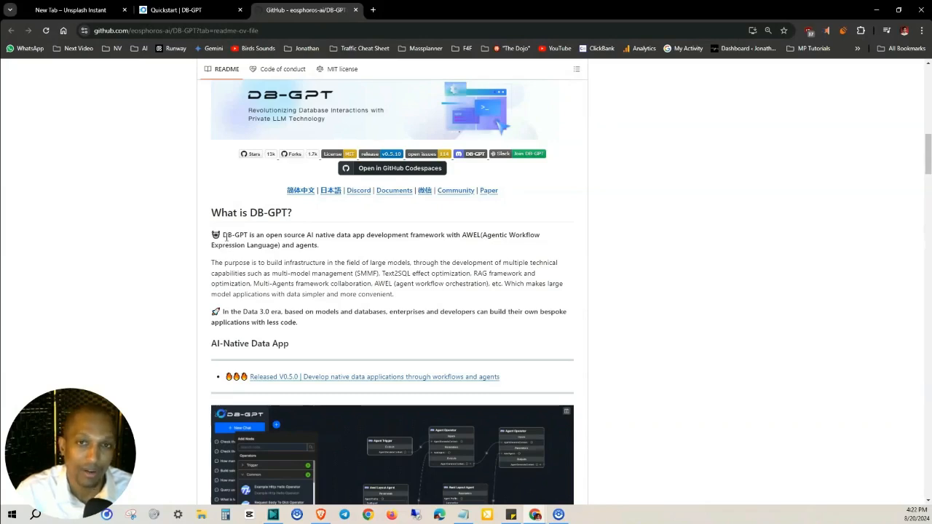
pyautogui.moveTo(222, 234); pyautogui.dragTo(310, 235)
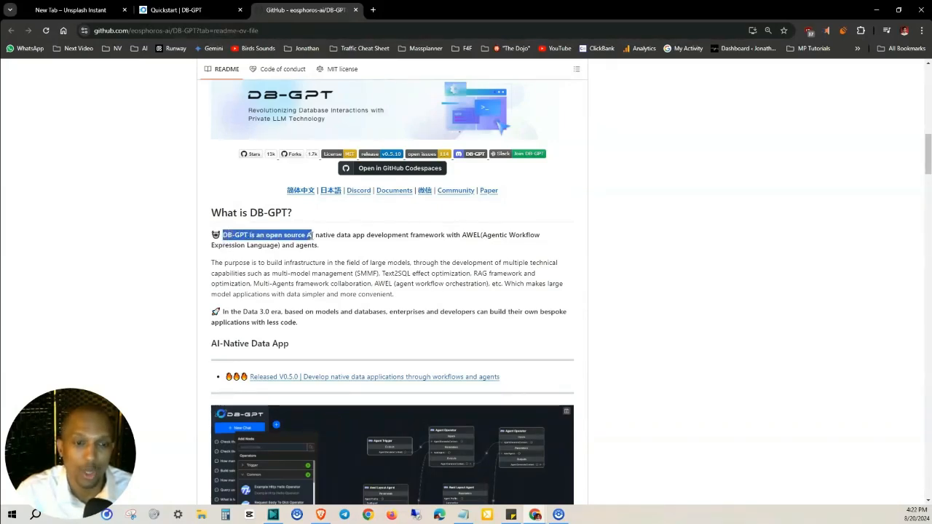
pyautogui.click(373, 240)
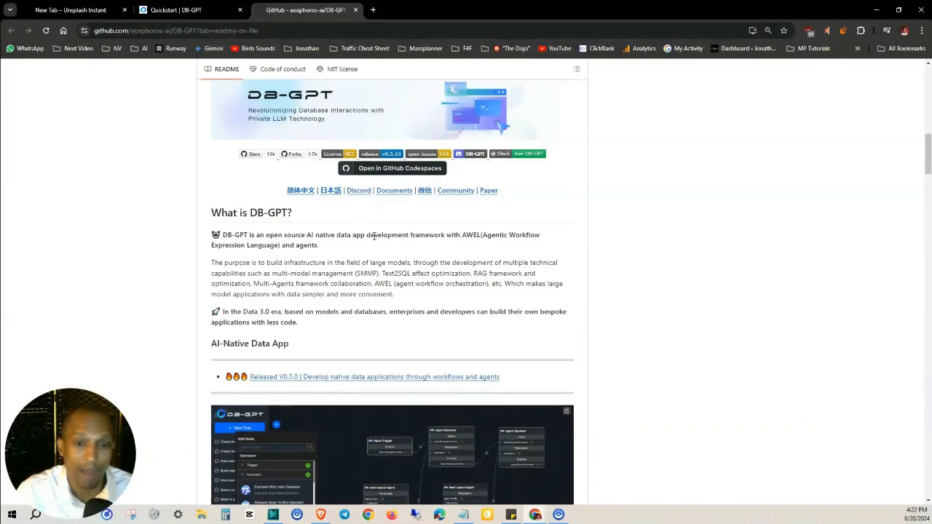
pyautogui.moveTo(524, 238)
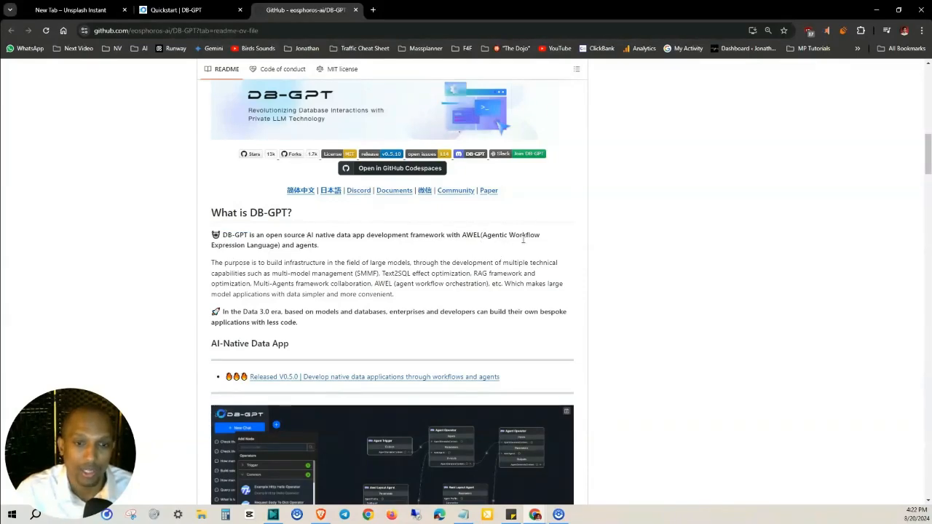
pyautogui.moveTo(259, 260)
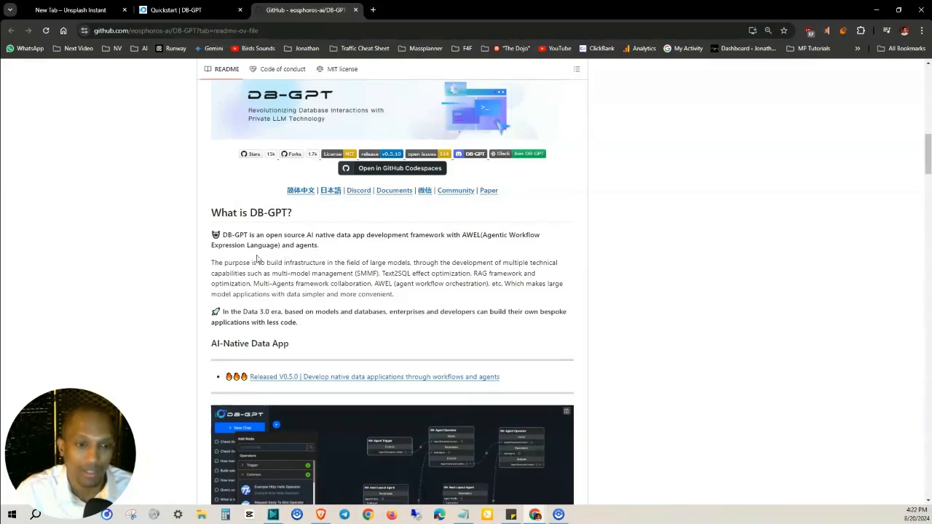
pyautogui.moveTo(348, 273)
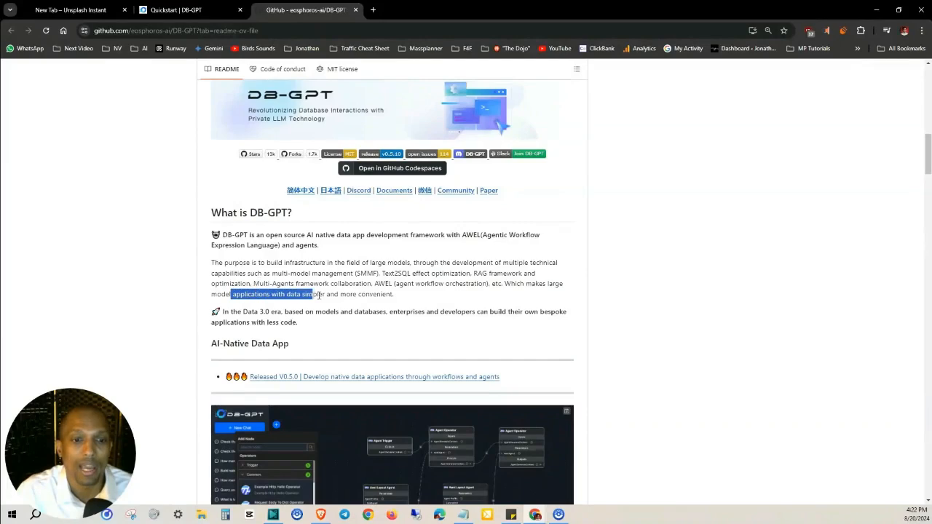
pyautogui.scroll(-3)
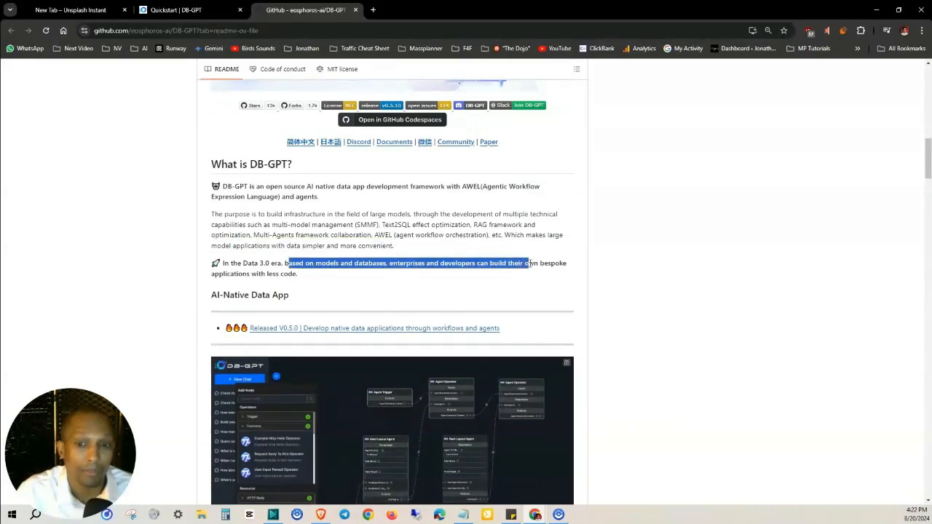
pyautogui.moveTo(530, 263); pyautogui.dragTo(250, 274)
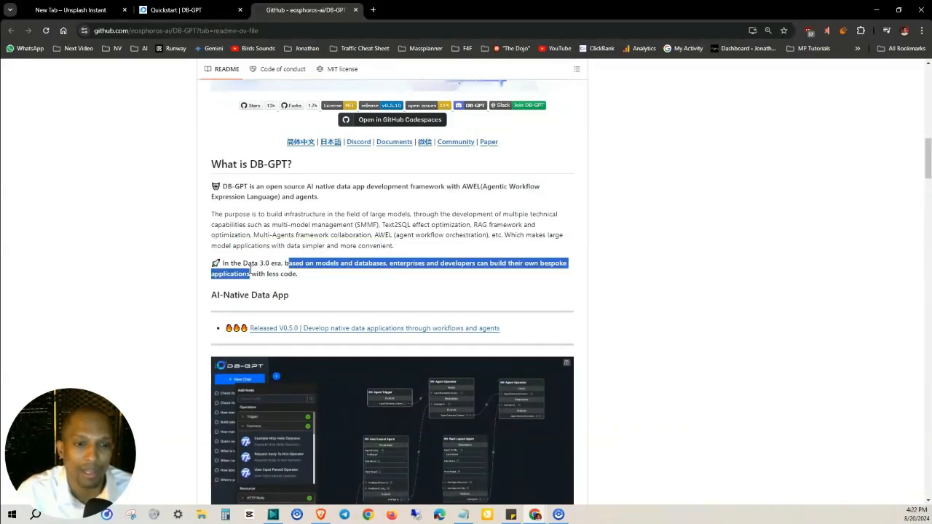
pyautogui.scroll(-3)
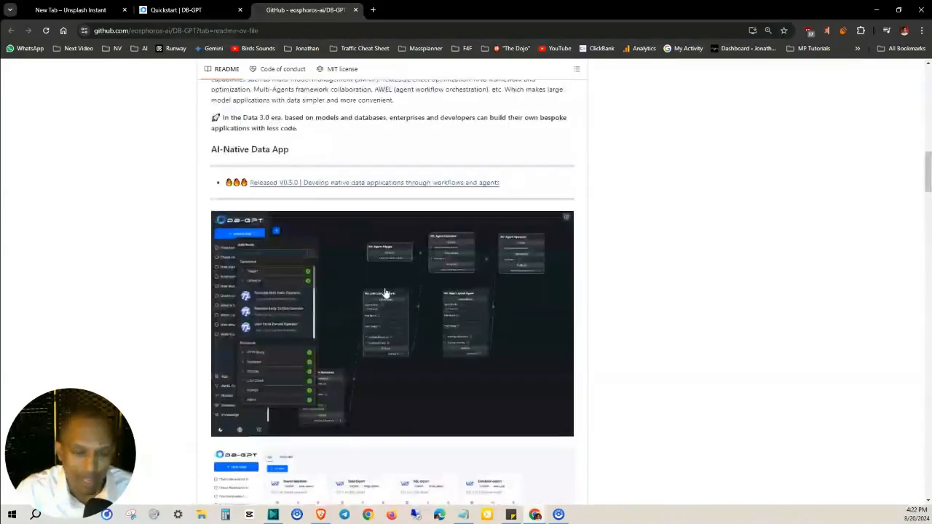
# Scroll through the Features section's model news list, back up, and down again
pyautogui.scroll(-3)
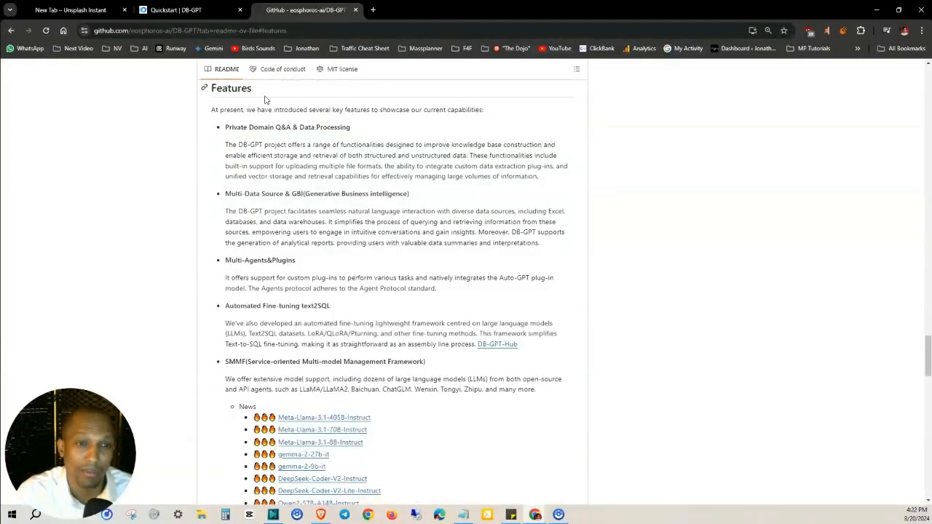
pyautogui.moveTo(175, 140)
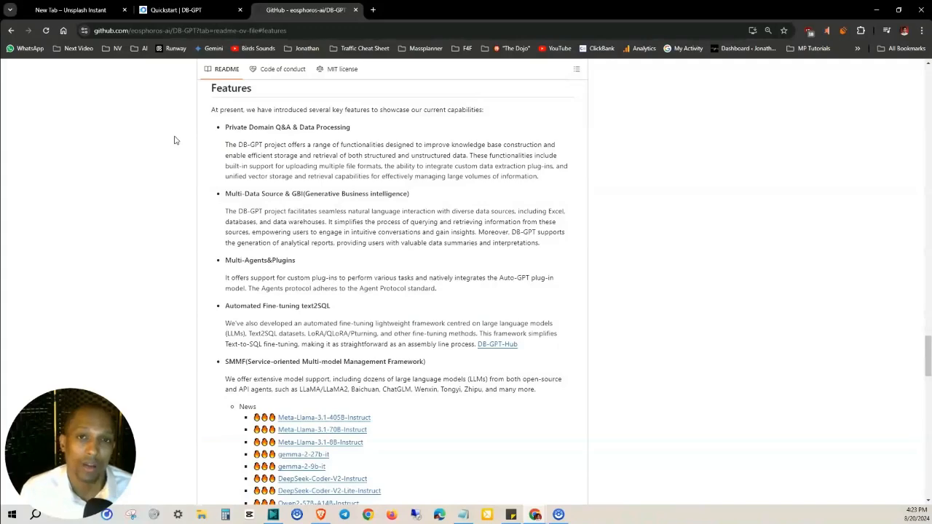
pyautogui.moveTo(193, 331)
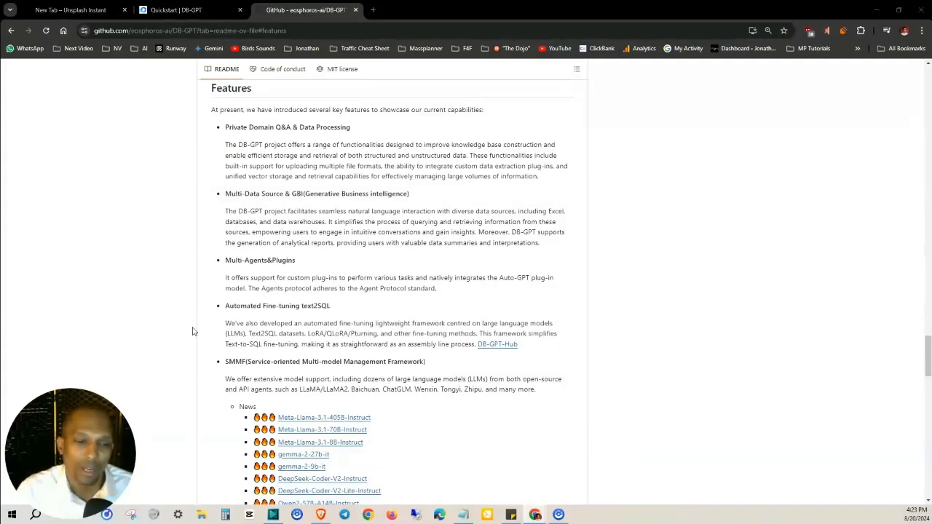
pyautogui.scroll(-3)
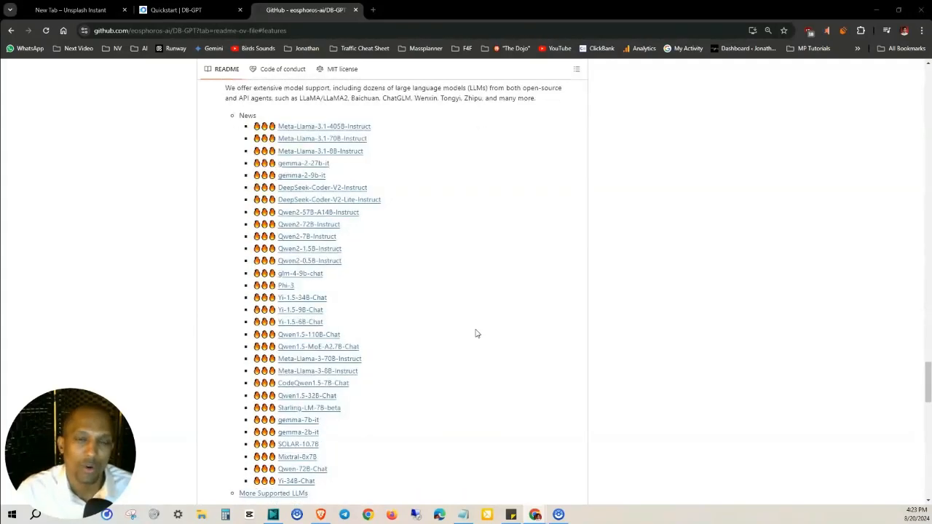
pyautogui.scroll(3)
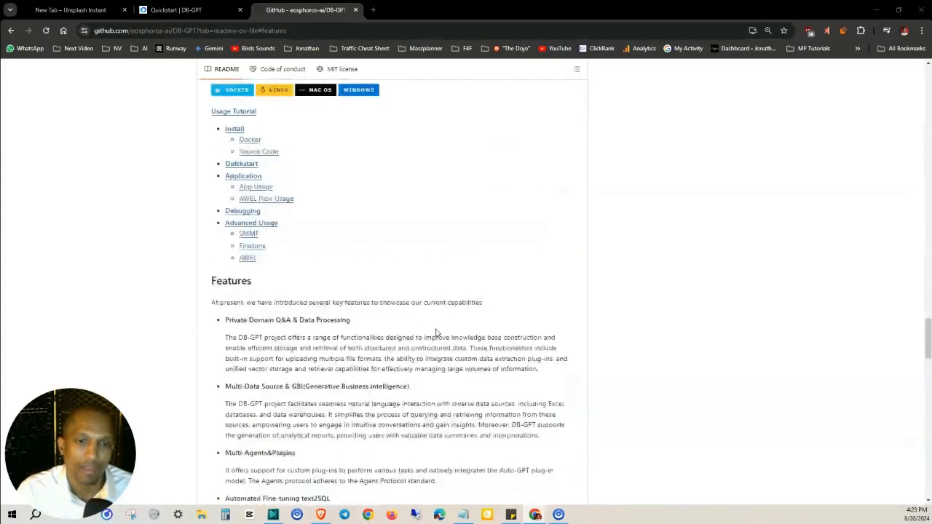
pyautogui.scroll(3)
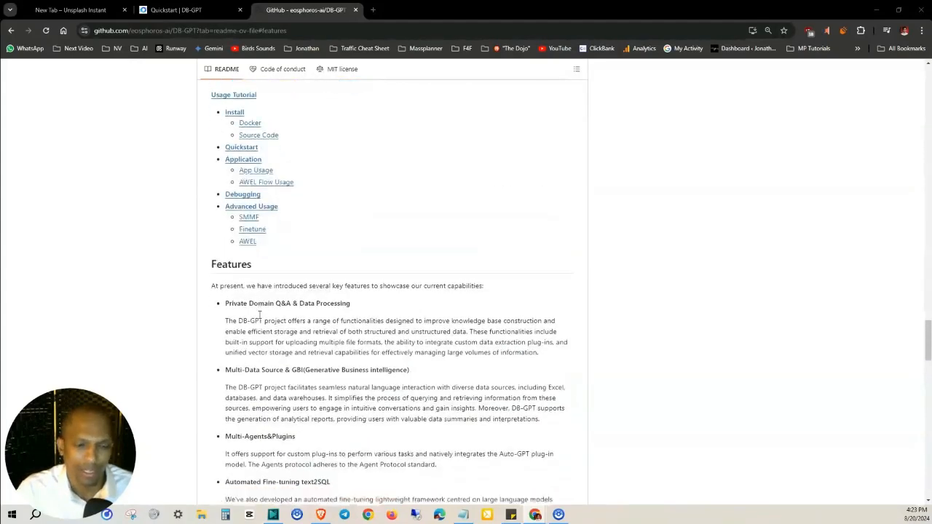
pyautogui.scroll(-3)
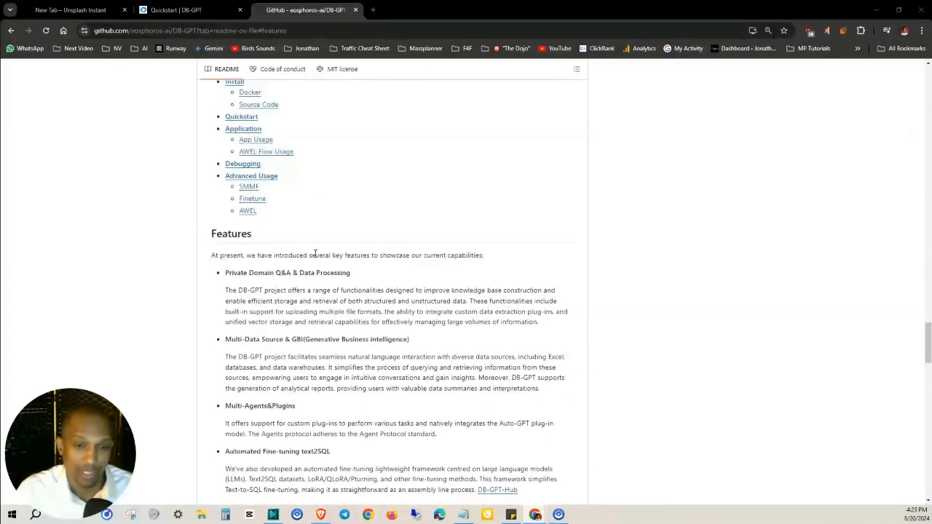
pyautogui.scroll(-3)
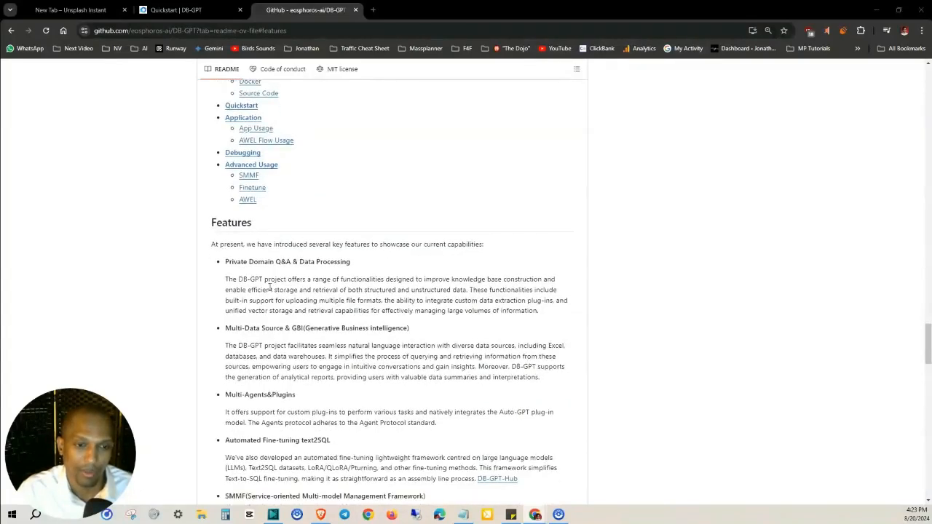
pyautogui.scroll(-3)
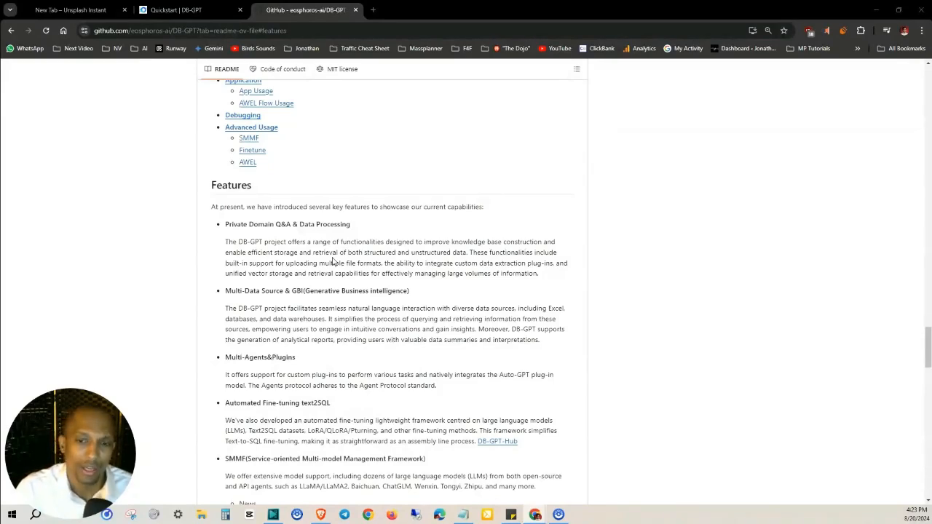
# Highlight the first feature description and the unified vector storage capability text
pyautogui.moveTo(247, 273); pyautogui.dragTo(385, 272)
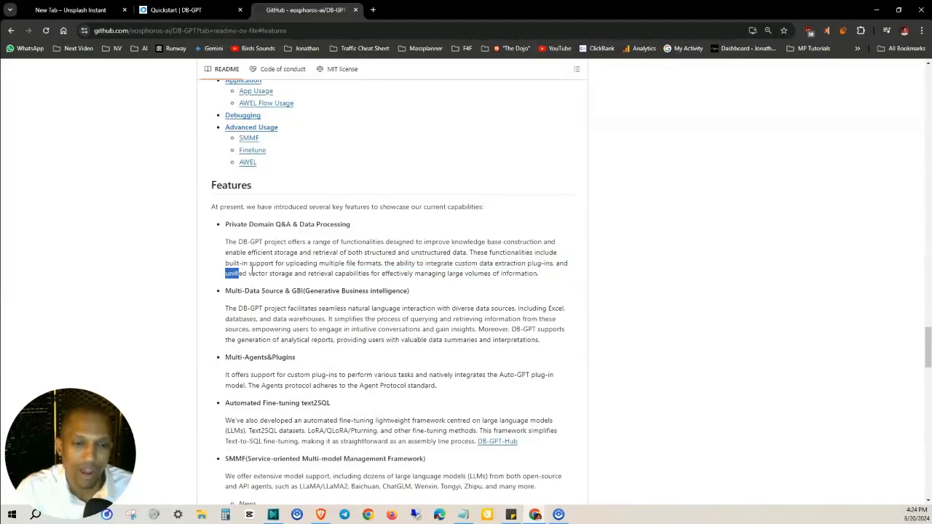
pyautogui.moveTo(244, 273); pyautogui.dragTo(499, 273)
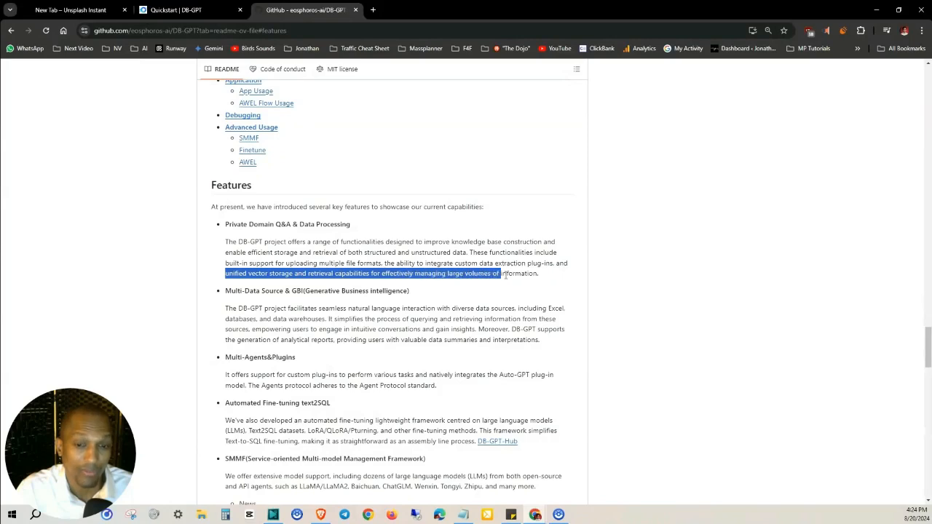
pyautogui.click(511, 283)
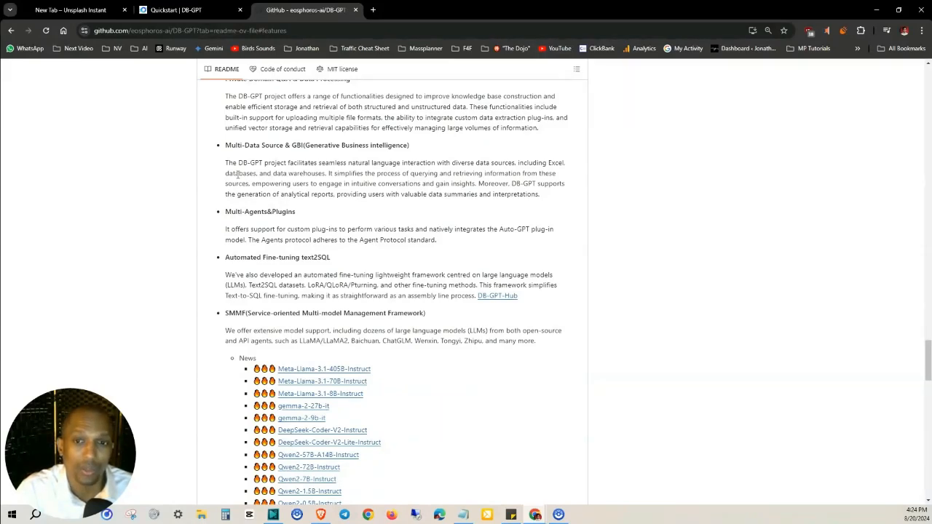
pyautogui.moveTo(291, 167)
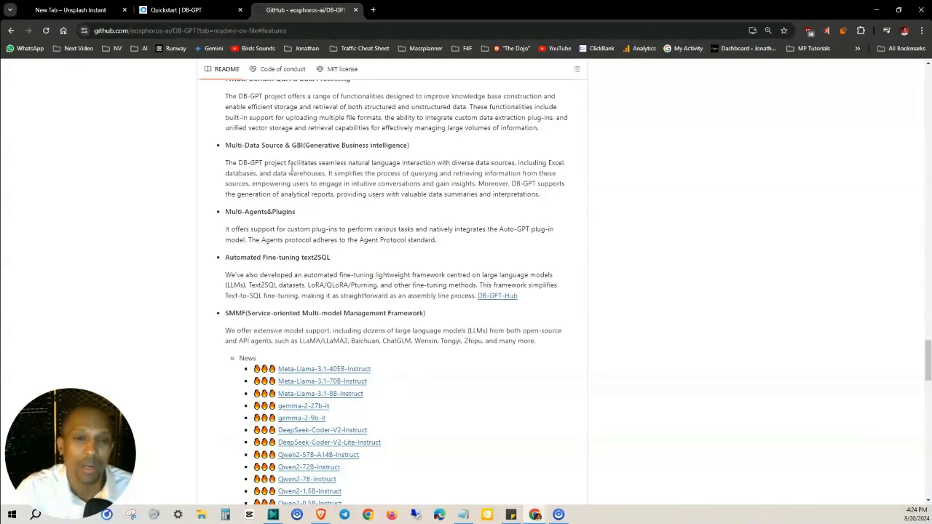
# Highlight the sentence about querying and retrieving information, then scroll up toward core capabilities
pyautogui.moveTo(326, 174); pyautogui.dragTo(456, 174)
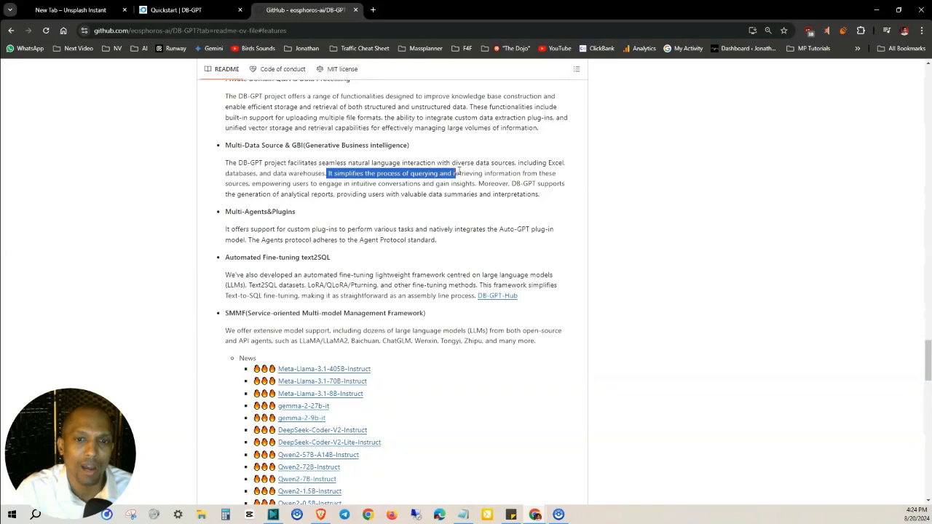
pyautogui.moveTo(454, 173); pyautogui.dragTo(553, 174)
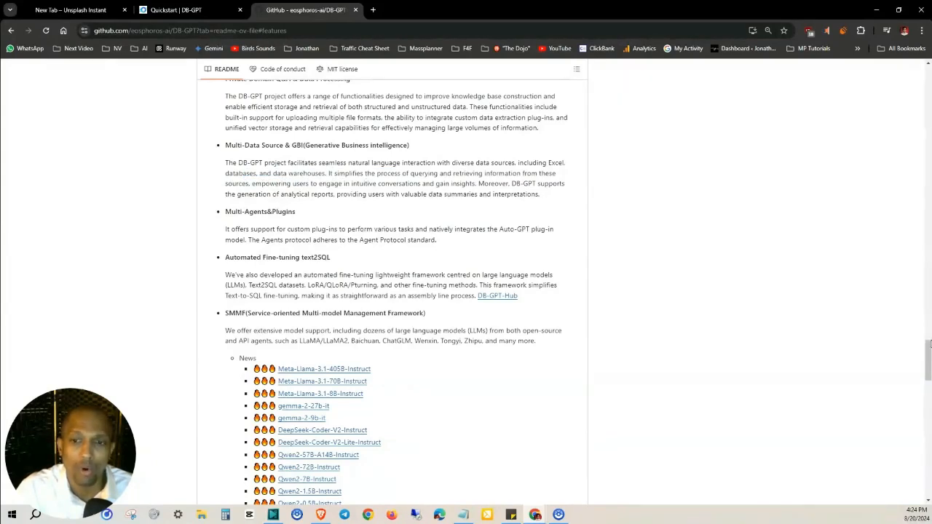
pyautogui.moveTo(522, 348)
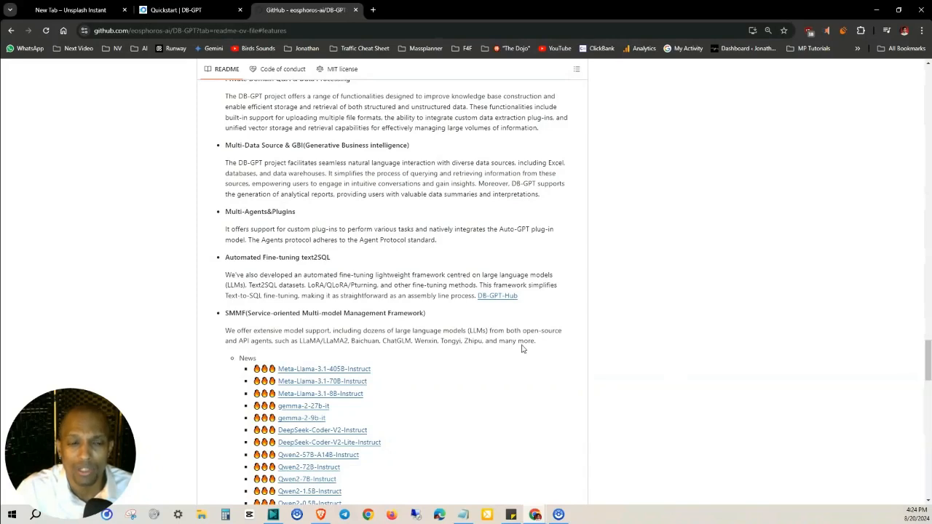
pyautogui.moveTo(406, 308)
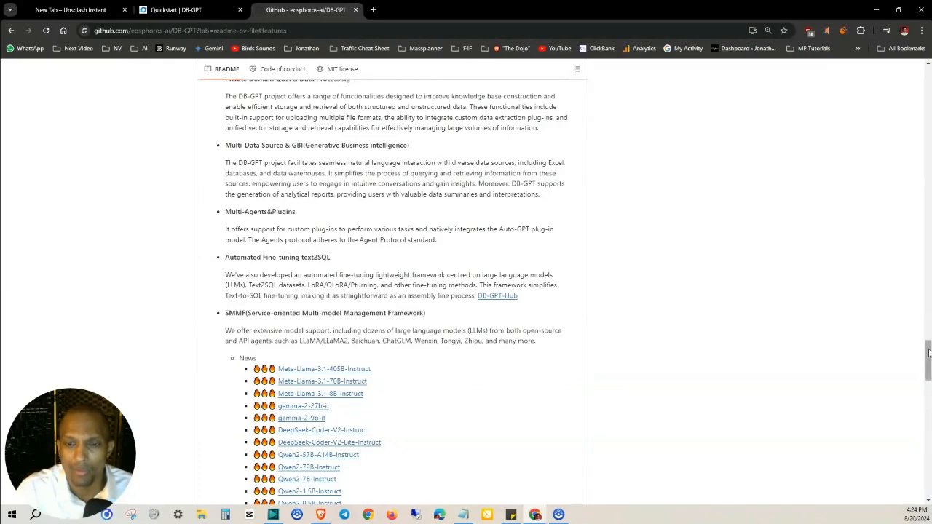
pyautogui.scroll(3)
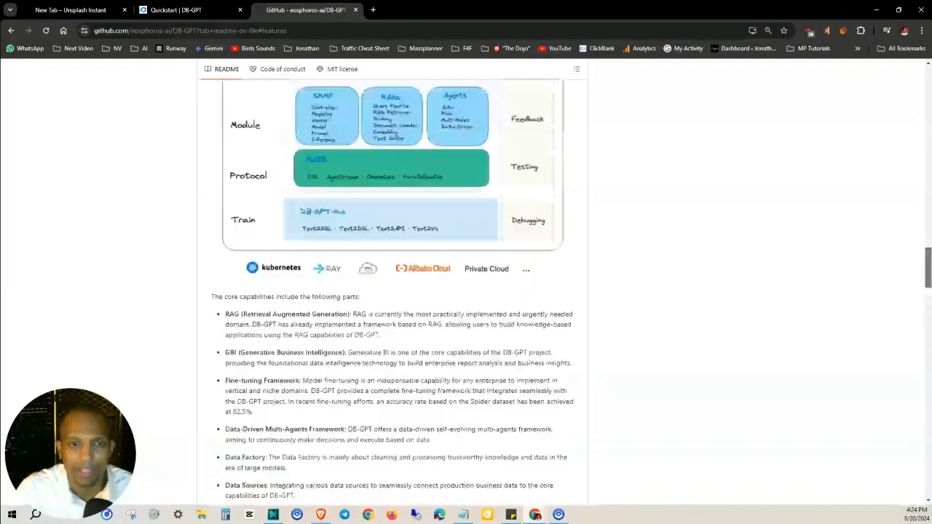
# Read the RAG capability, highlighting the phrase about continuously making decisions
pyautogui.scroll(3)
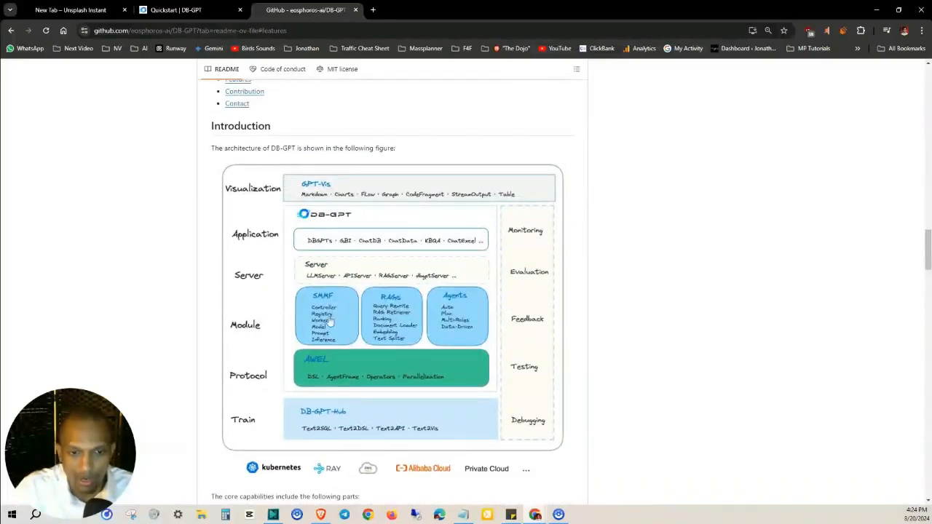
pyautogui.scroll(-3)
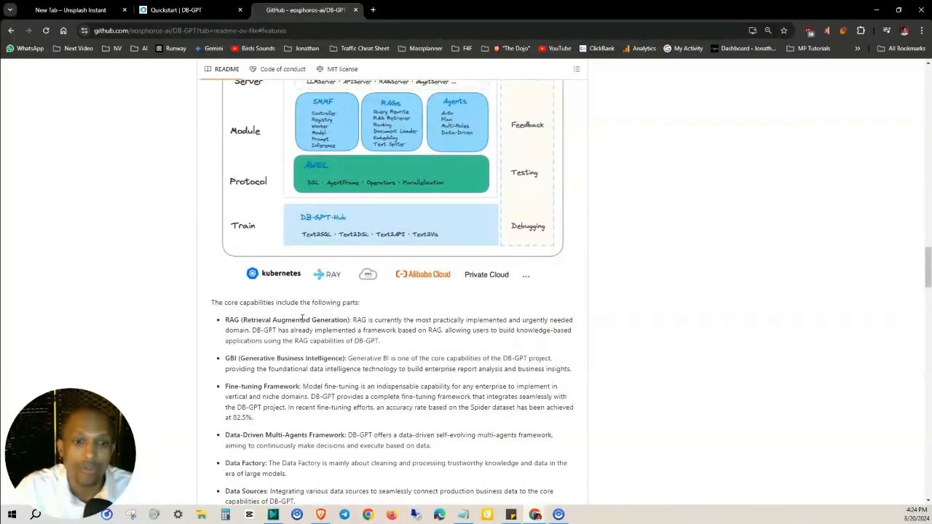
pyautogui.doubleClick(247, 358)
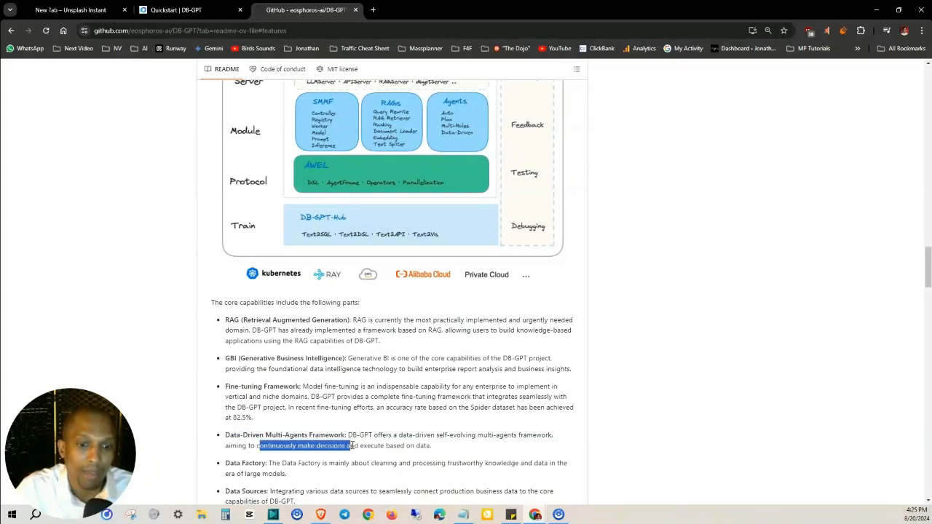
pyautogui.moveTo(346, 445); pyautogui.dragTo(433, 445)
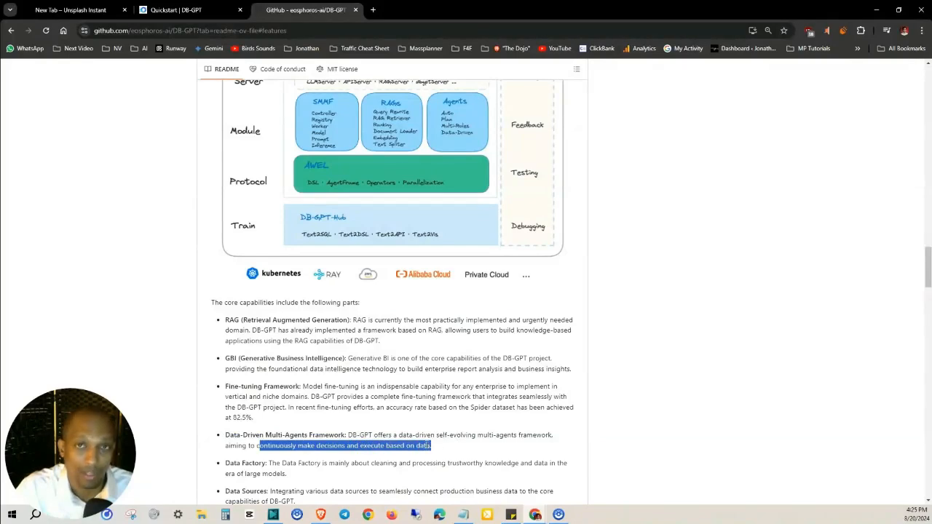
# Highlight the Data Sources capability, then scroll on to SubModule and Text2SQL Finetune
pyautogui.scroll(-3)
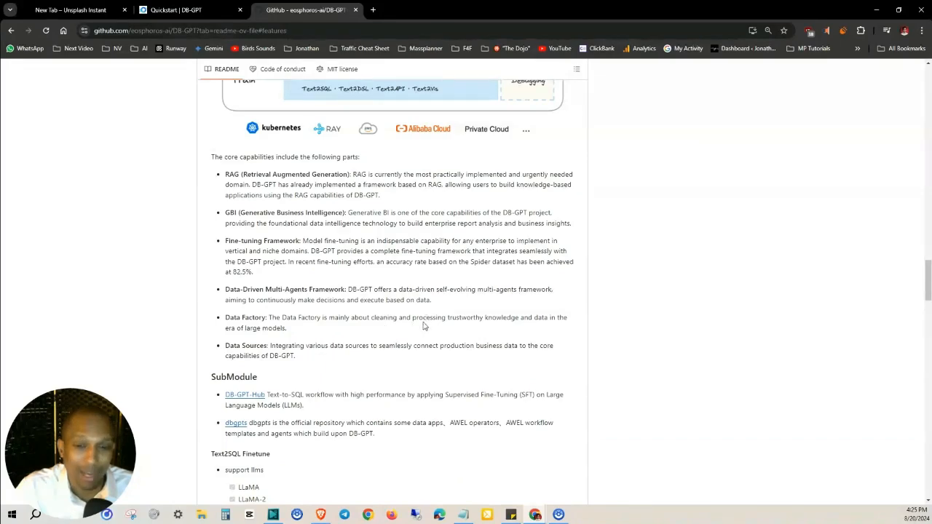
pyautogui.moveTo(220, 374)
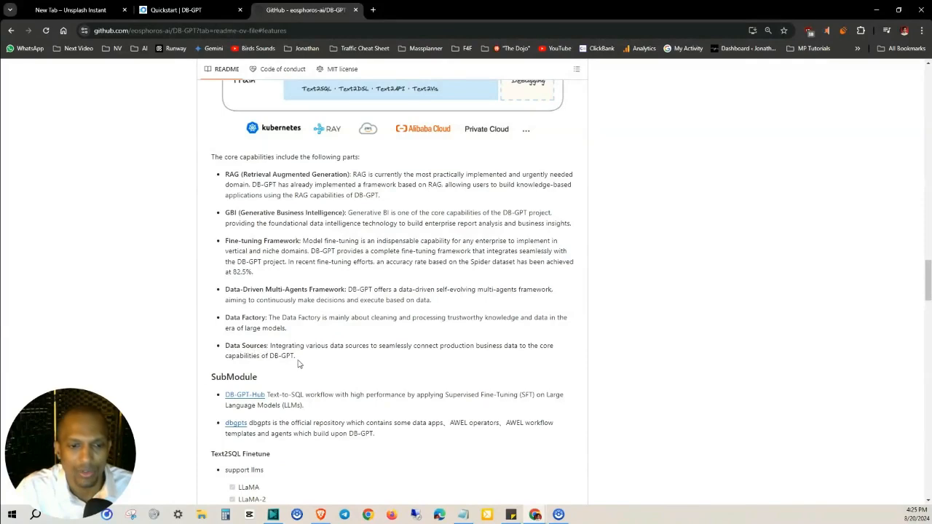
pyautogui.moveTo(288, 345); pyautogui.dragTo(553, 345)
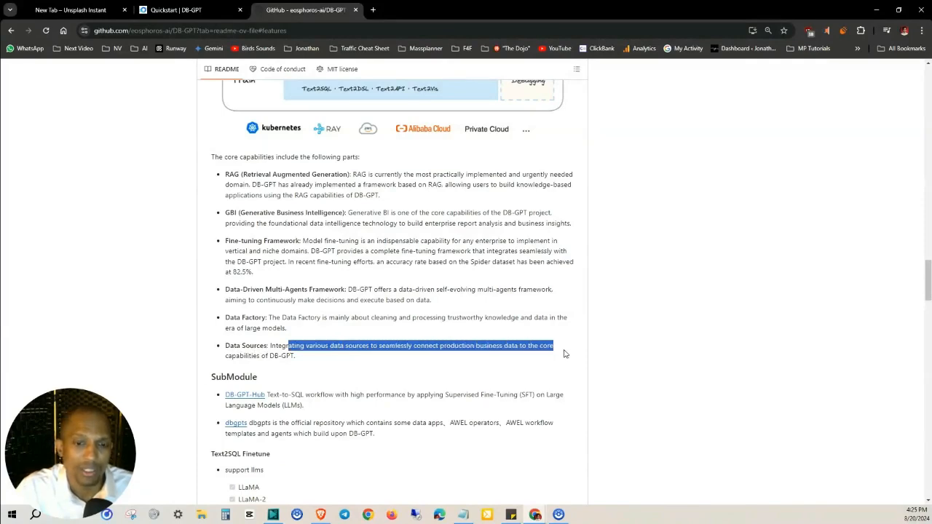
pyautogui.click(455, 372)
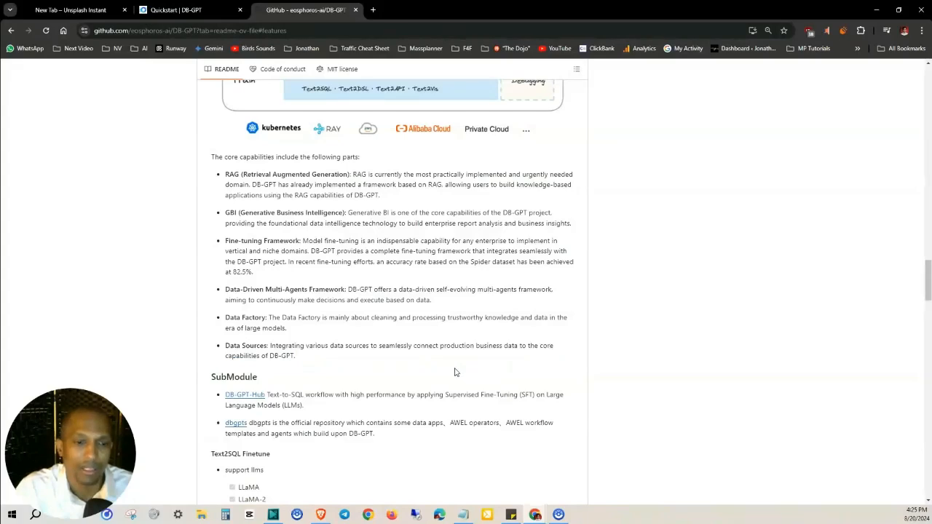
pyautogui.scroll(-3)
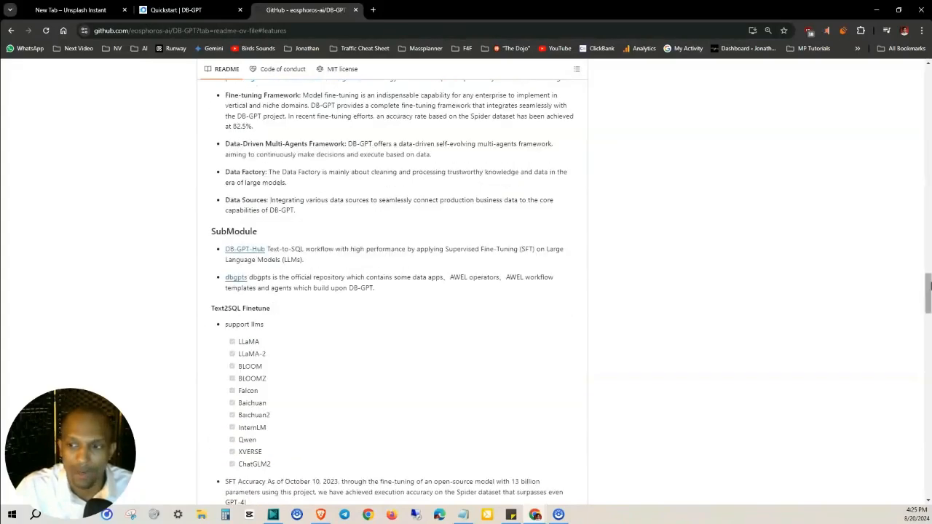
# Re-read Features through Multi-Agents & Plugins and Automated Fine-tuning text2SQL, selecting text
pyautogui.scroll(3)
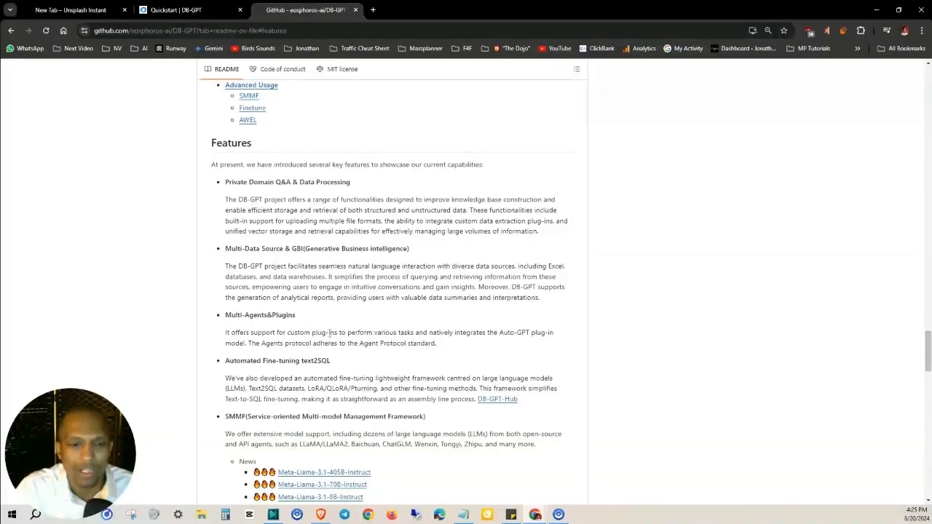
pyautogui.moveTo(487, 342)
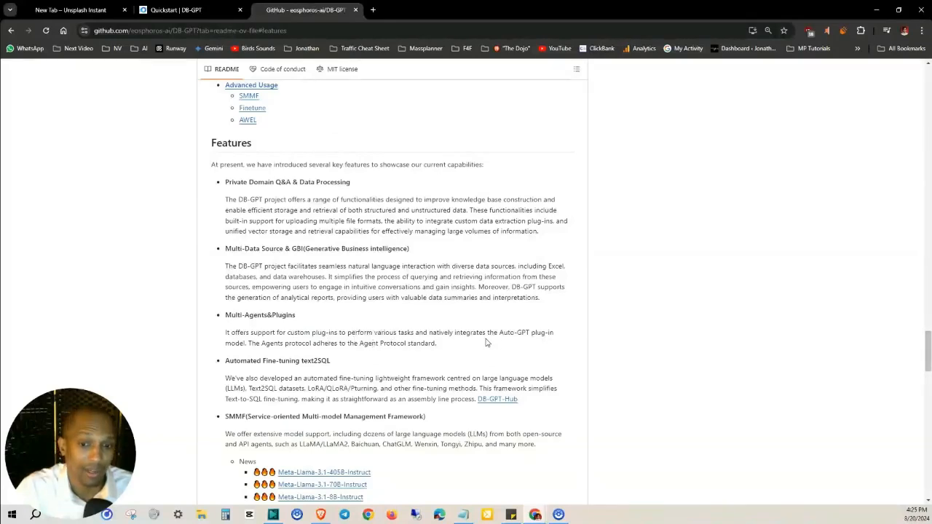
pyautogui.moveTo(269, 342)
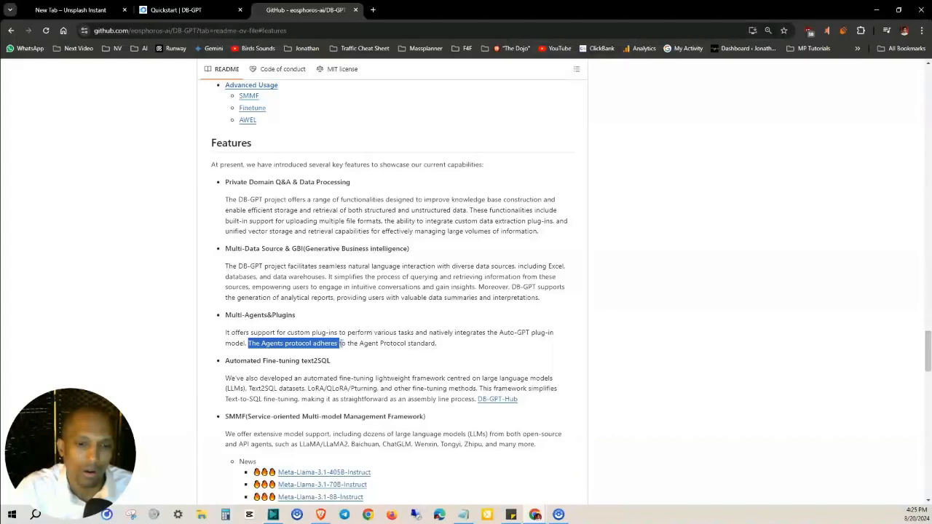
pyautogui.click(215, 375)
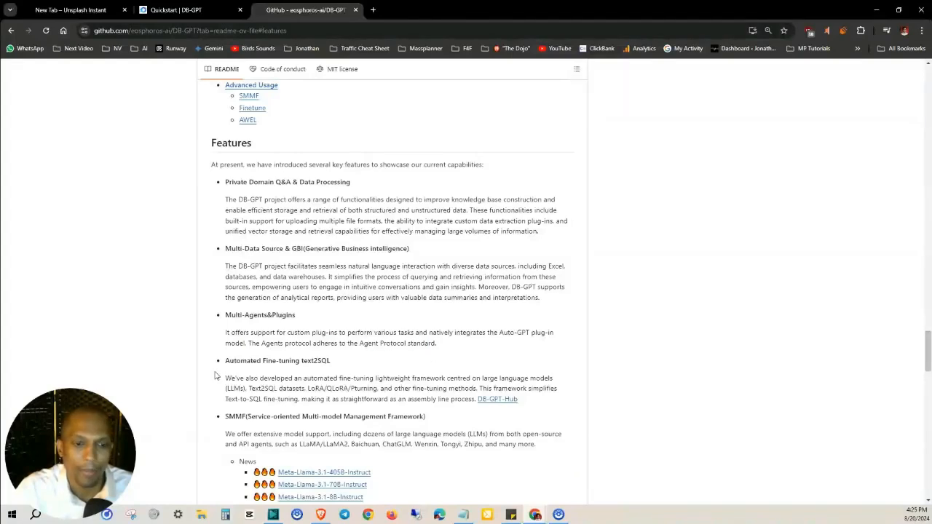
pyautogui.doubleClick(277, 360)
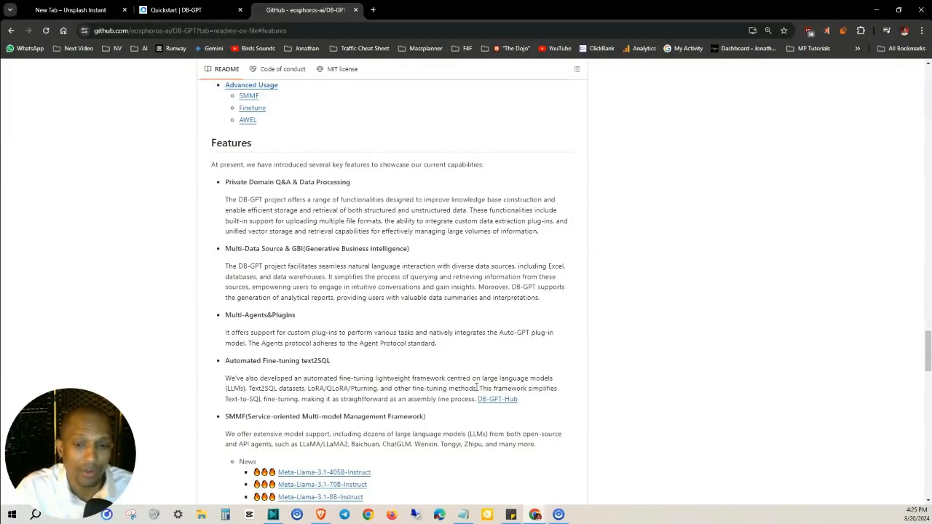
pyautogui.moveTo(208, 403)
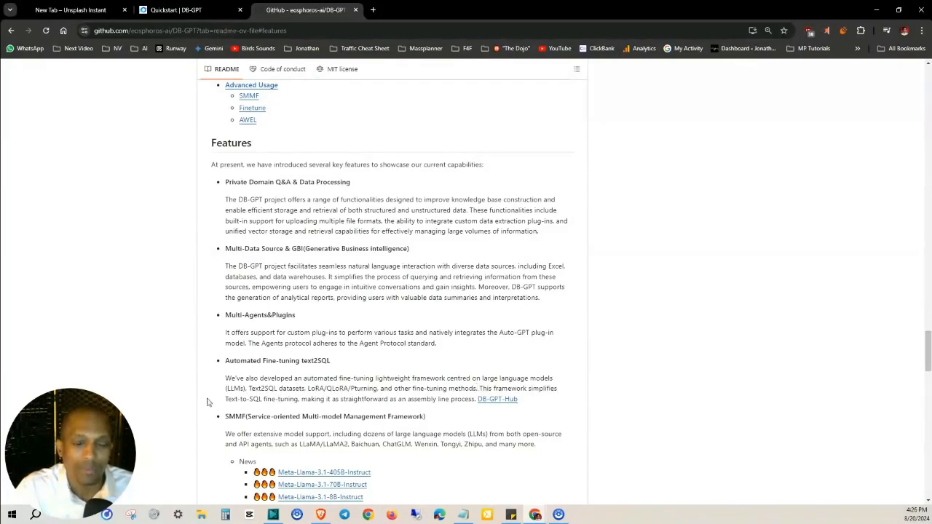
pyautogui.moveTo(319, 408)
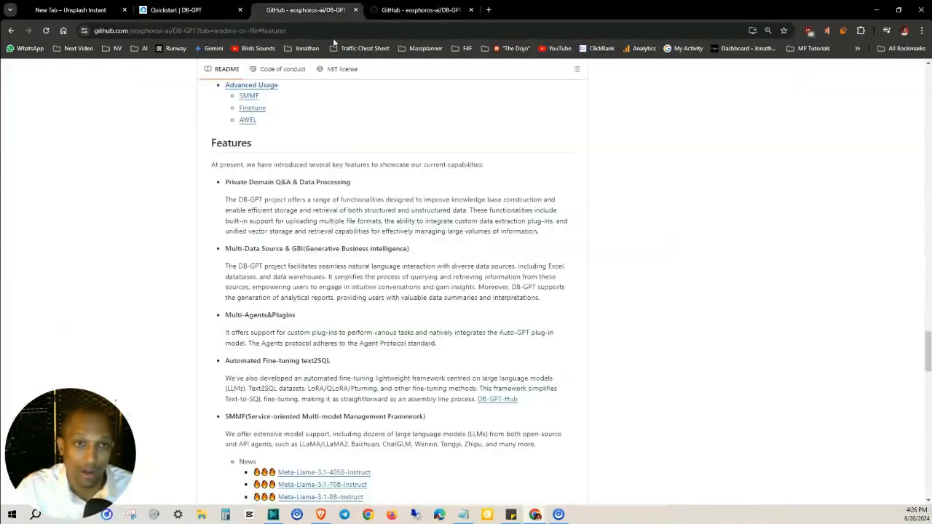
# Scroll back up through the README screenshots to the architecture diagram
pyautogui.scroll(3)
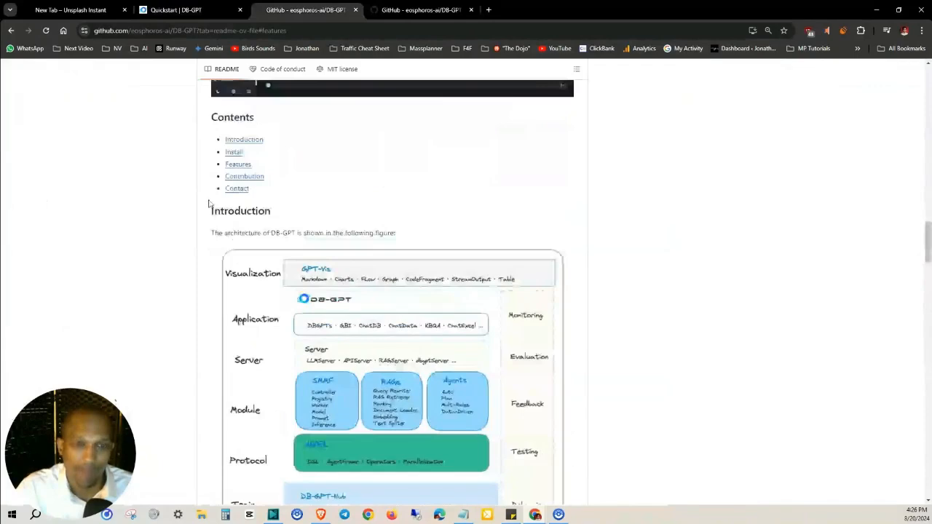
pyautogui.scroll(3)
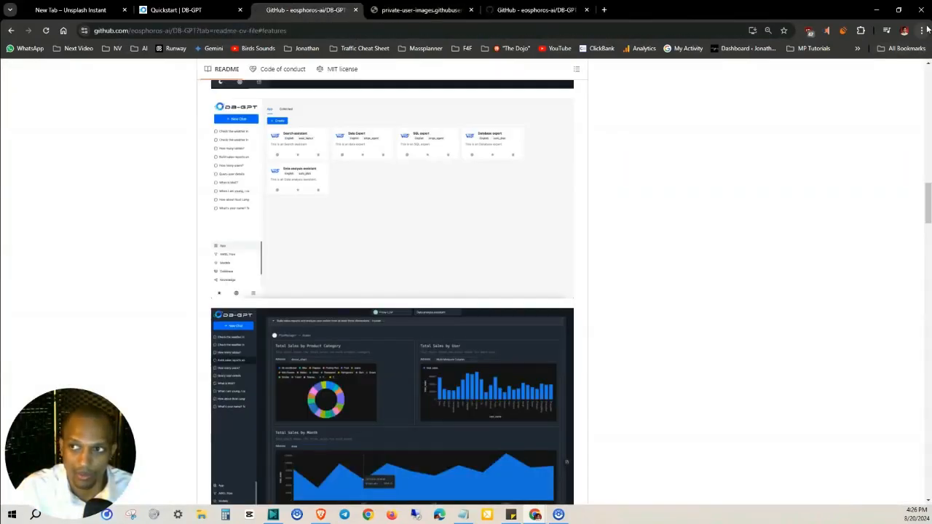
pyautogui.scroll(3)
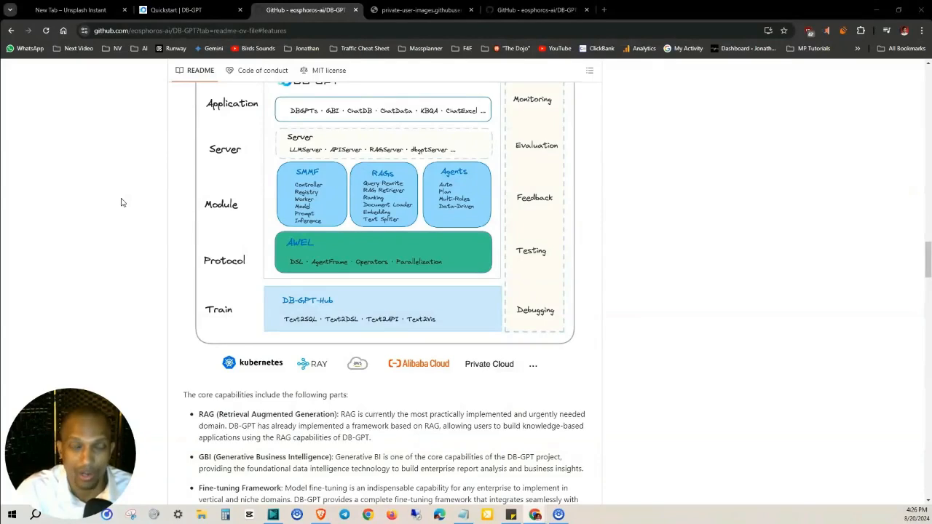
pyautogui.moveTo(91, 297)
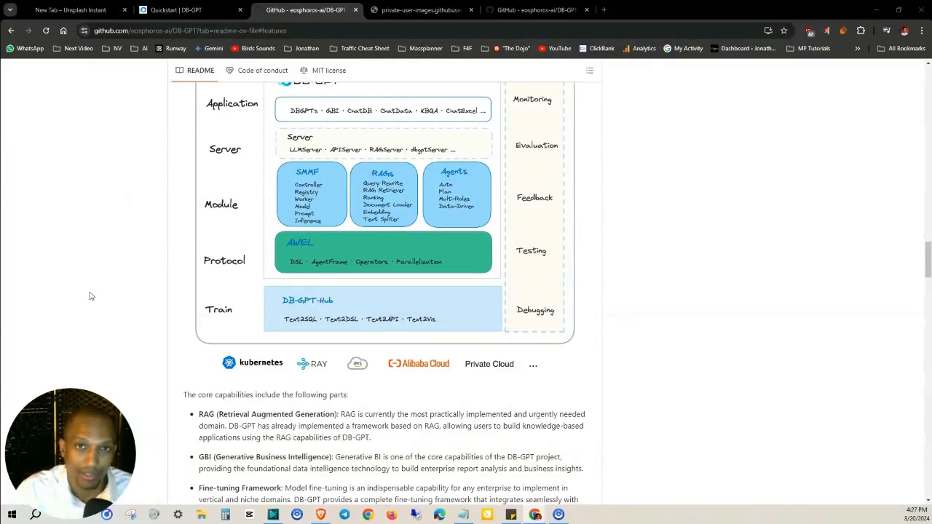
pyautogui.moveTo(162, 251)
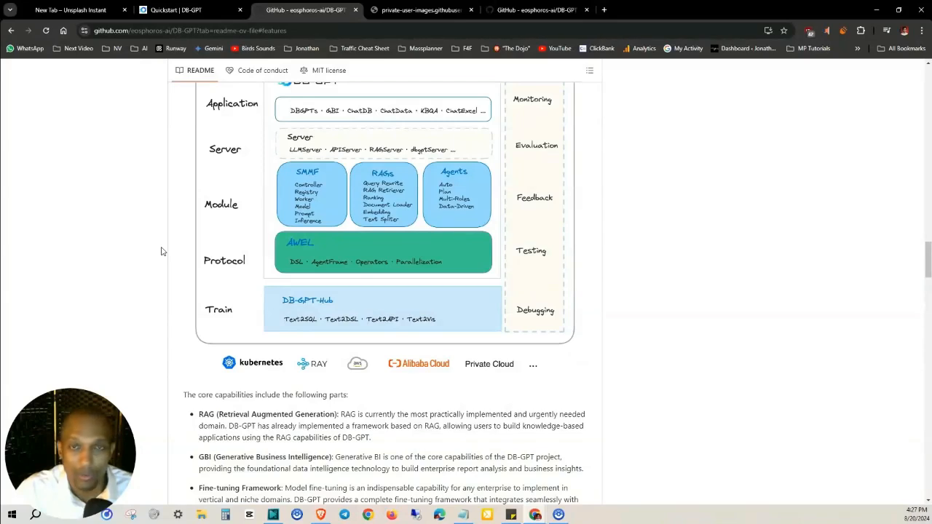
pyautogui.moveTo(343, 295)
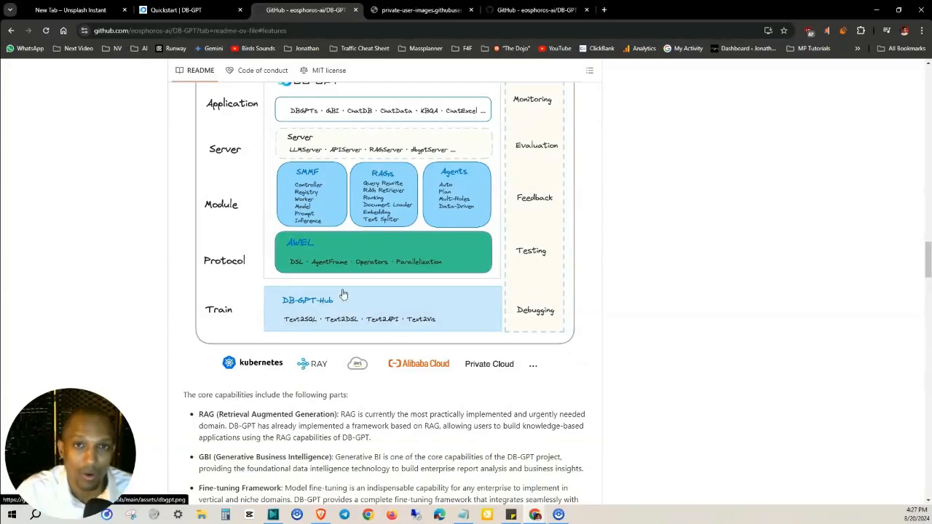
pyautogui.moveTo(123, 291)
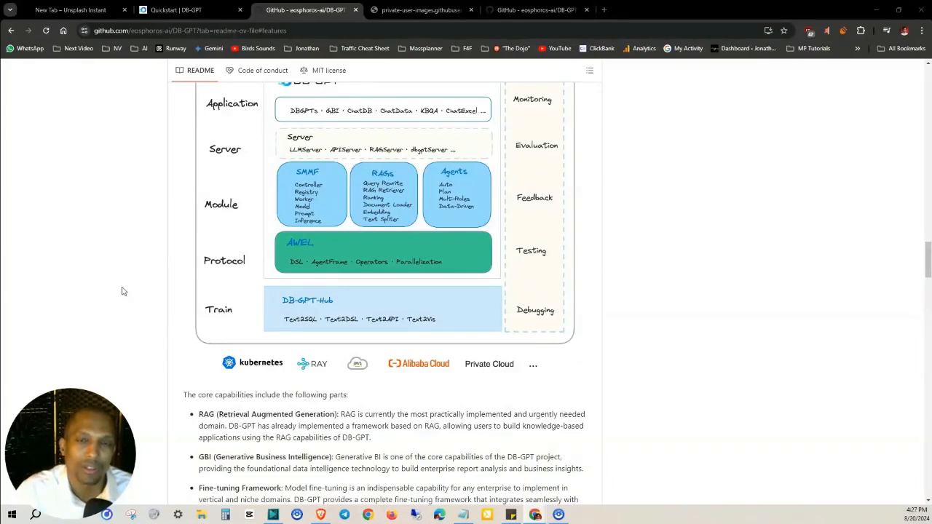
pyautogui.scroll(-3)
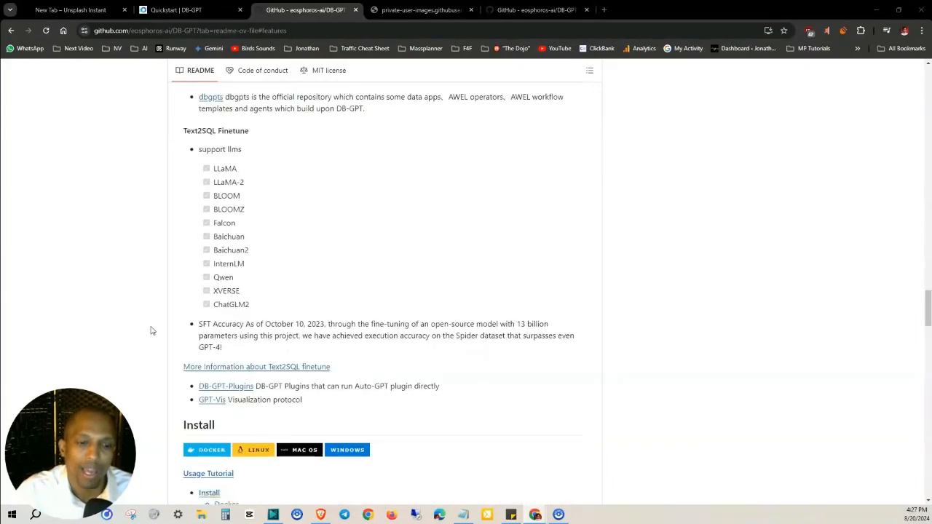
pyautogui.scroll(3)
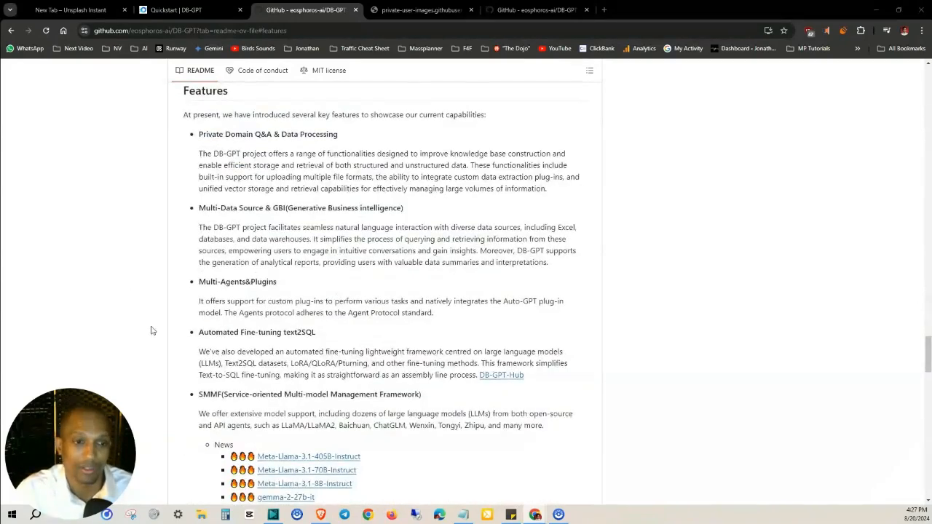
pyautogui.scroll(-3)
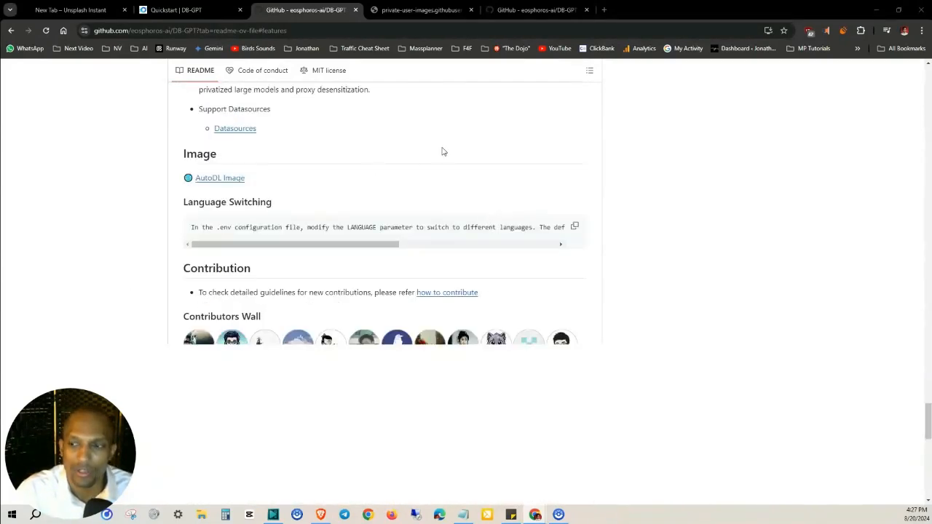
pyautogui.scroll(-3)
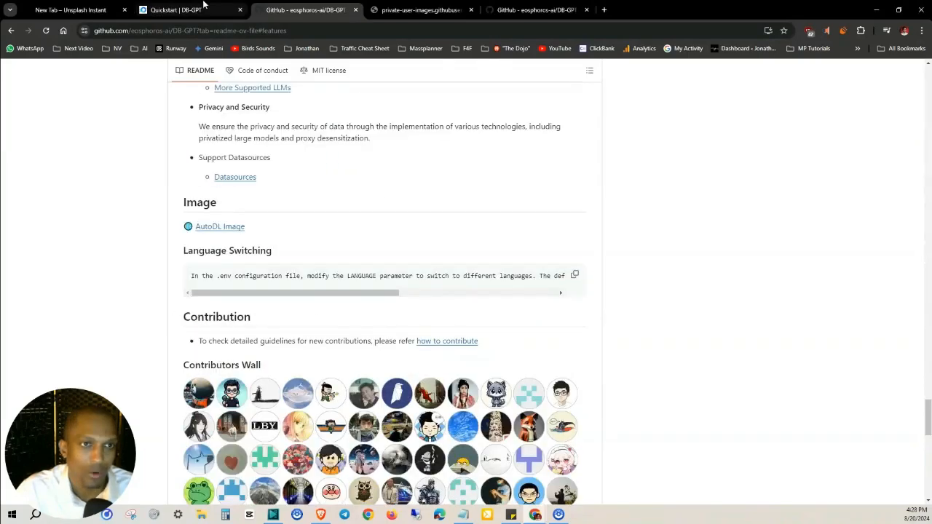
# Skim the Quickstart docs to the end, then back to model deployment and test data
pyautogui.click(178, 10)
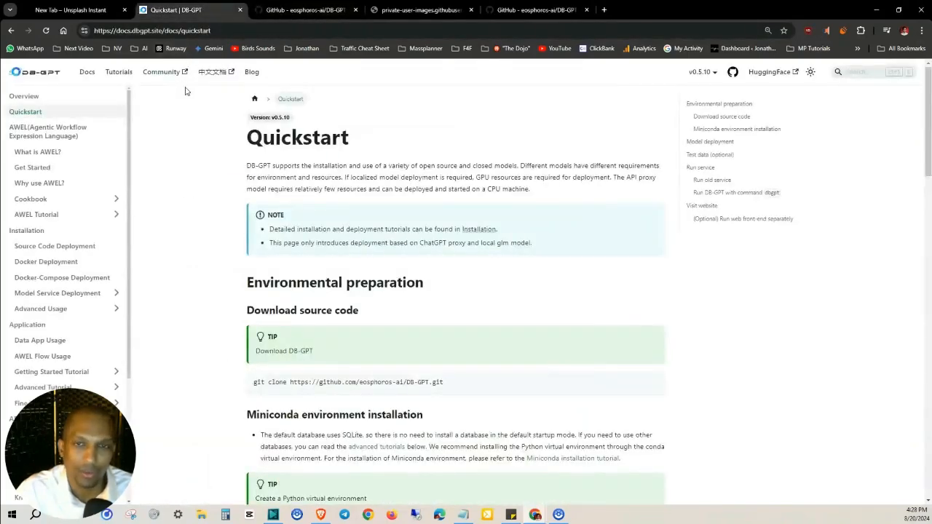
pyautogui.scroll(-3)
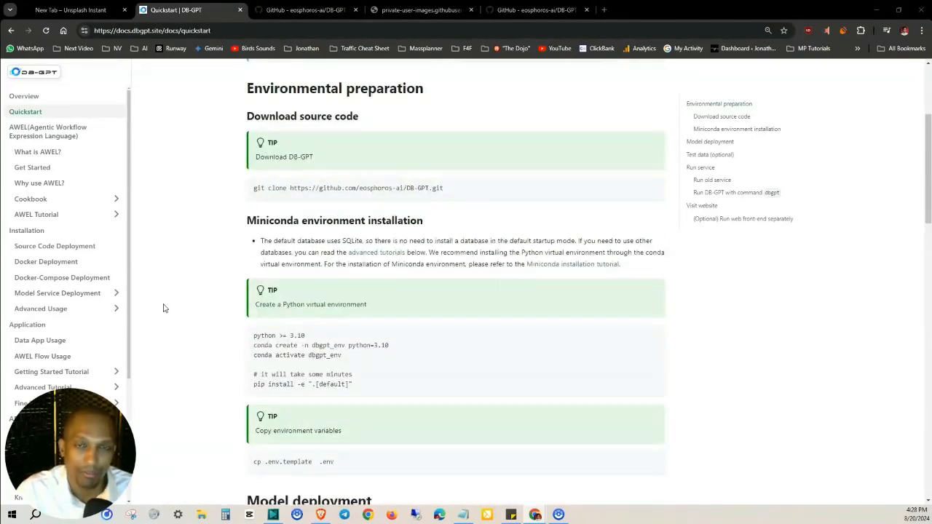
pyautogui.moveTo(233, 361)
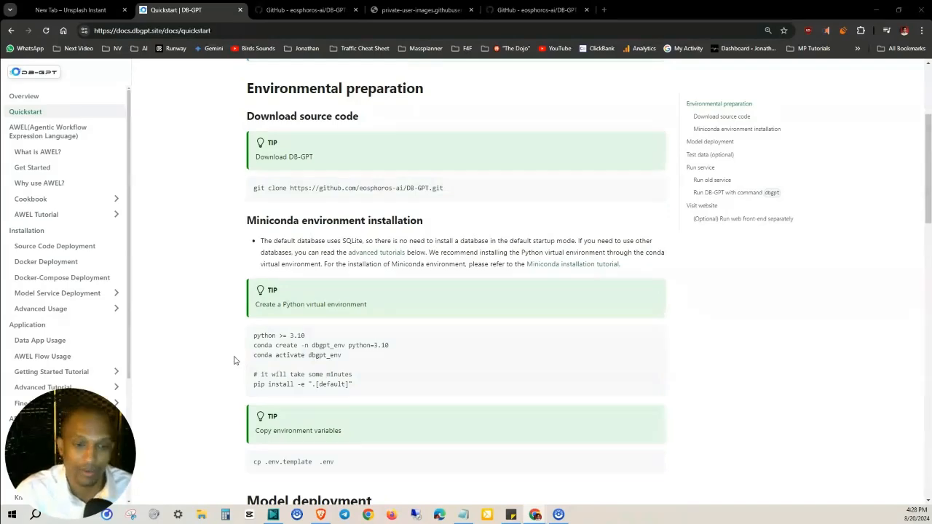
pyautogui.moveTo(169, 303)
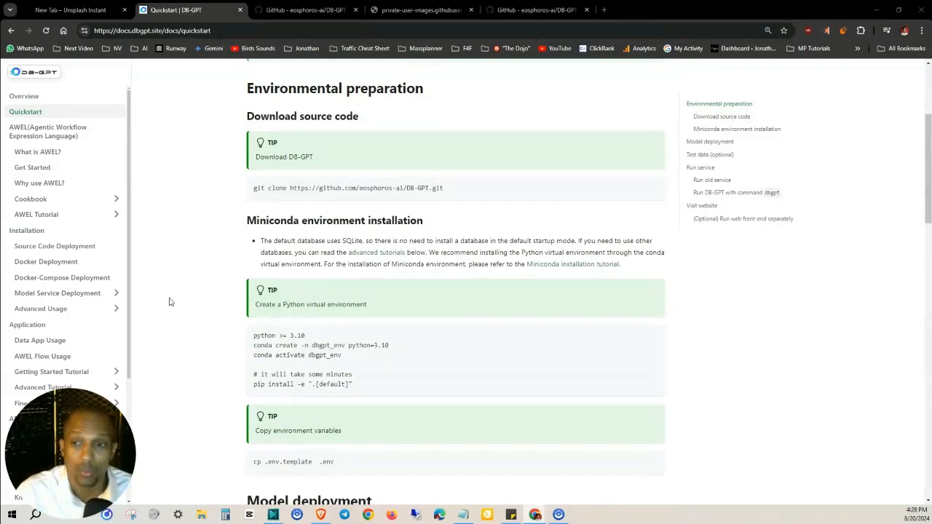
pyautogui.scroll(-3)
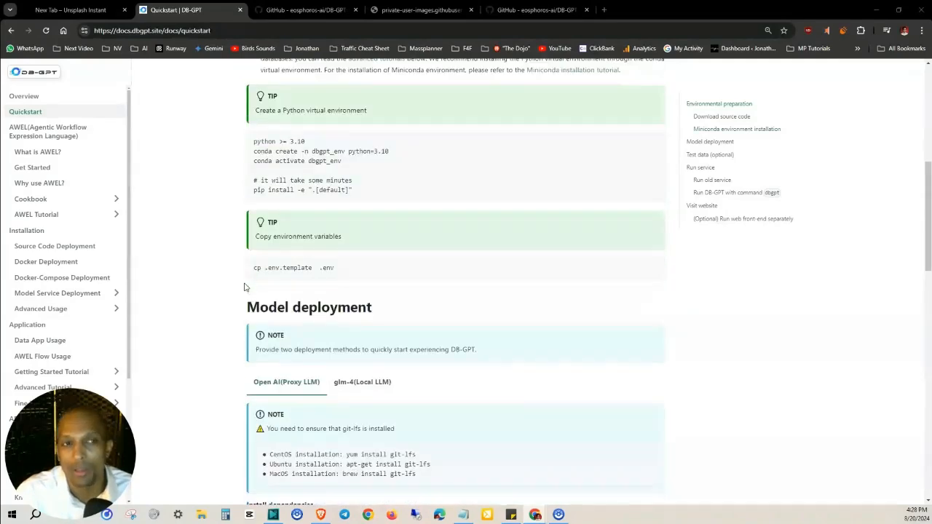
pyautogui.scroll(-3)
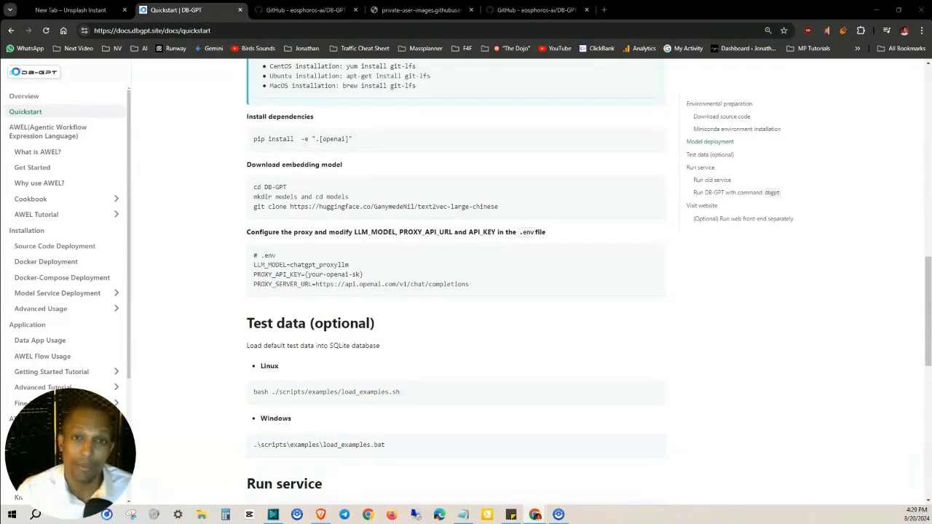
pyautogui.scroll(-3)
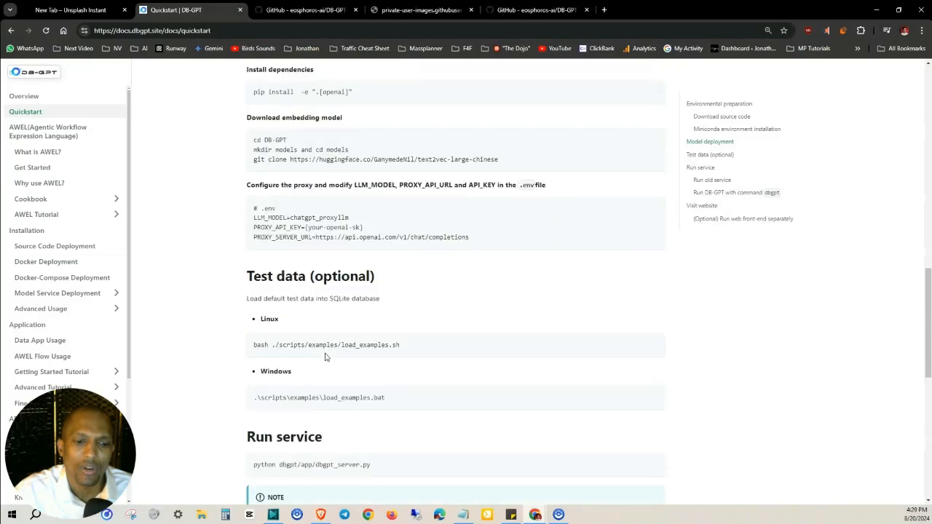
pyautogui.scroll(-3)
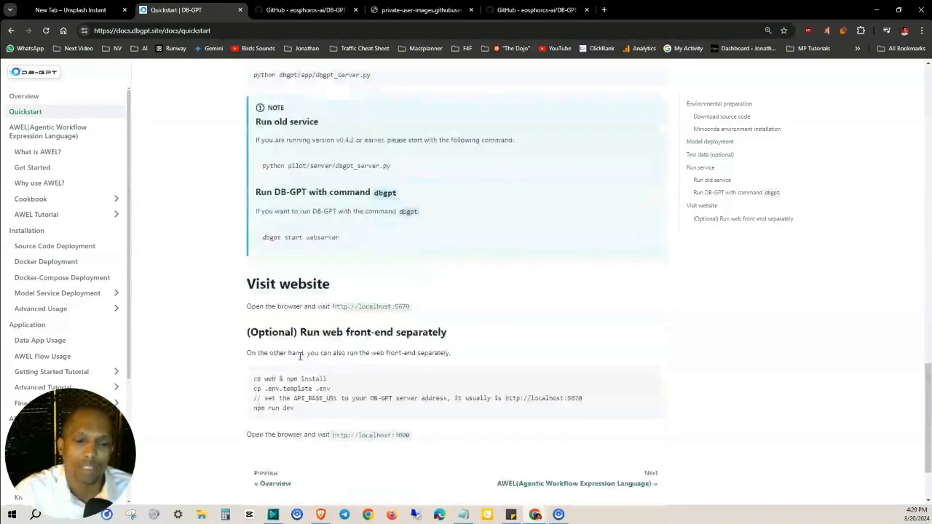
pyautogui.scroll(-3)
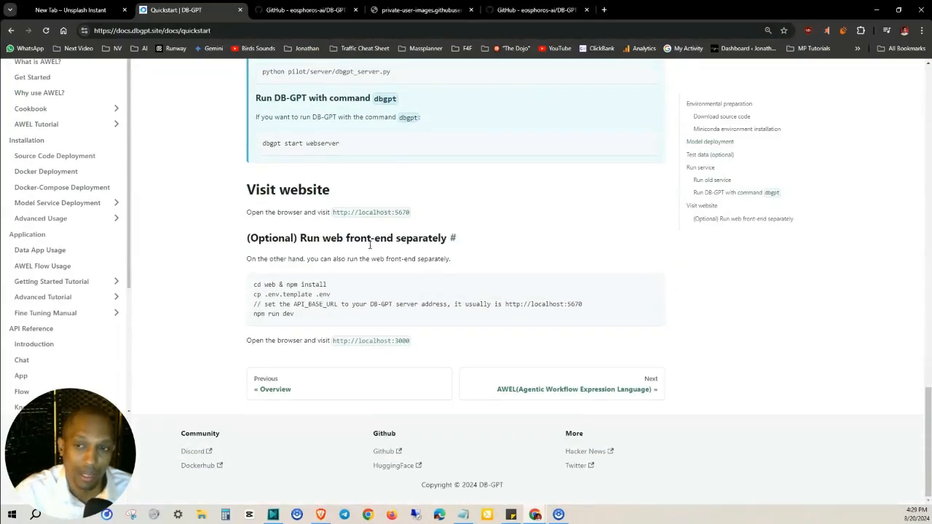
pyautogui.scroll(3)
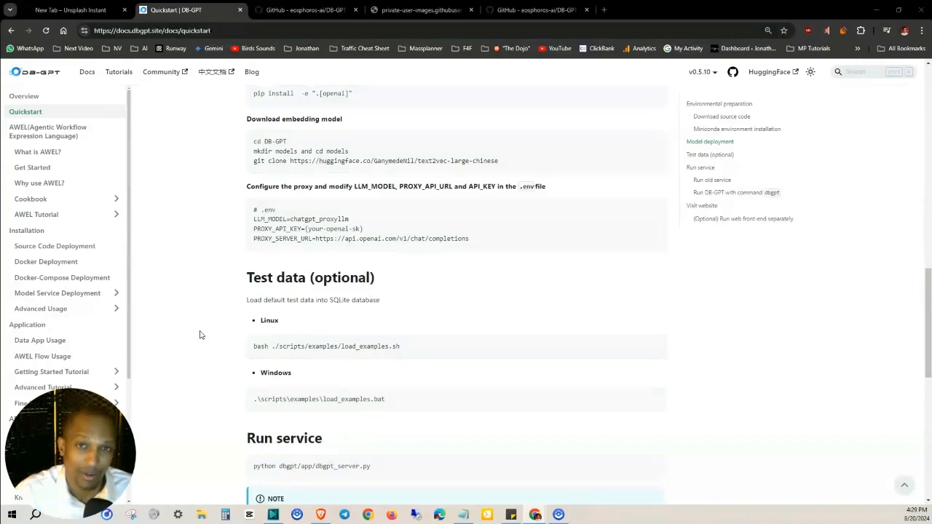
pyautogui.scroll(3)
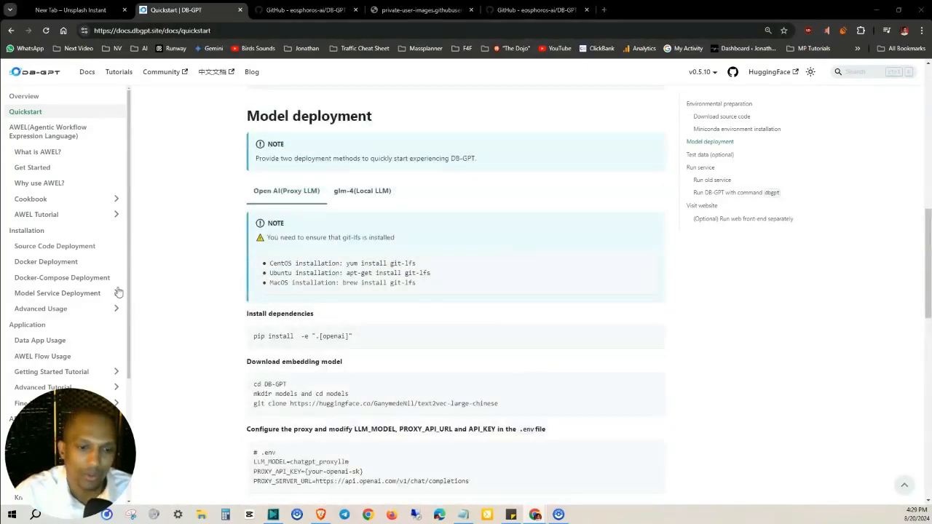
pyautogui.scroll(-3)
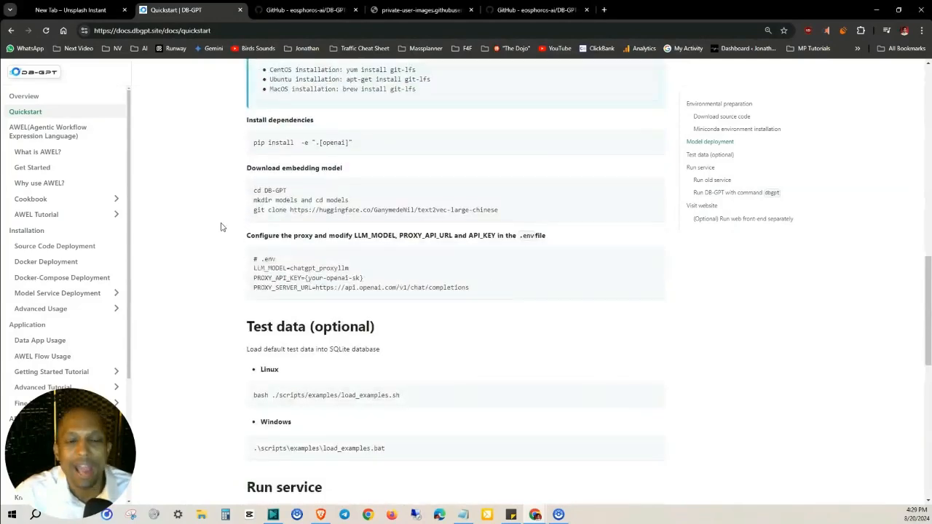
# Scroll the DB-GPT README from its title through Contents and screenshots to the architecture diagram
pyautogui.click(304, 10)
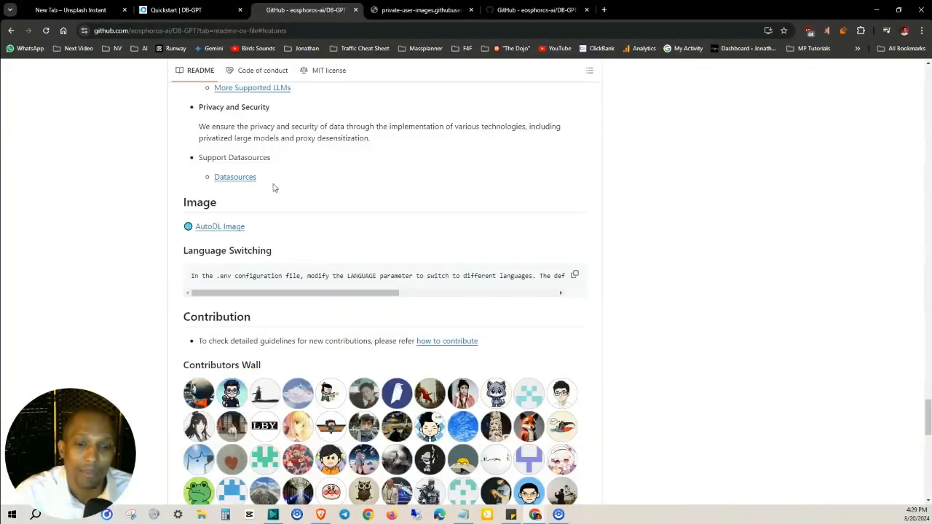
pyautogui.moveTo(355, 200)
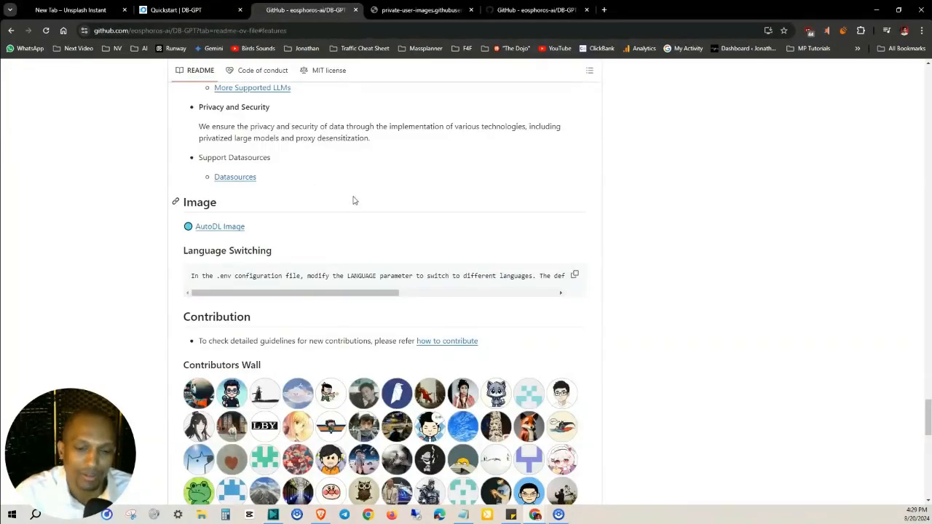
pyautogui.scroll(3)
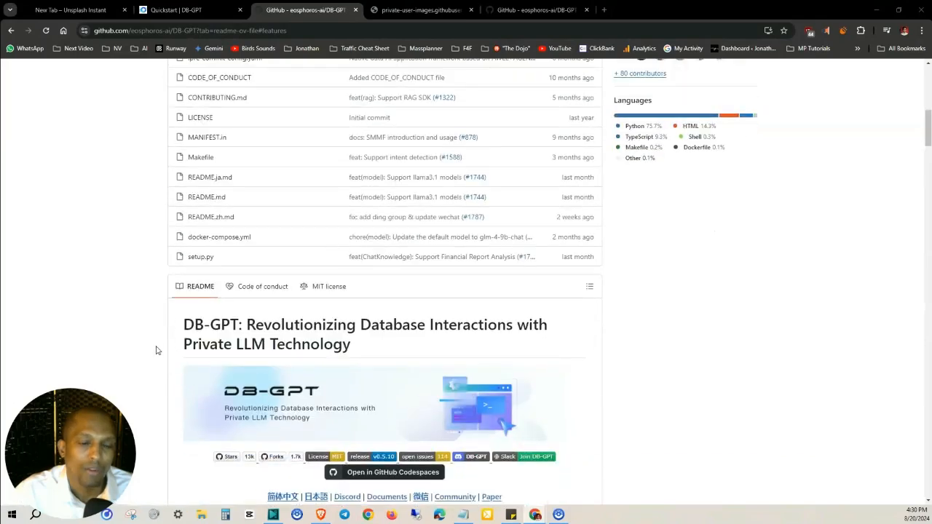
pyautogui.scroll(-3)
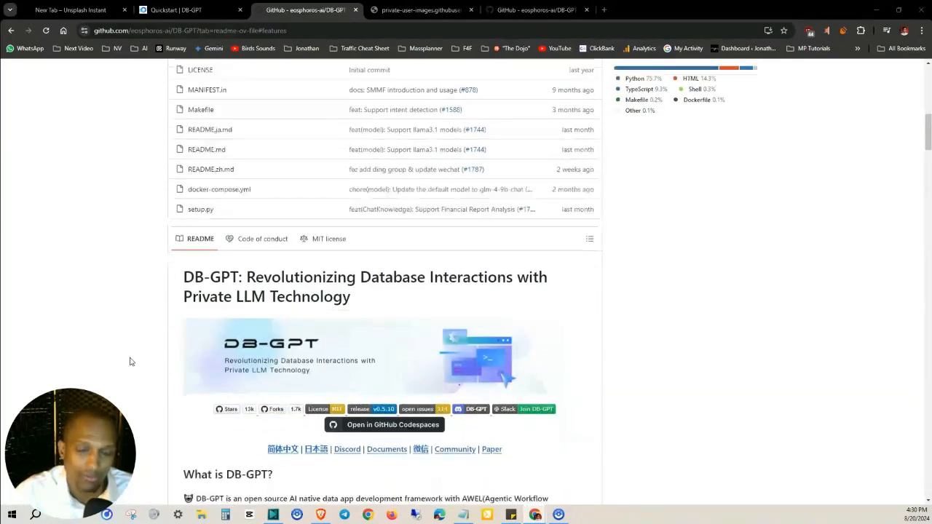
pyautogui.scroll(-3)
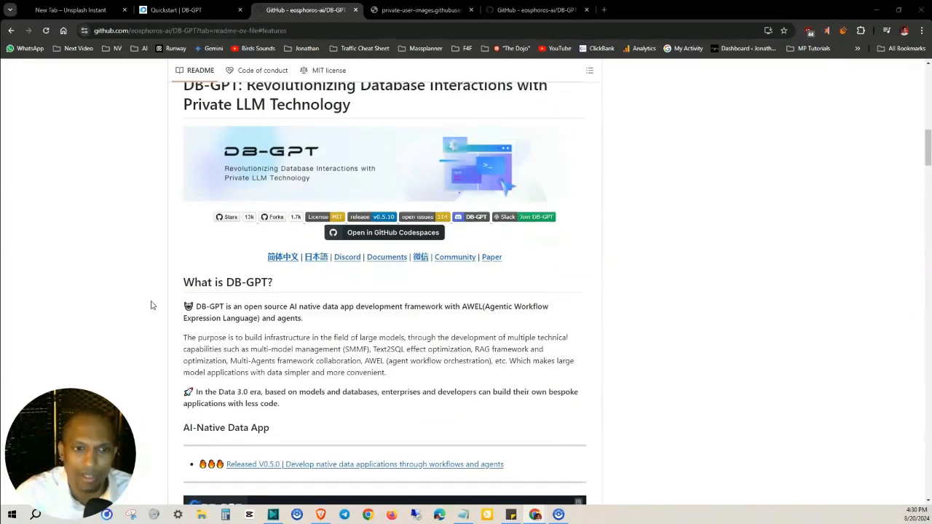
pyautogui.scroll(3)
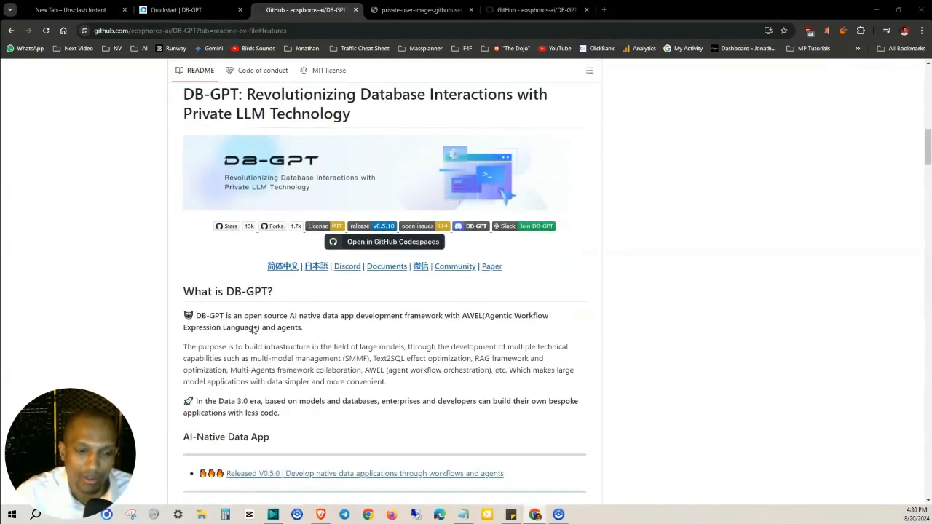
pyautogui.scroll(-3)
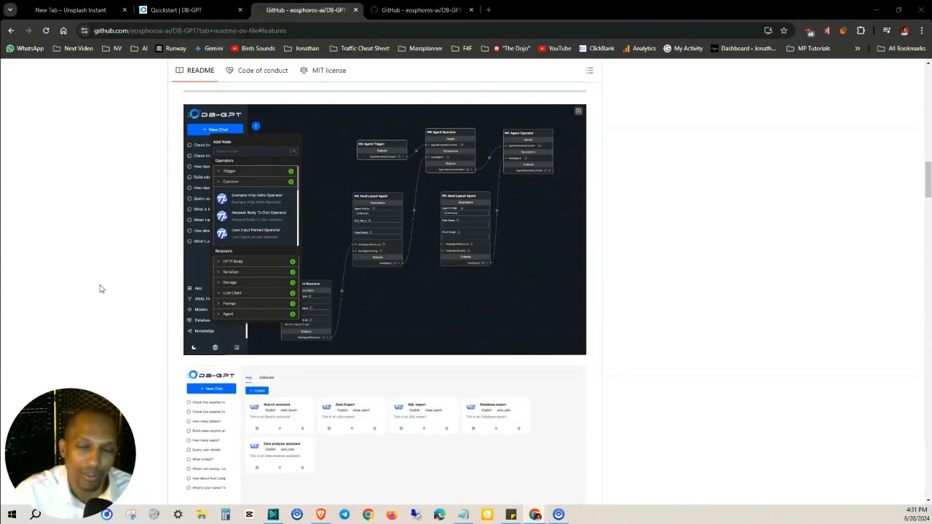
pyautogui.scroll(-3)
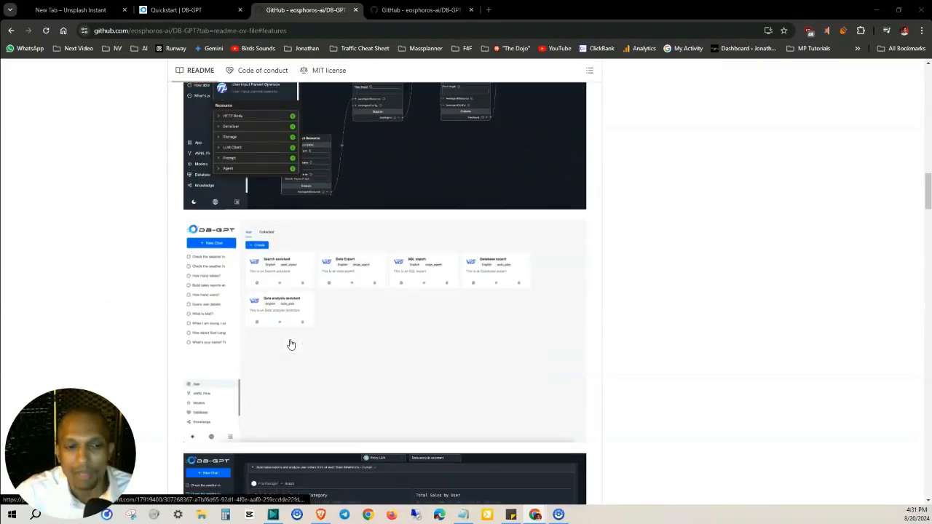
pyautogui.scroll(-3)
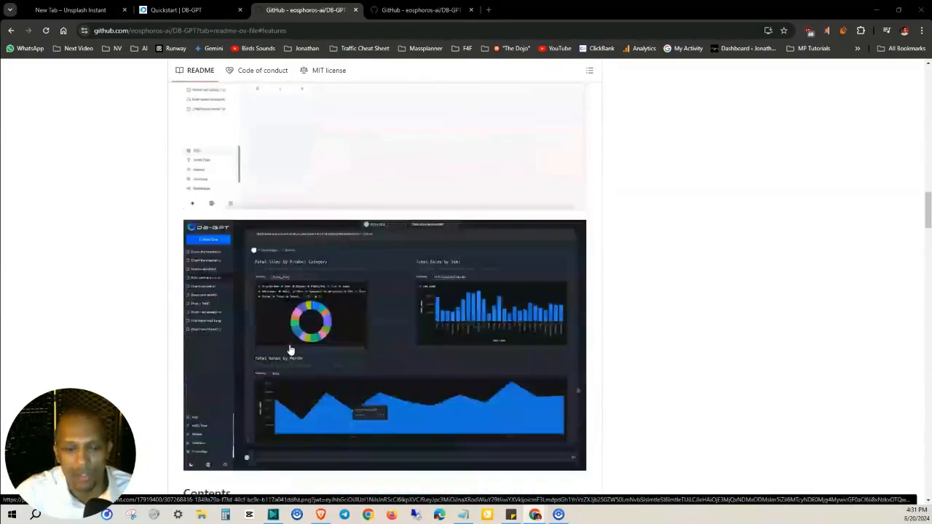
pyautogui.scroll(-3)
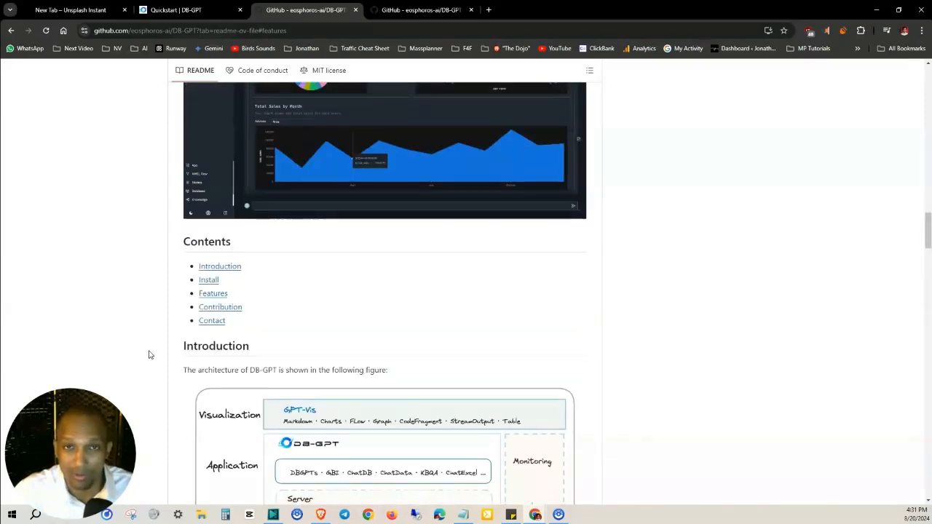
pyautogui.scroll(-3)
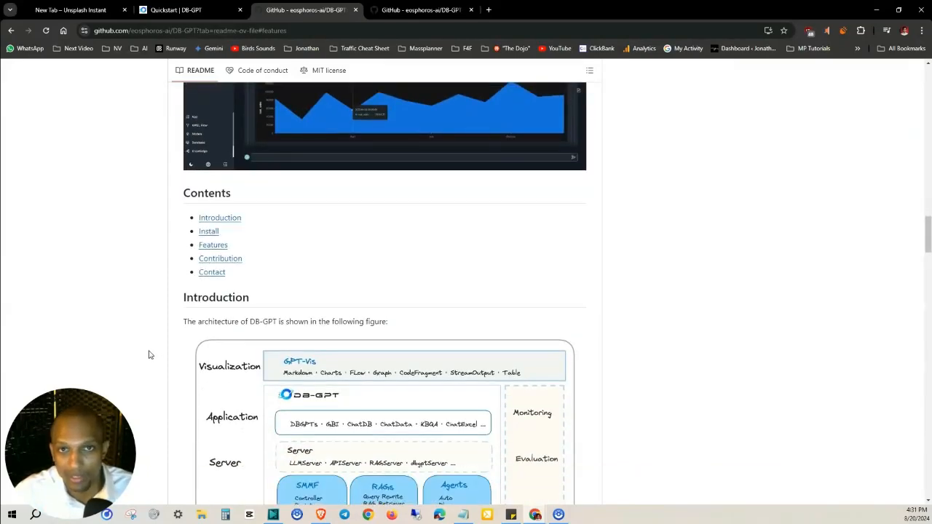
pyautogui.scroll(-3)
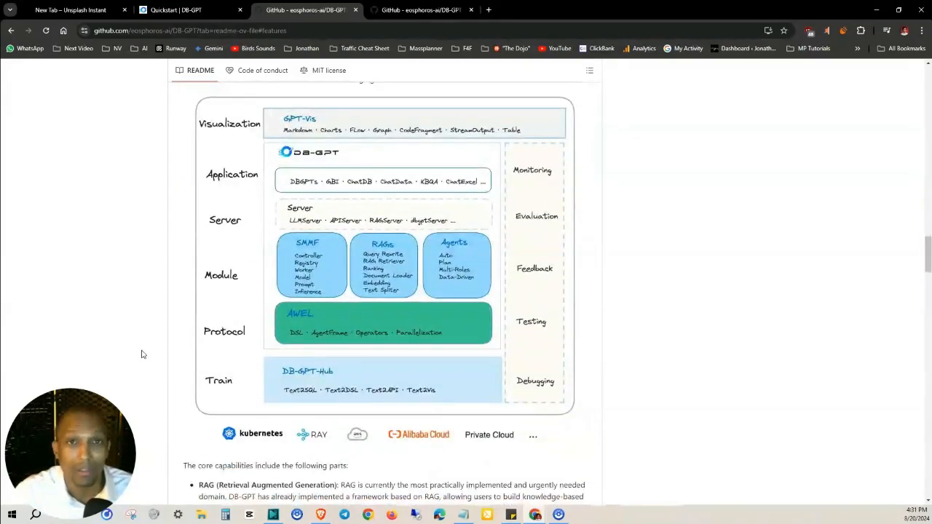
# Switch to the docs, open Installation, and highlight its introduction paragraph
pyautogui.click(182, 10)
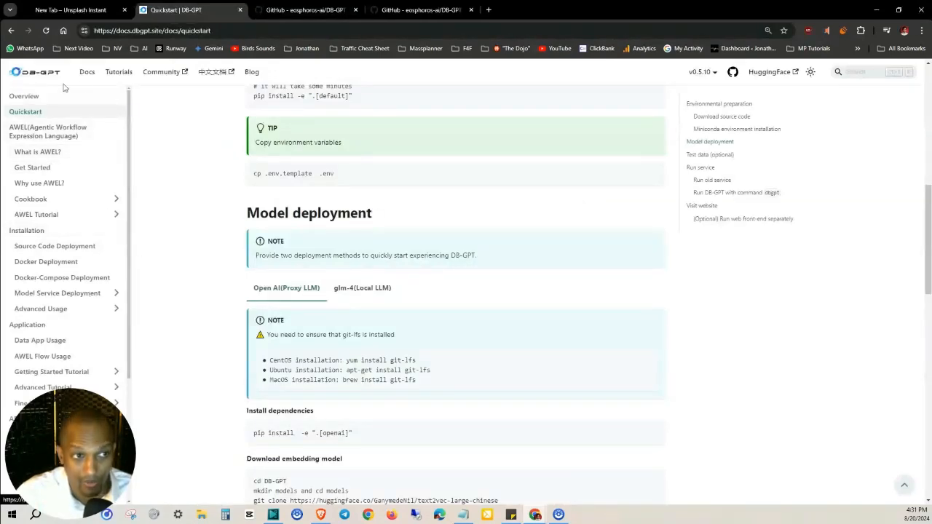
pyautogui.moveTo(38, 191)
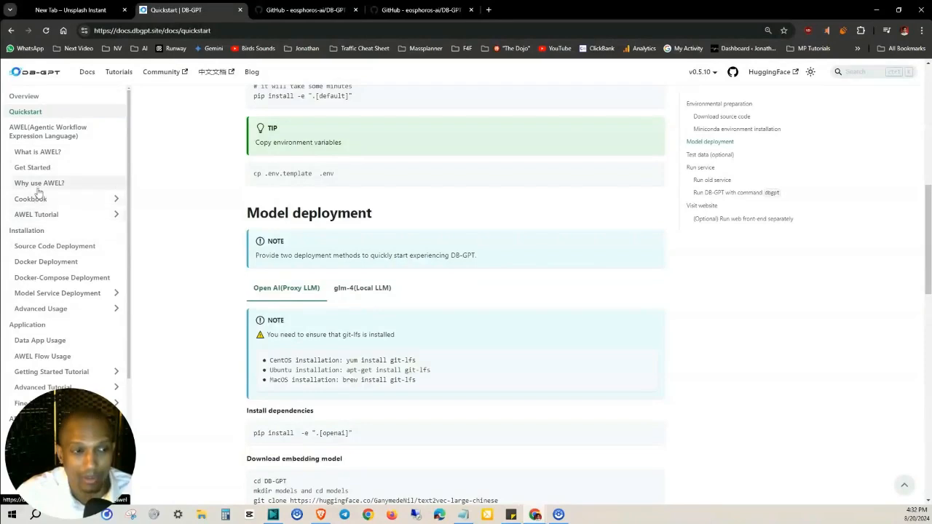
pyautogui.moveTo(54, 232)
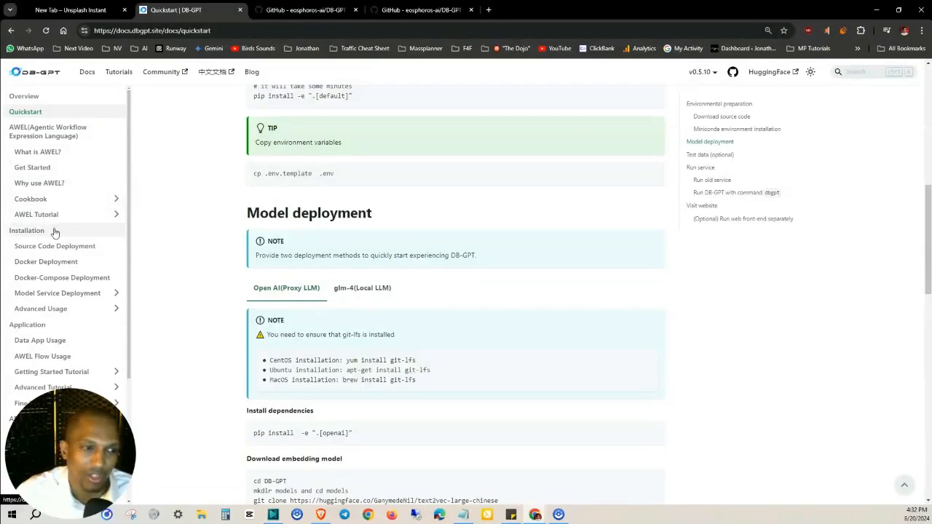
pyautogui.click(27, 231)
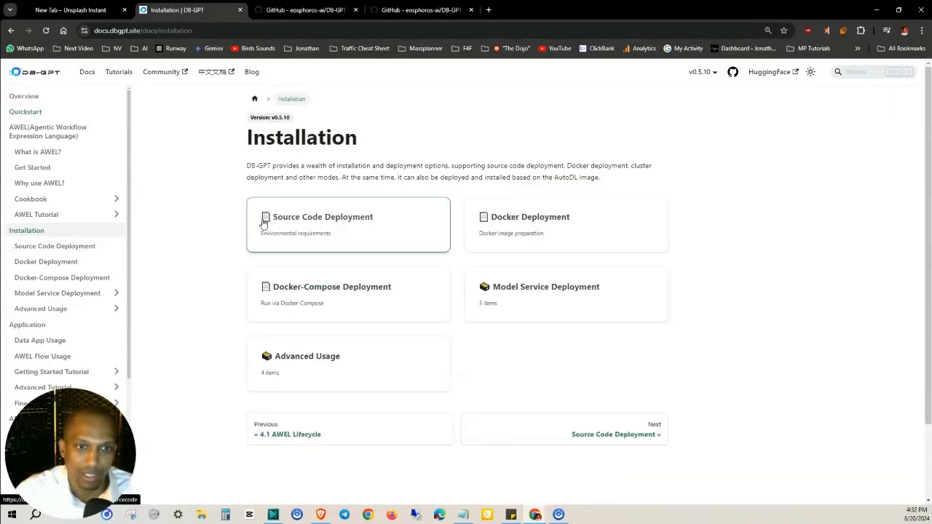
pyautogui.moveTo(237, 134)
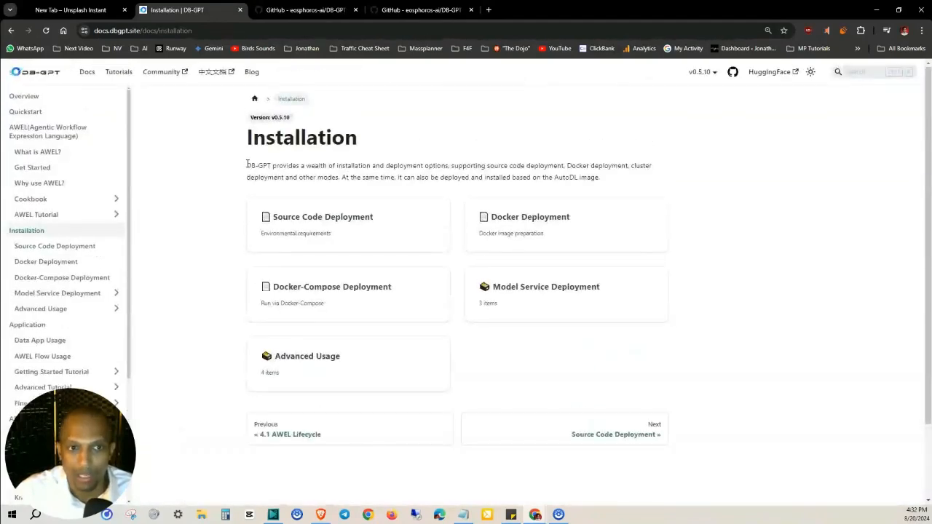
pyautogui.moveTo(247, 165); pyautogui.dragTo(450, 165)
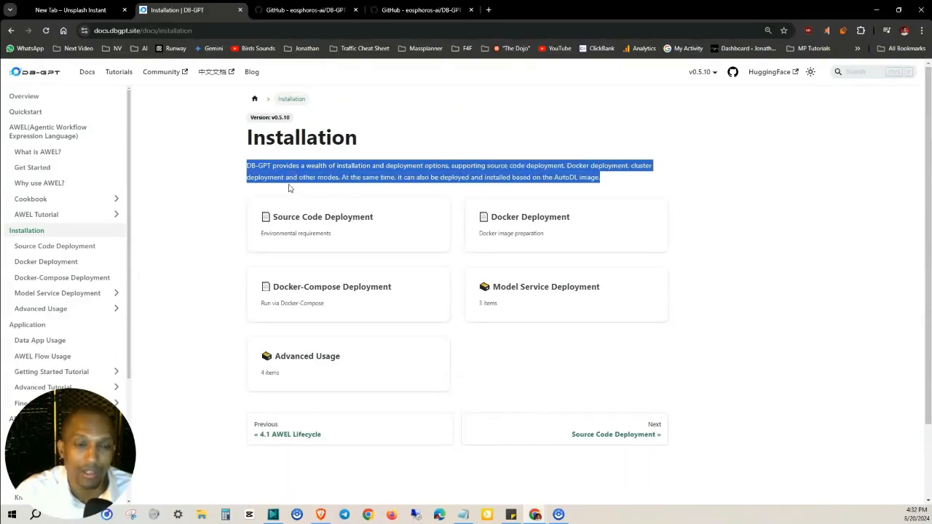
pyautogui.click(424, 178)
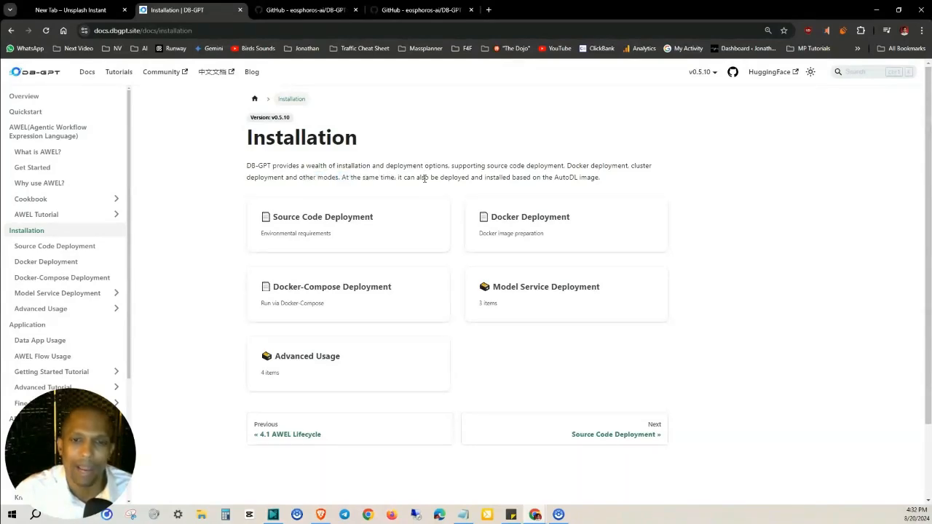
pyautogui.moveTo(384, 177); pyautogui.dragTo(599, 176)
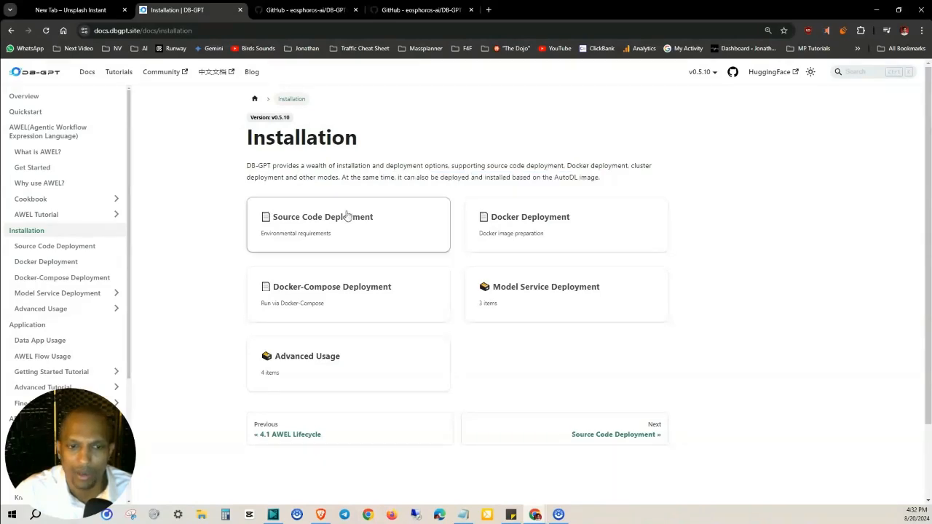
pyautogui.moveTo(475, 288)
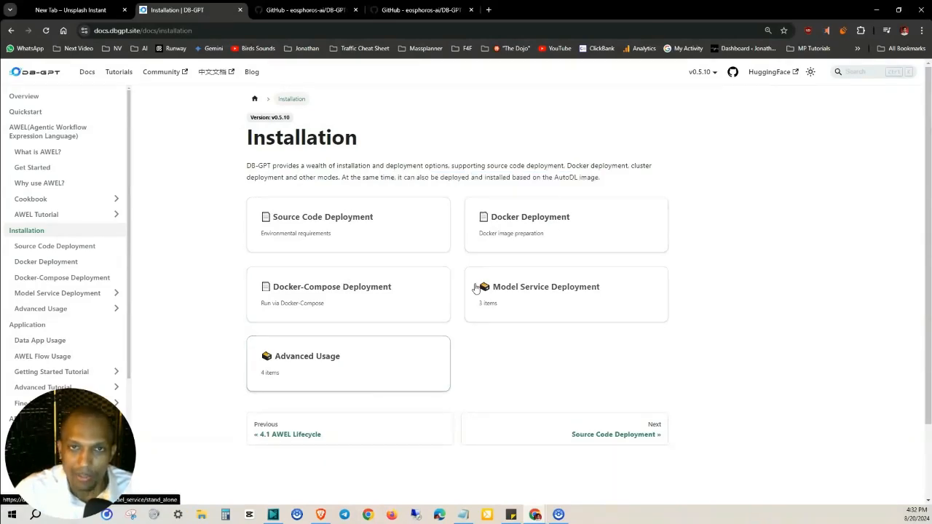
# Open the Source Code Deployment guide and read from environment requirements down to model deployment
pyautogui.click(323, 216)
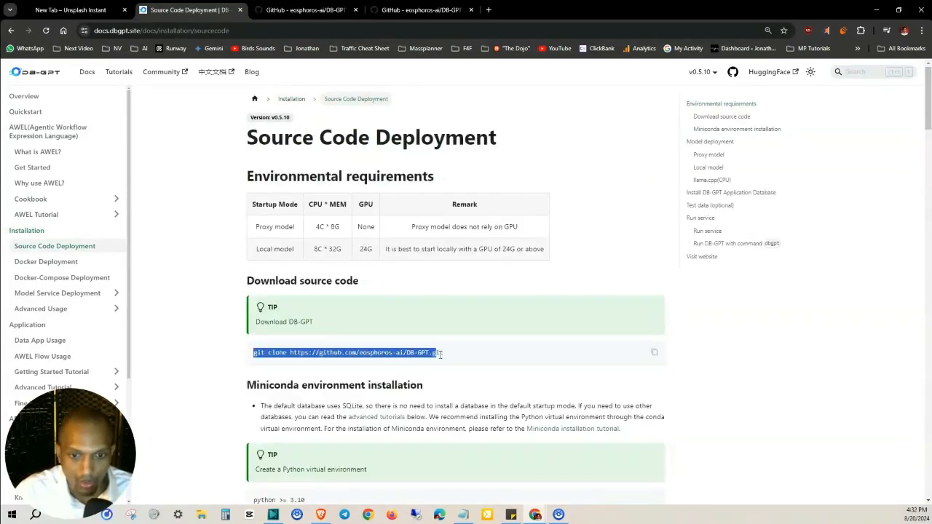
pyautogui.scroll(-3)
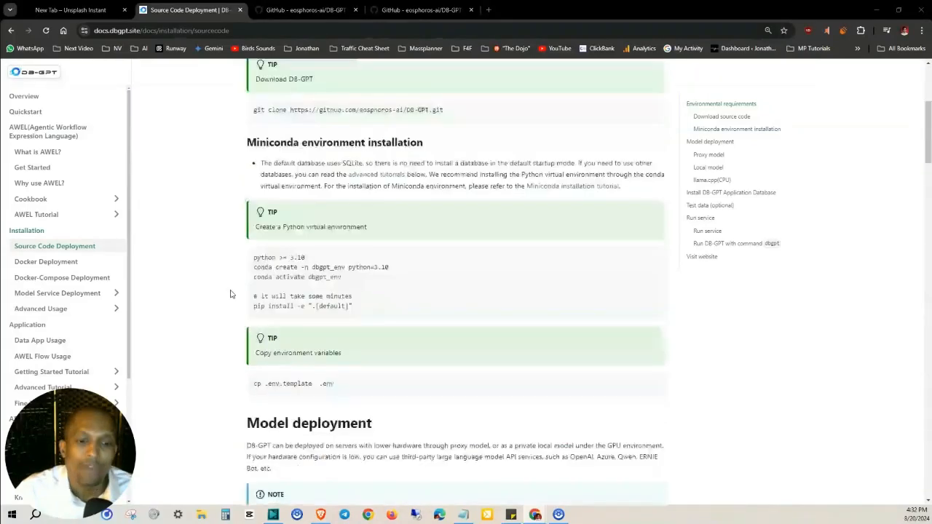
pyautogui.scroll(-3)
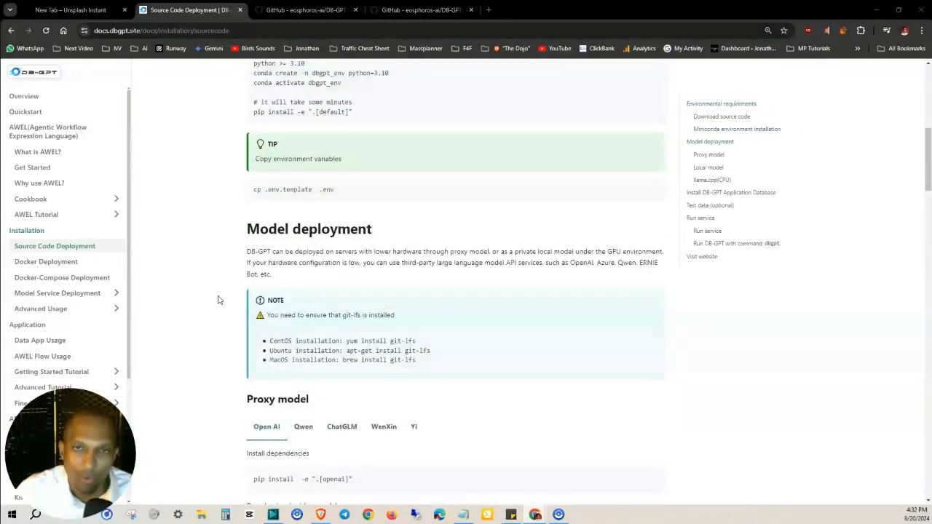
pyautogui.scroll(-3)
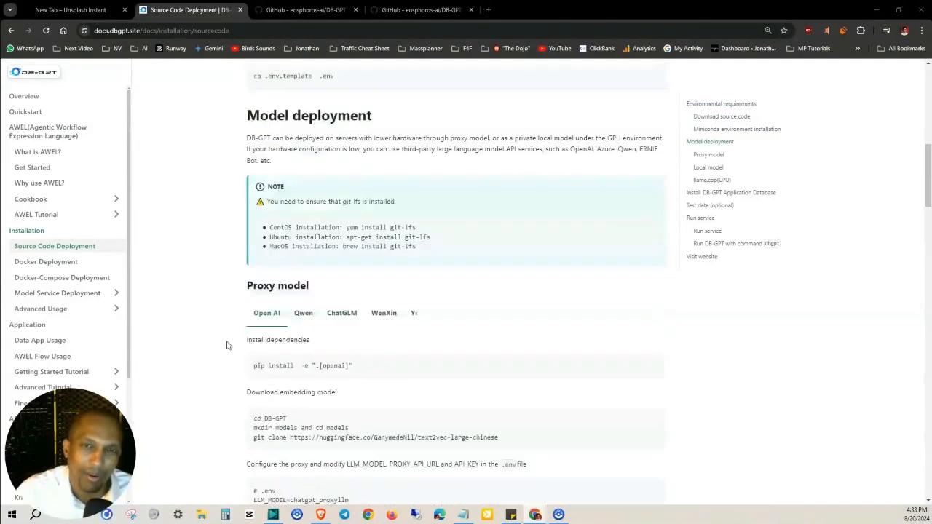
pyautogui.scroll(-3)
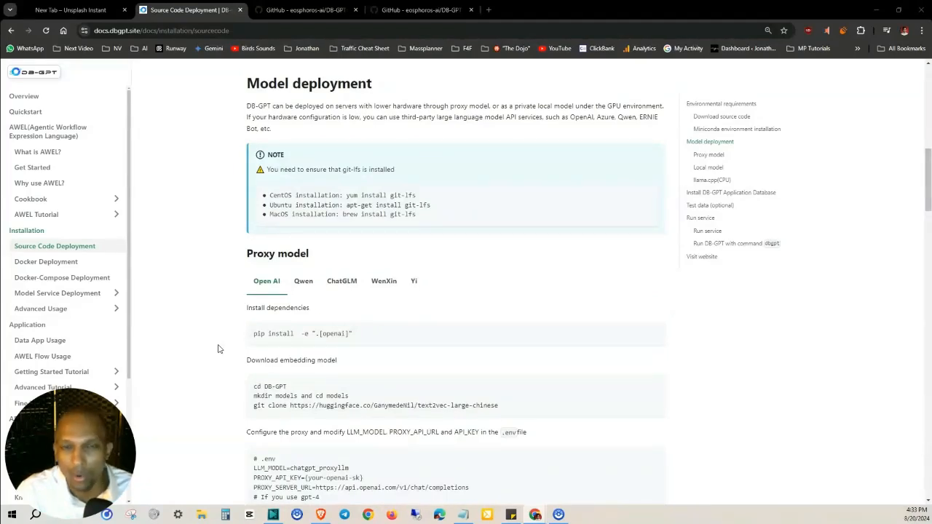
pyautogui.scroll(-3)
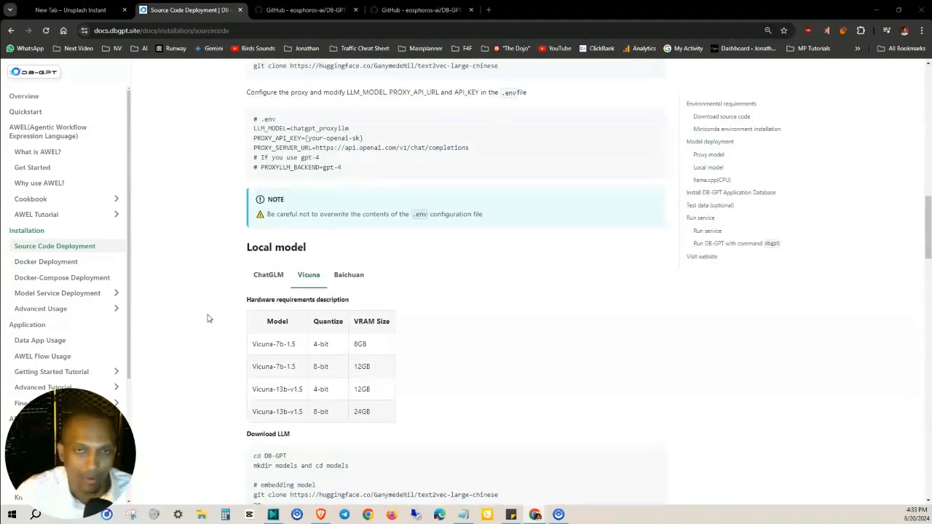
pyautogui.scroll(3)
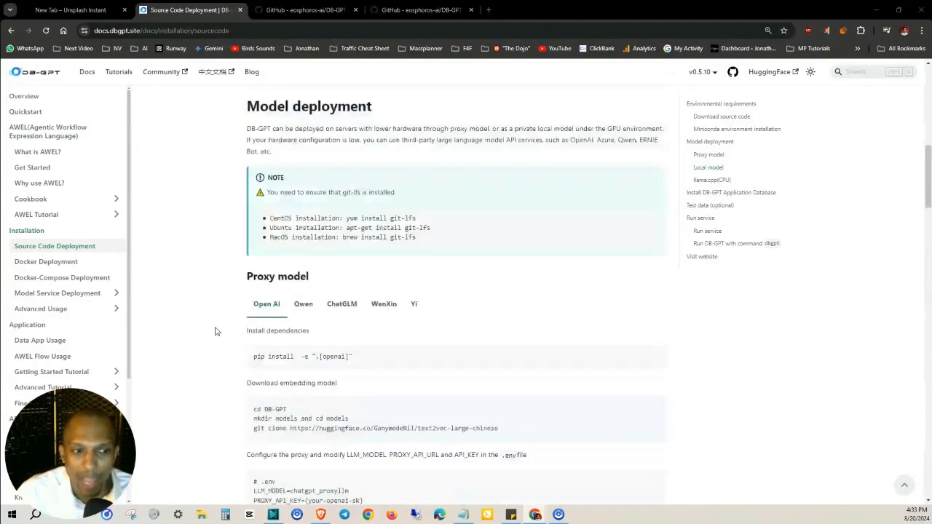
# Return to Installation, open Data App Usage, and scroll to the built-in agents list
pyautogui.click(27, 230)
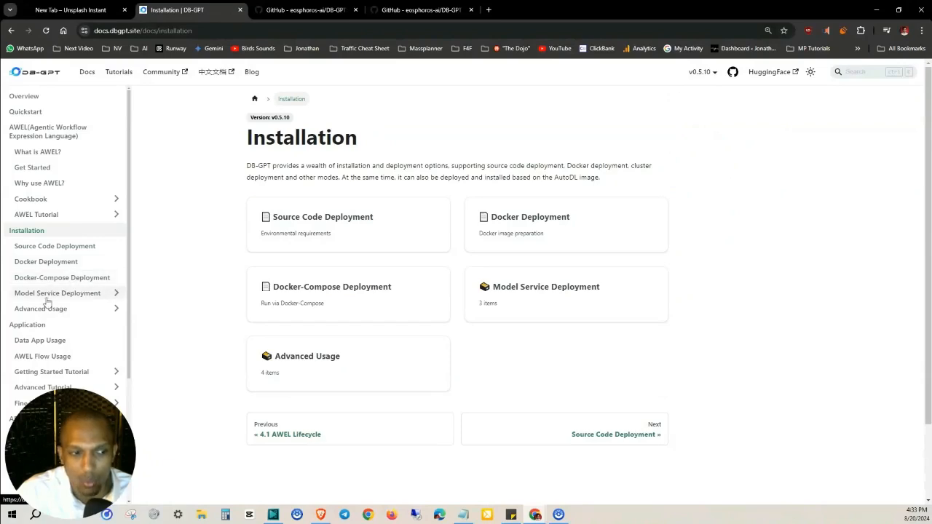
pyautogui.moveTo(73, 284)
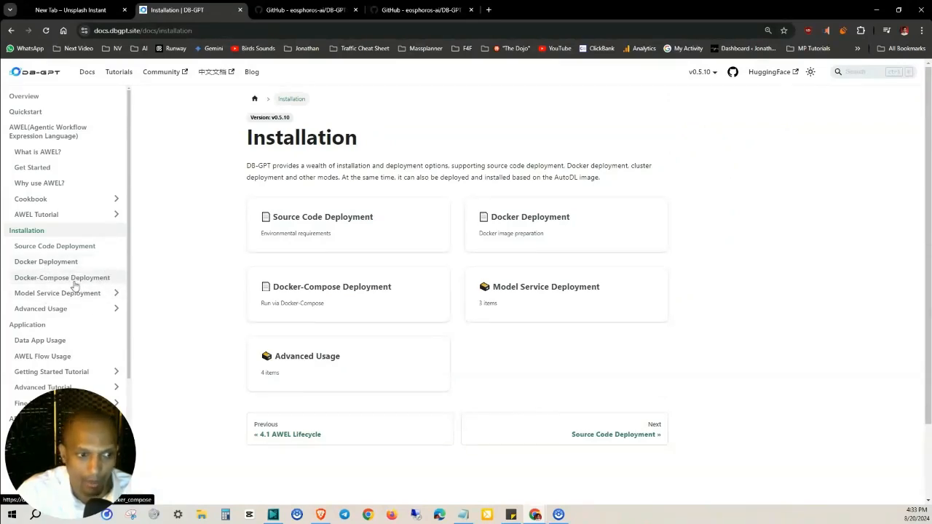
pyautogui.click(39, 340)
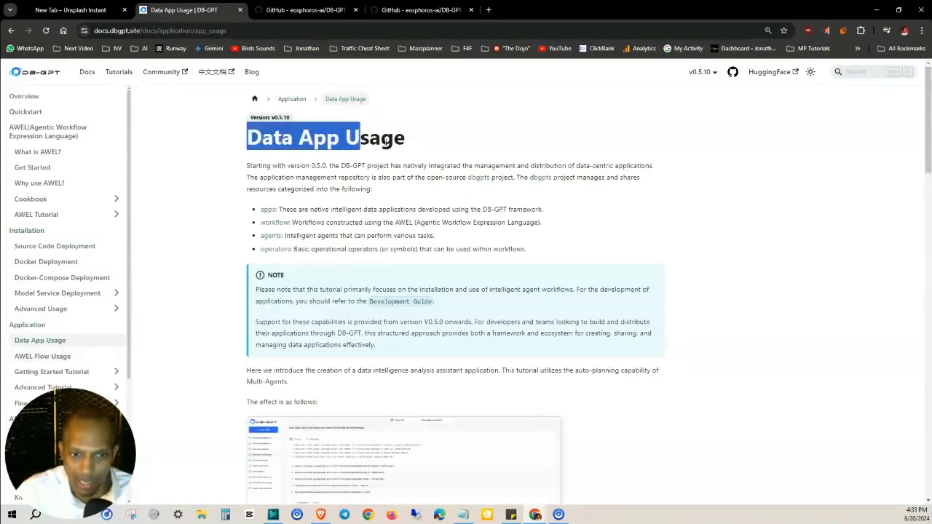
pyautogui.scroll(-3)
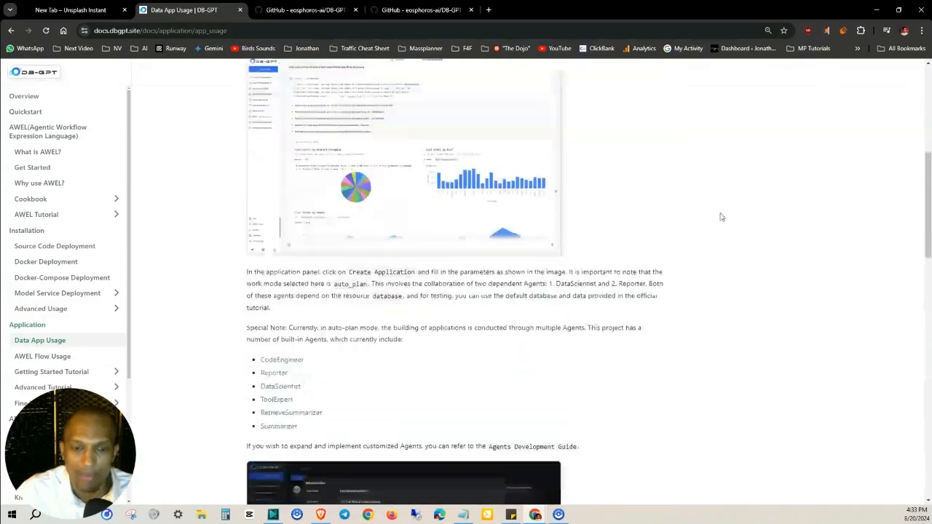
pyautogui.scroll(-3)
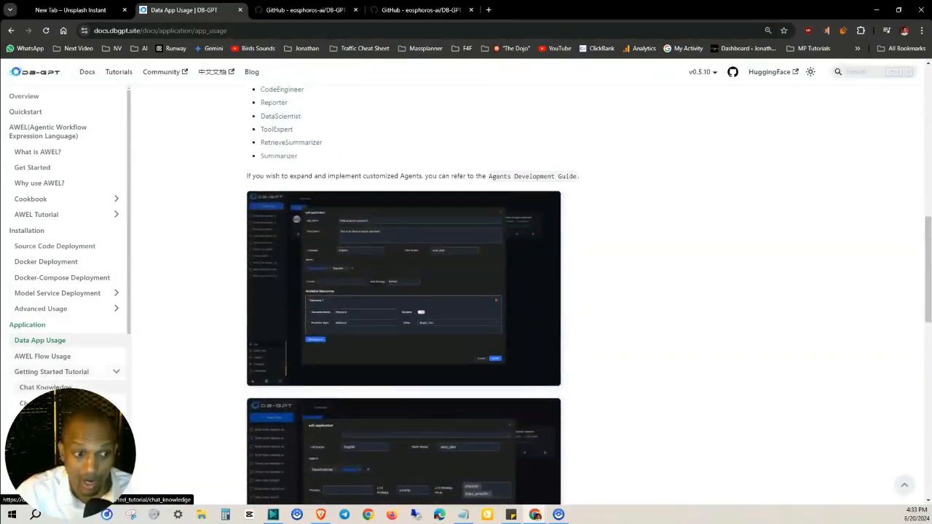
# Open the Chat Knowledge tutorial under Getting Started Tutorial and scroll down
pyautogui.click(45, 386)
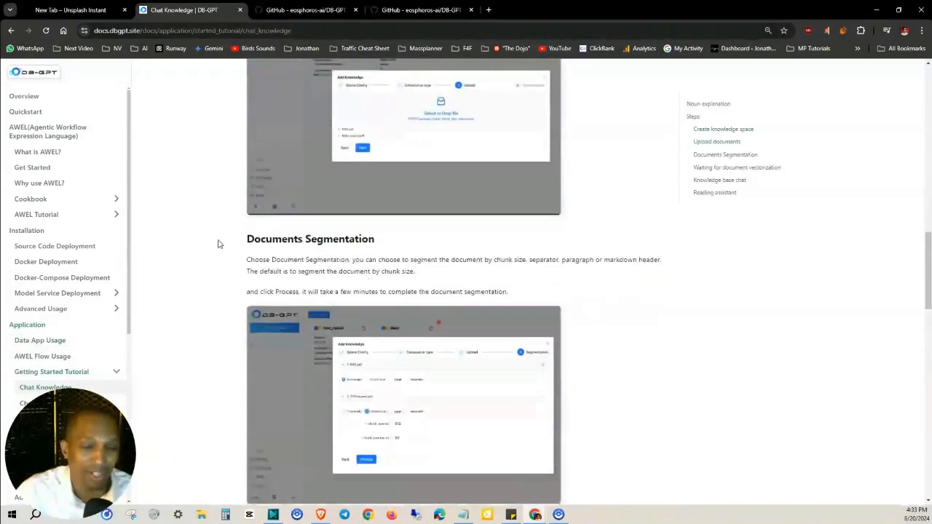
pyautogui.scroll(-3)
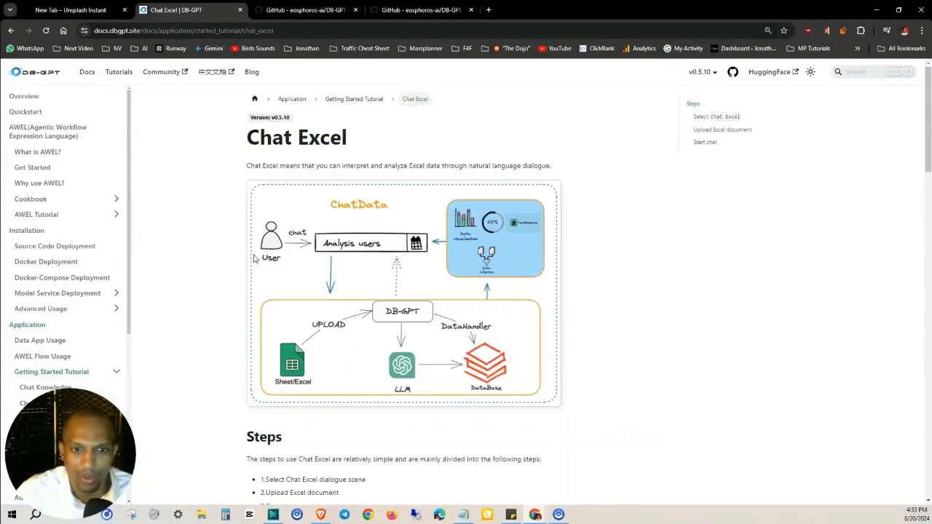
pyautogui.moveTo(384, 211)
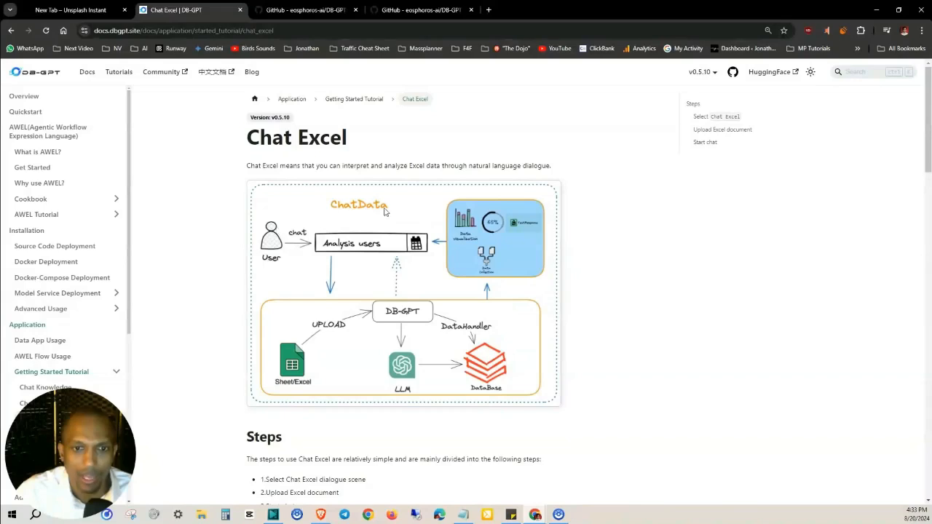
pyautogui.moveTo(272, 332)
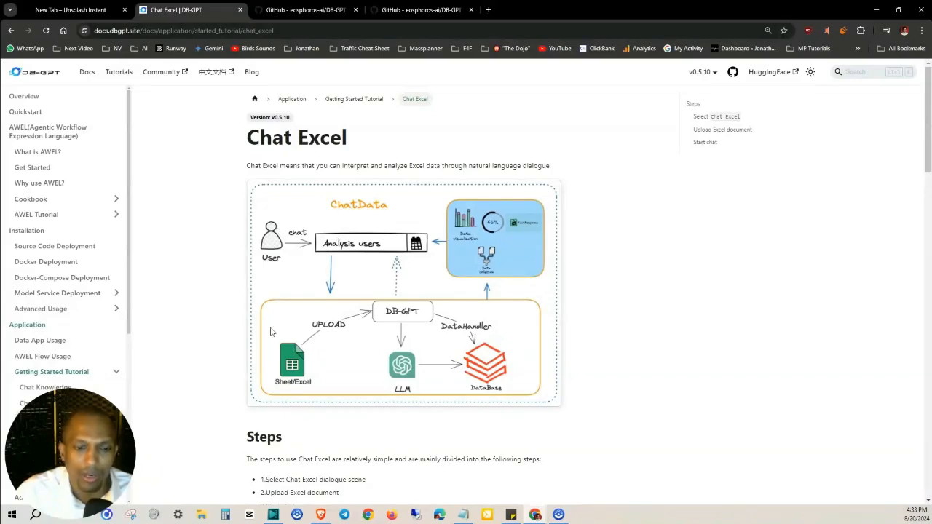
pyautogui.moveTo(418, 295)
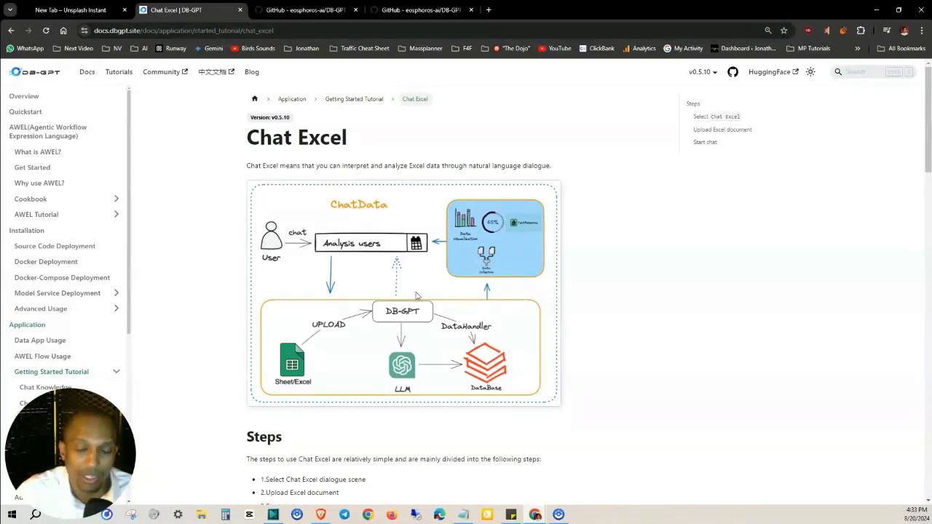
pyautogui.moveTo(530, 384)
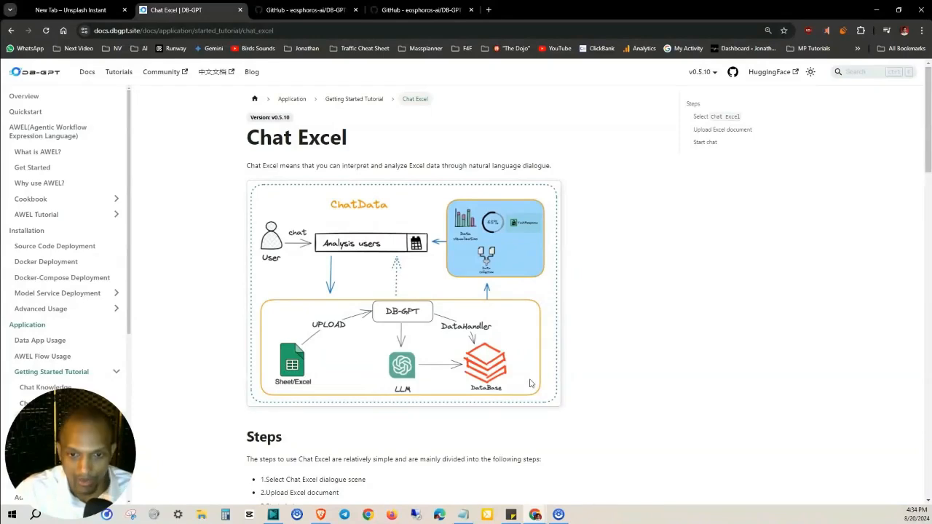
pyautogui.moveTo(348, 302)
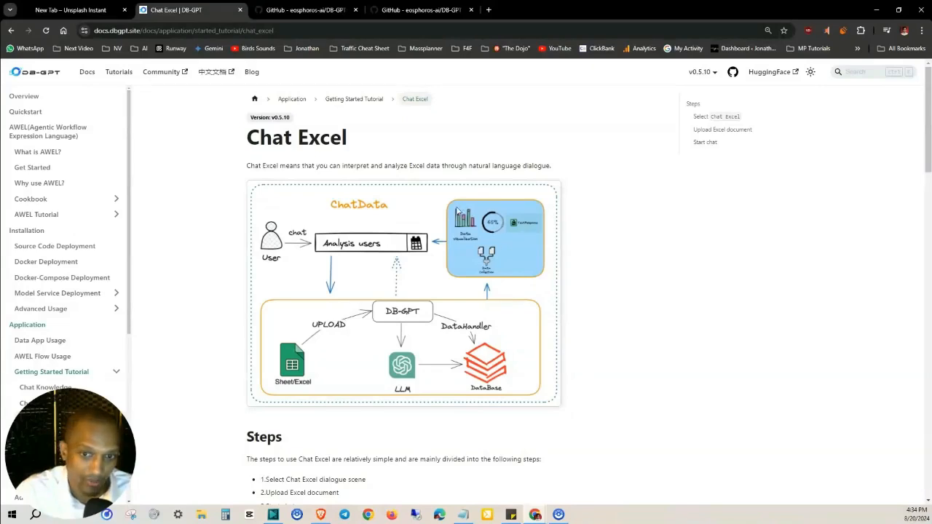
pyautogui.moveTo(484, 297)
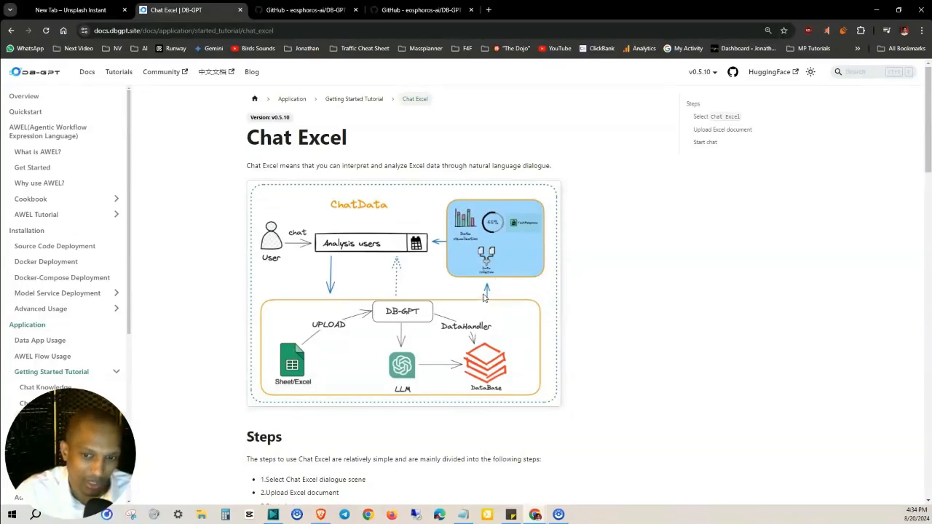
pyautogui.moveTo(495, 334)
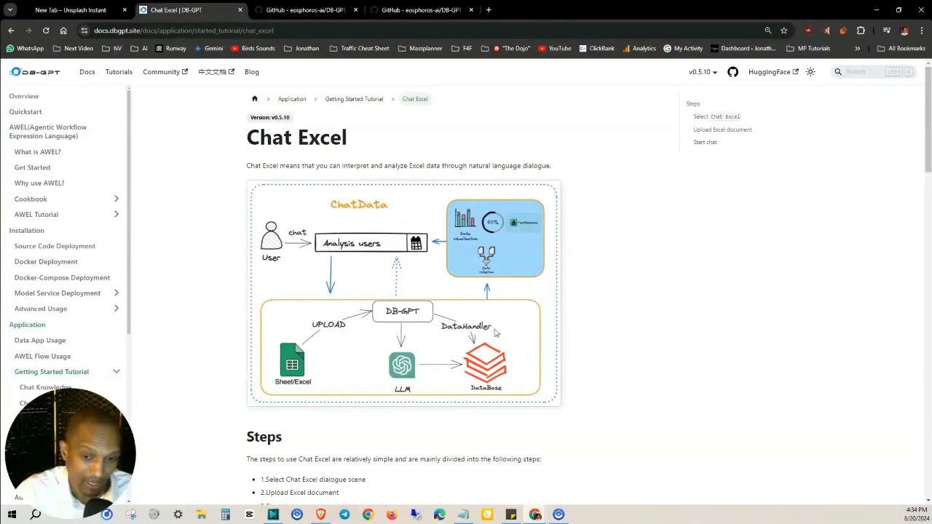
pyautogui.moveTo(495, 238)
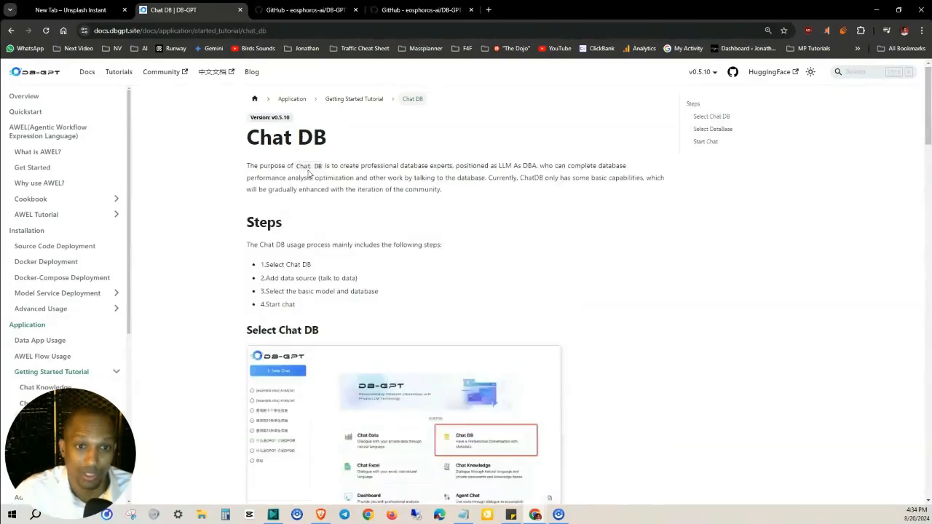
# Highlight the professional database experts phrase on Chat DB, then scroll down to Start Chat
pyautogui.moveTo(342, 165); pyautogui.dragTo(458, 166)
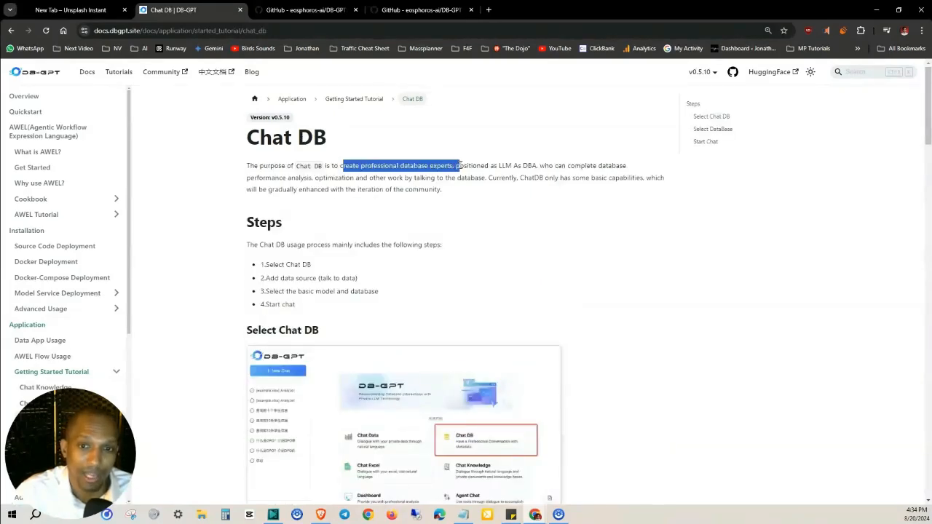
pyautogui.click(536, 167)
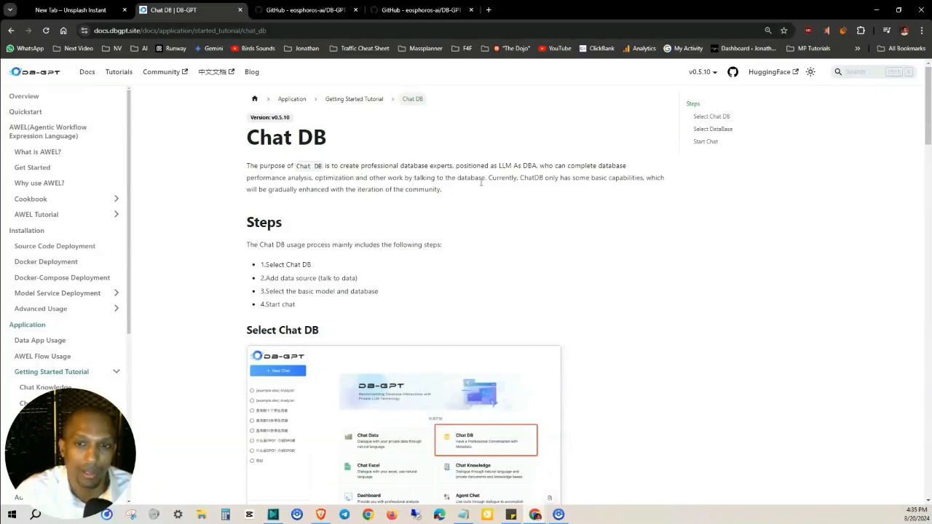
pyautogui.moveTo(587, 188)
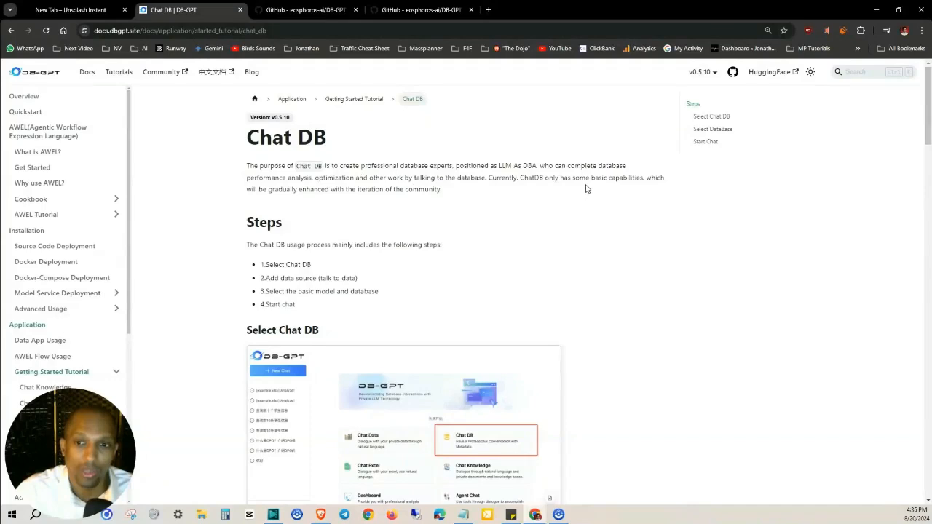
pyautogui.moveTo(337, 194)
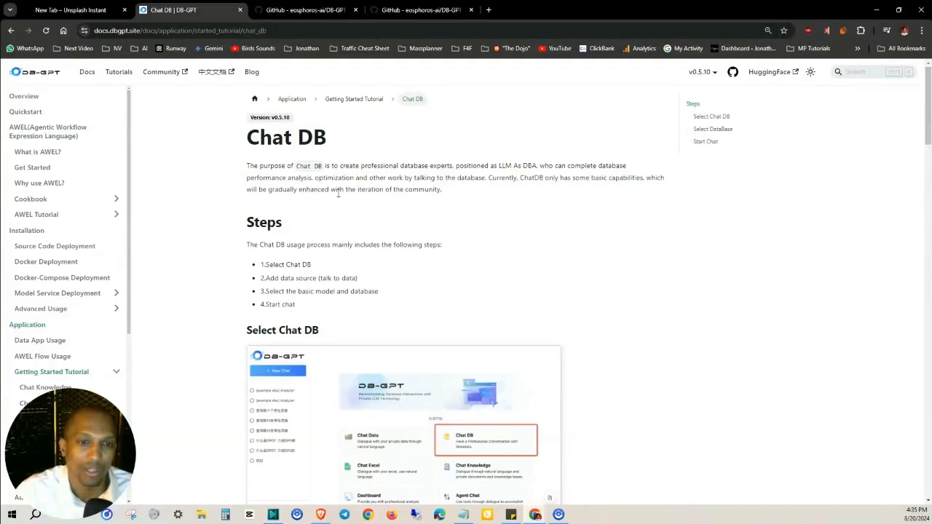
pyautogui.scroll(-3)
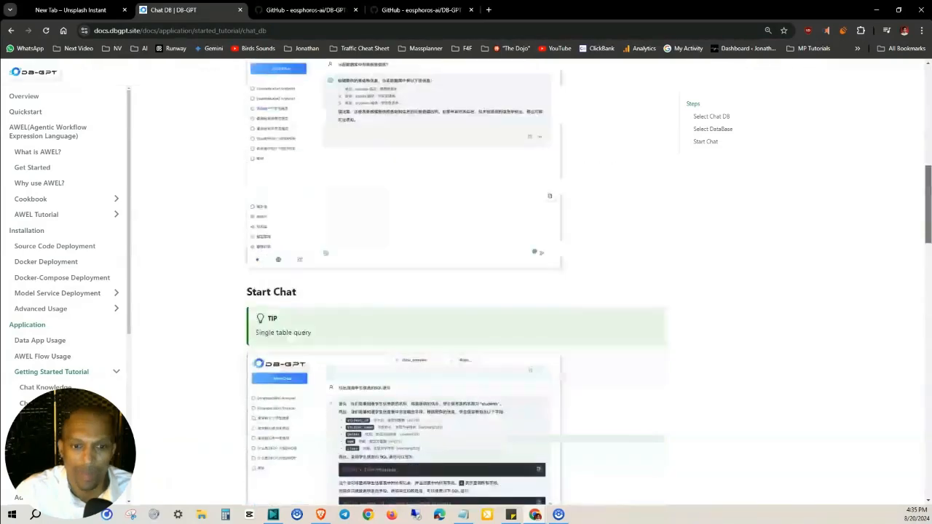
pyautogui.scroll(-3)
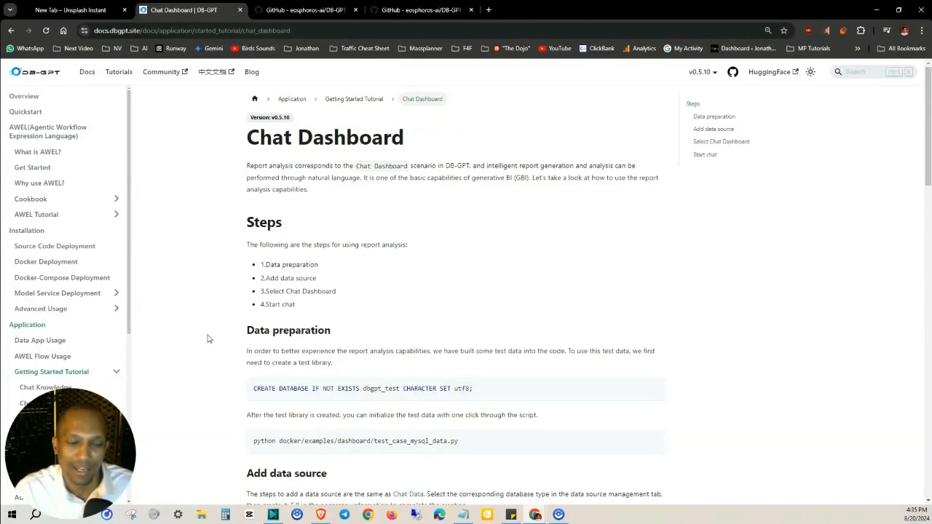
# Scroll through the Chat Dashboard tutorial to its end, then go to AWEL Get Started
pyautogui.scroll(-3)
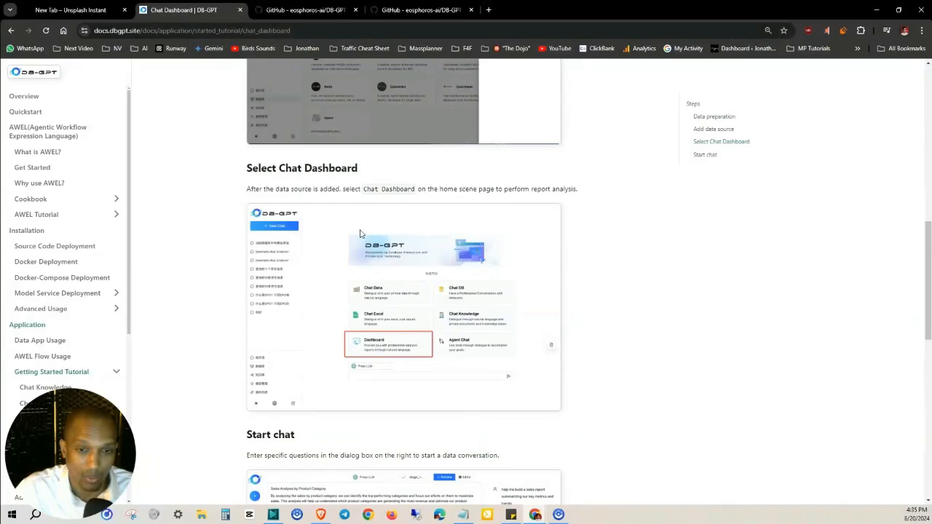
pyautogui.scroll(-3)
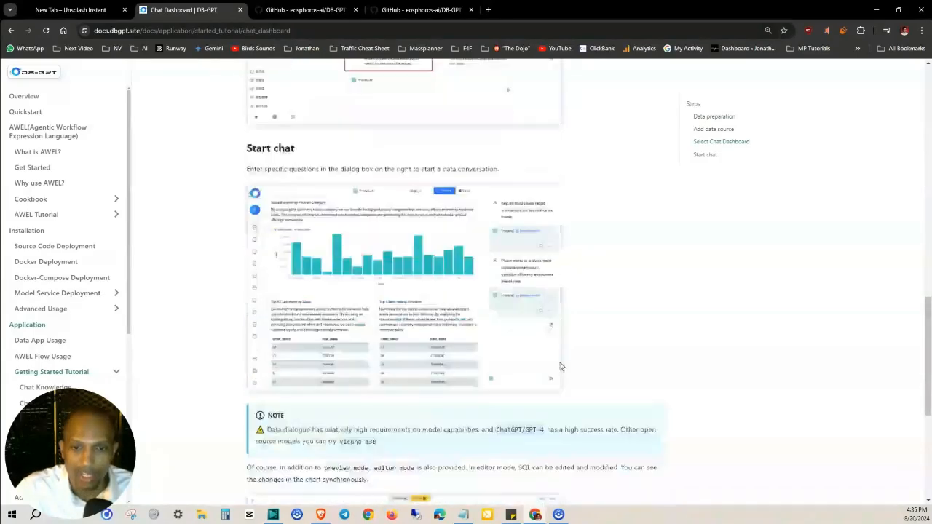
pyautogui.scroll(-3)
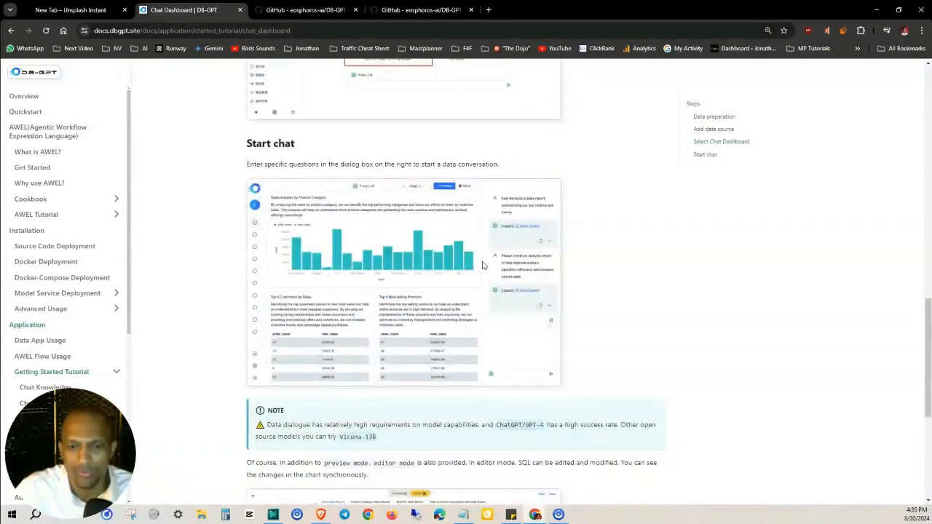
pyautogui.scroll(-3)
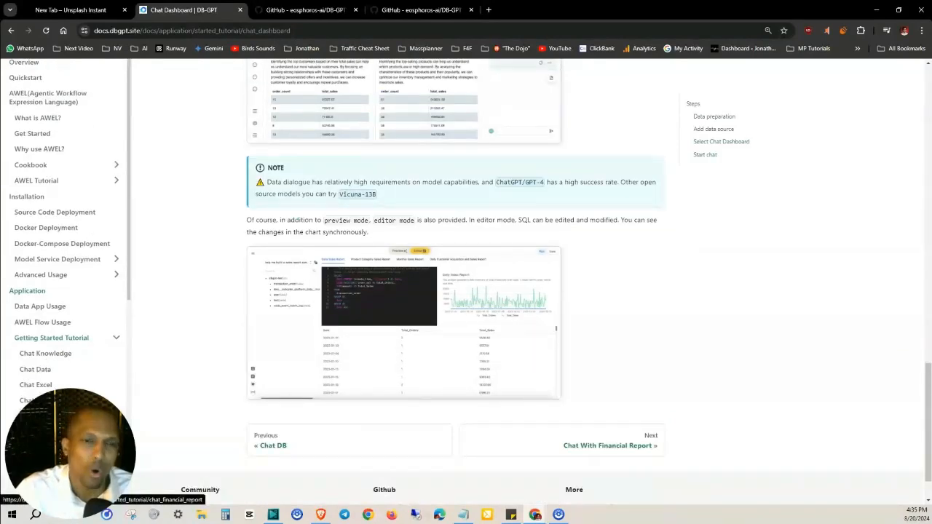
pyautogui.scroll(3)
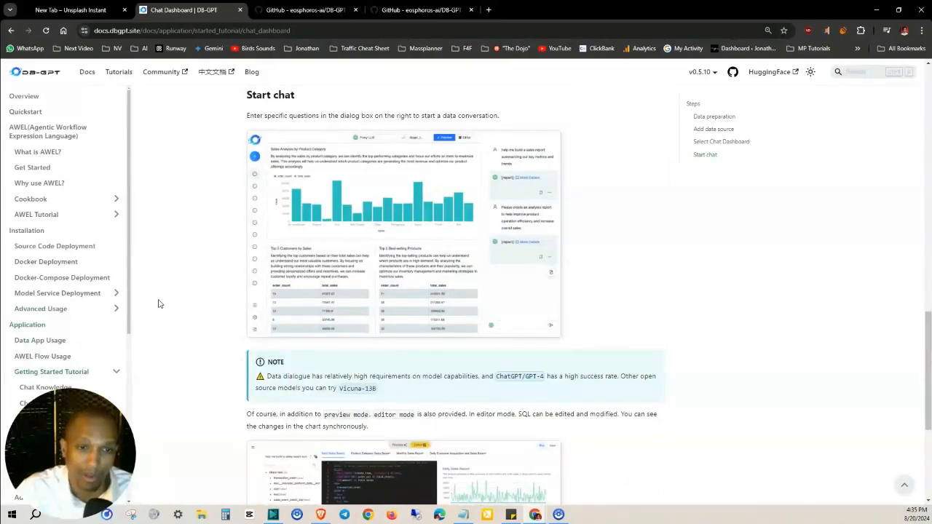
pyautogui.scroll(3)
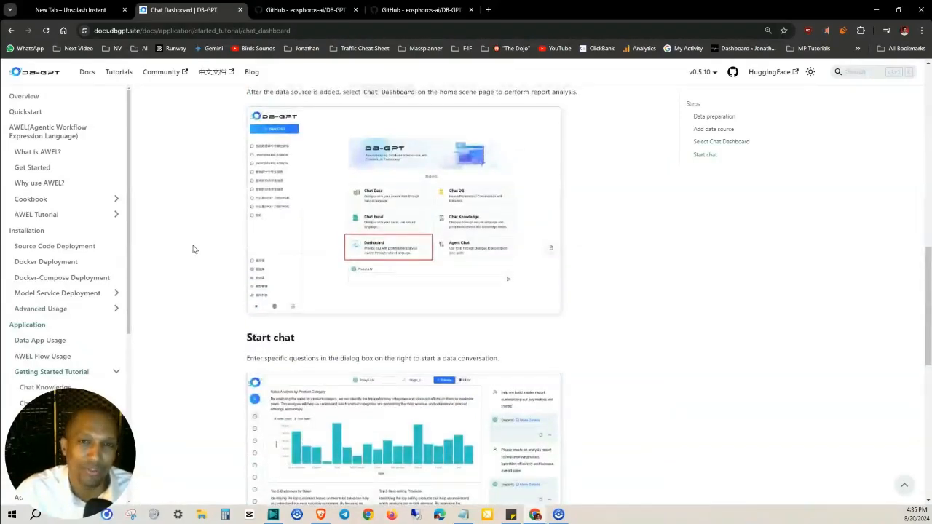
pyautogui.scroll(3)
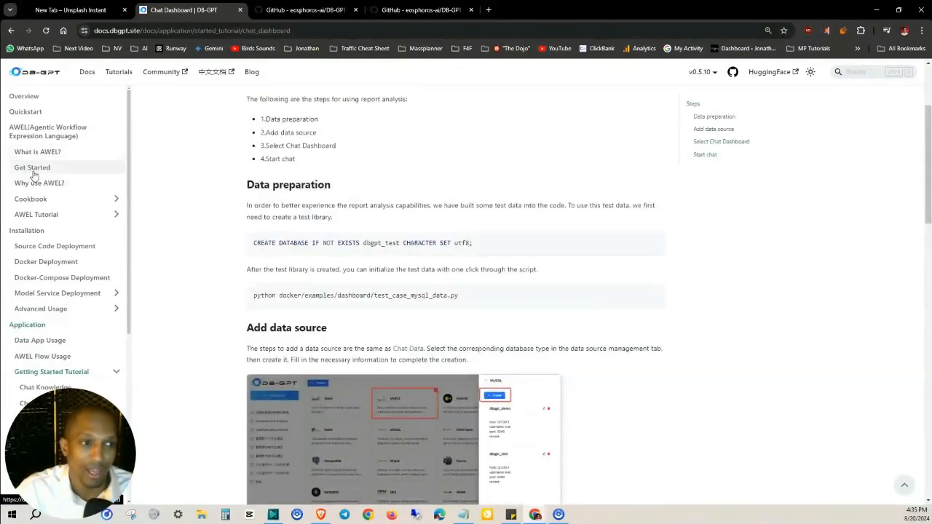
pyautogui.click(32, 168)
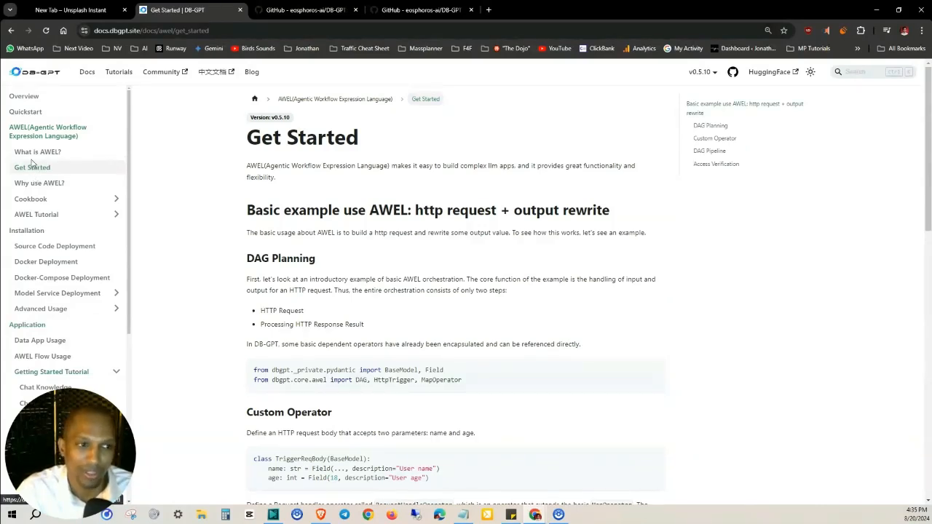
# Go through Quickstart to the documentation Overview page
pyautogui.click(24, 112)
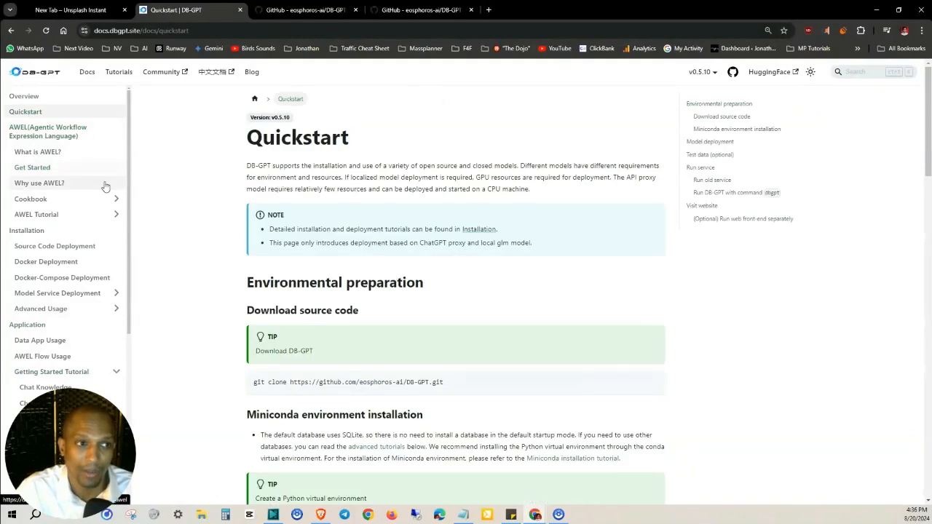
pyautogui.click(23, 96)
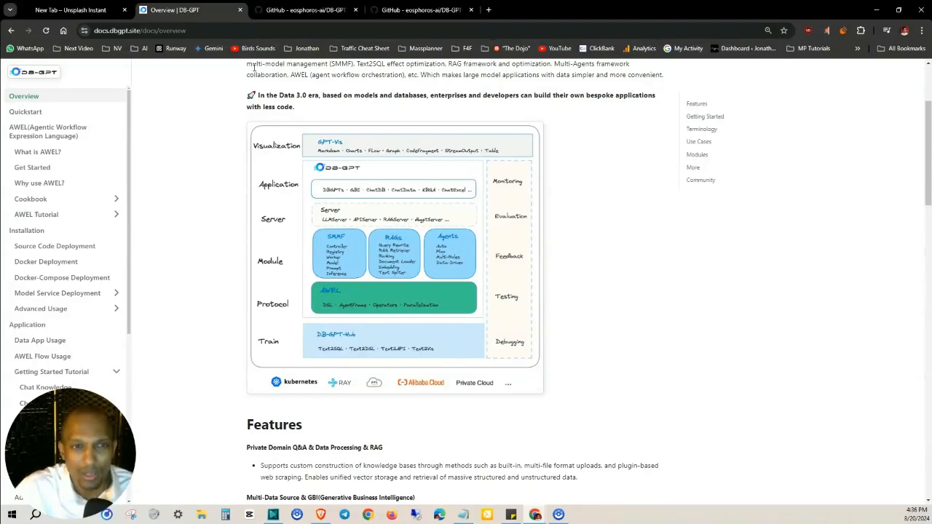
# Switch to the DB-GPT GitHub repository and scroll back to the top
pyautogui.click(304, 9)
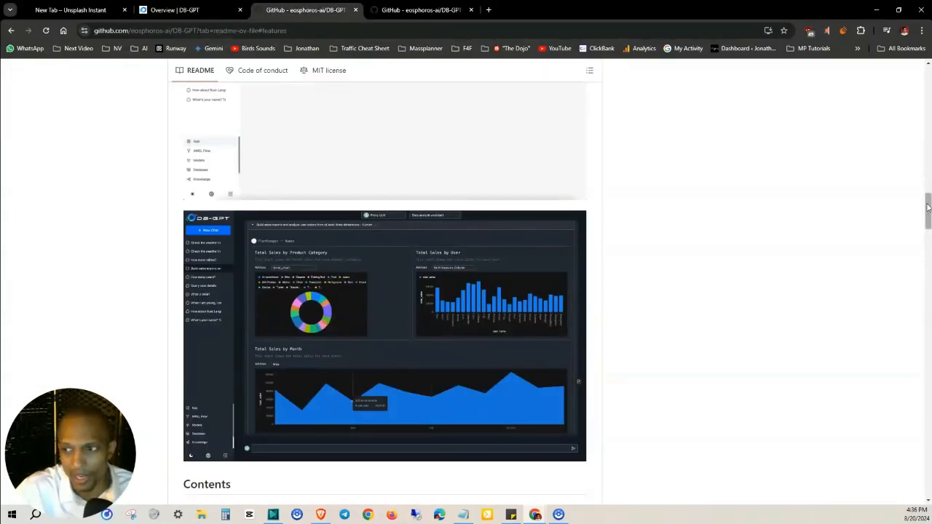
pyautogui.scroll(3)
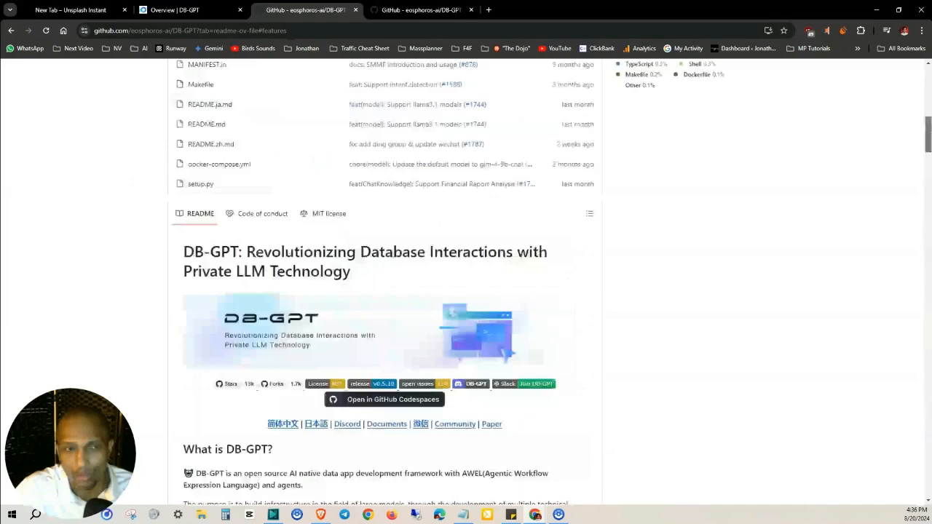
pyautogui.scroll(3)
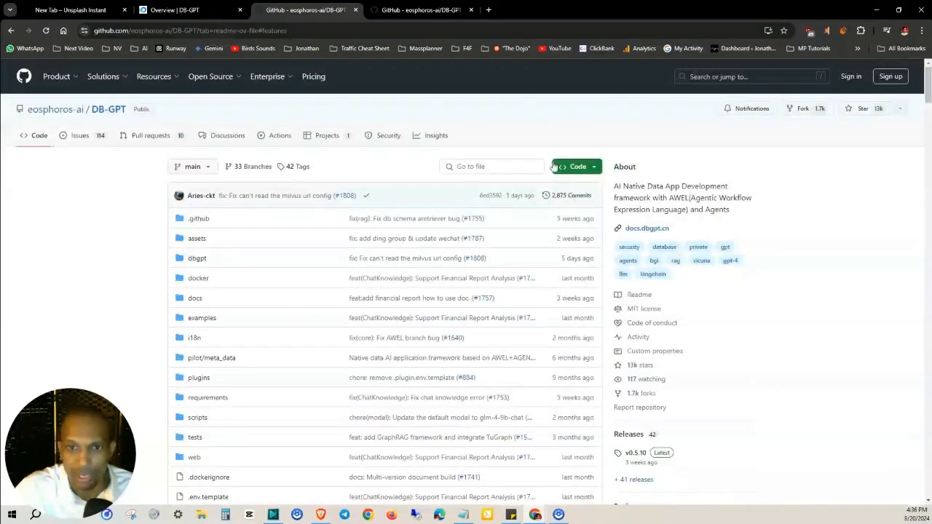
# Compare the HTTPS and GitHub CLI clone options, then scroll the README to Install
pyautogui.click(575, 166)
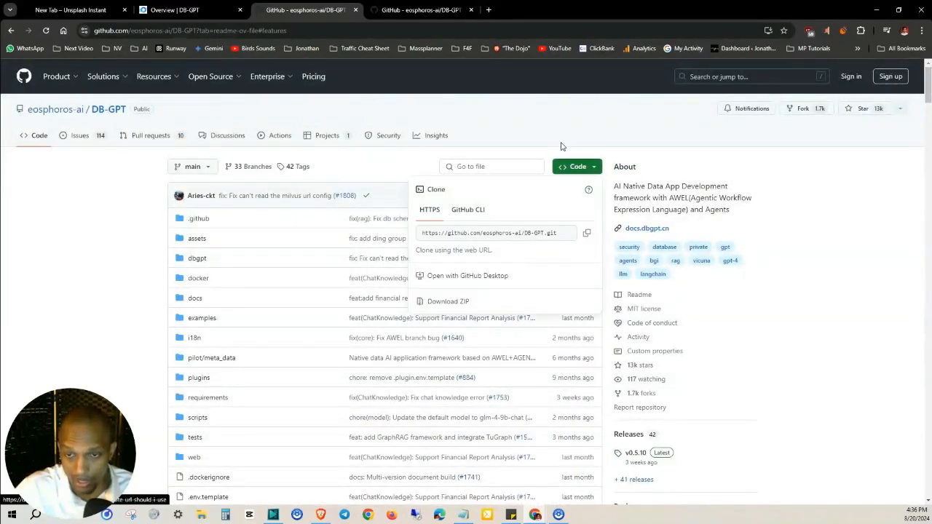
pyautogui.moveTo(430, 215)
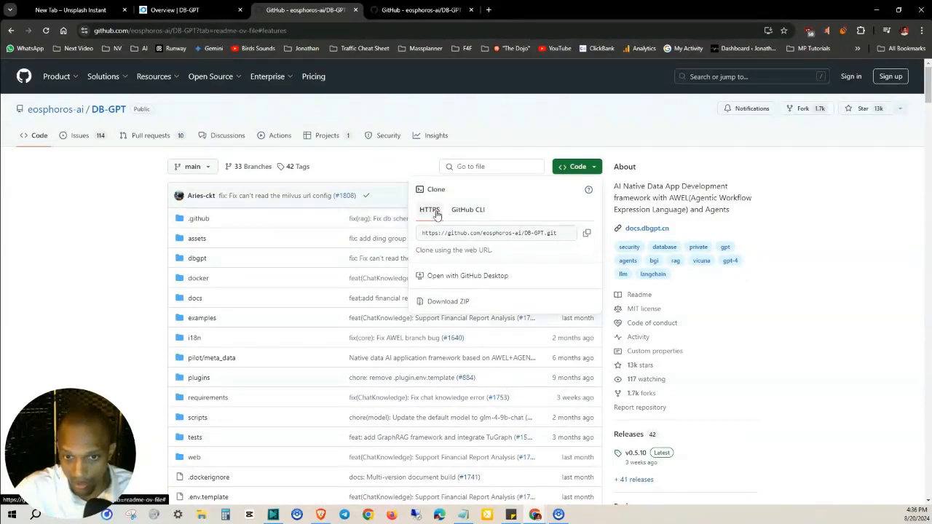
pyautogui.click(467, 210)
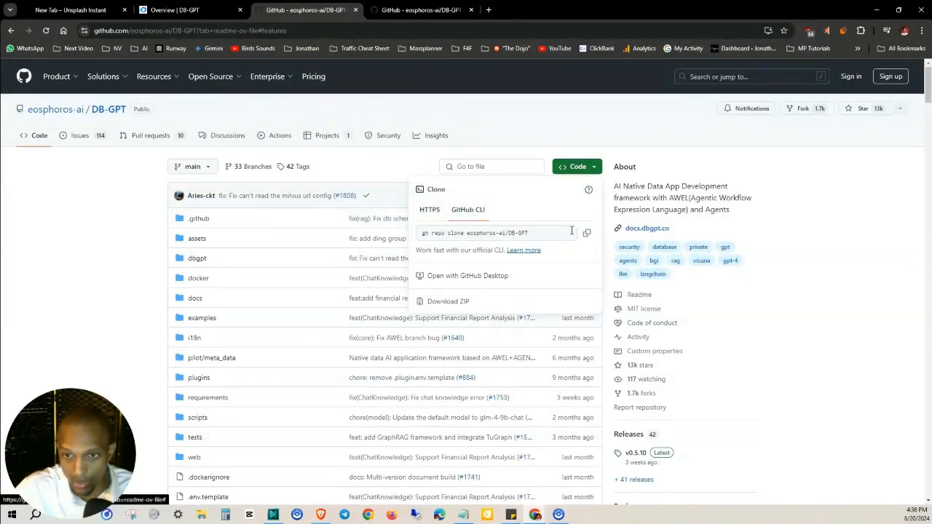
pyautogui.click(429, 209)
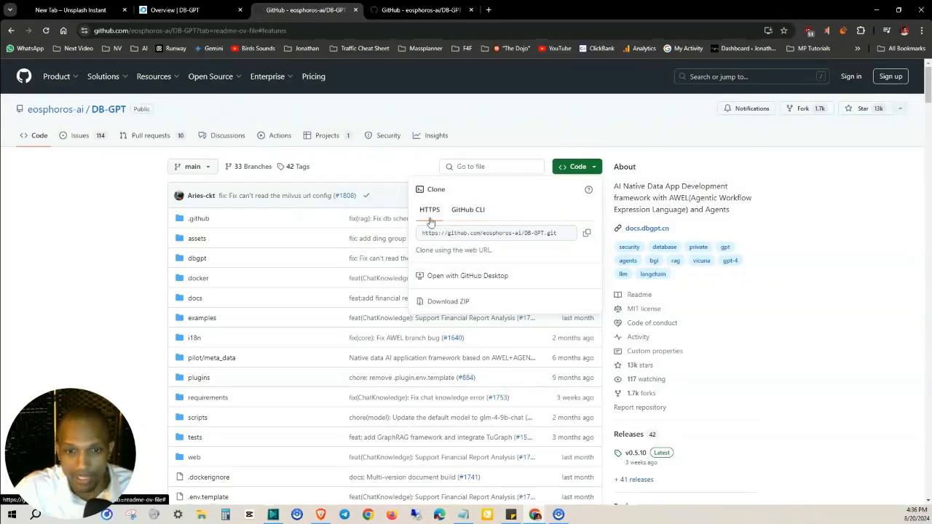
pyautogui.click(468, 209)
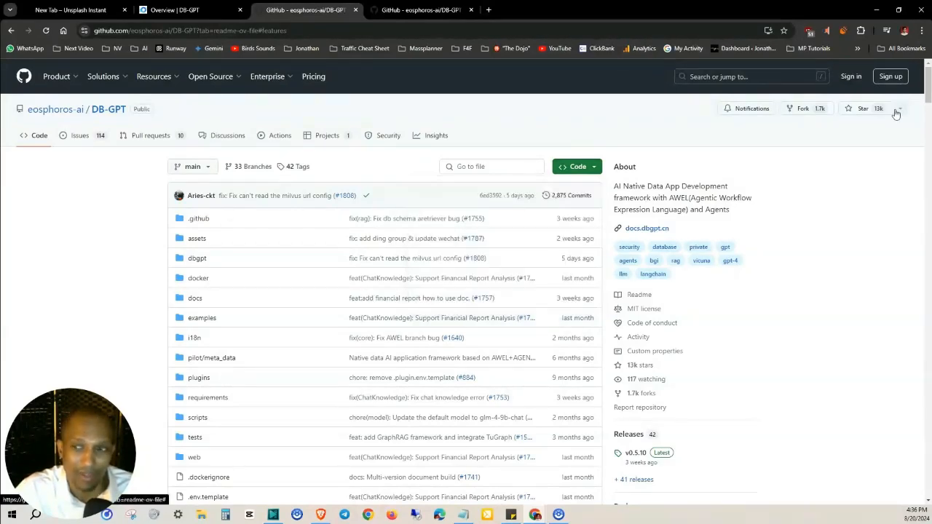
pyautogui.scroll(-3)
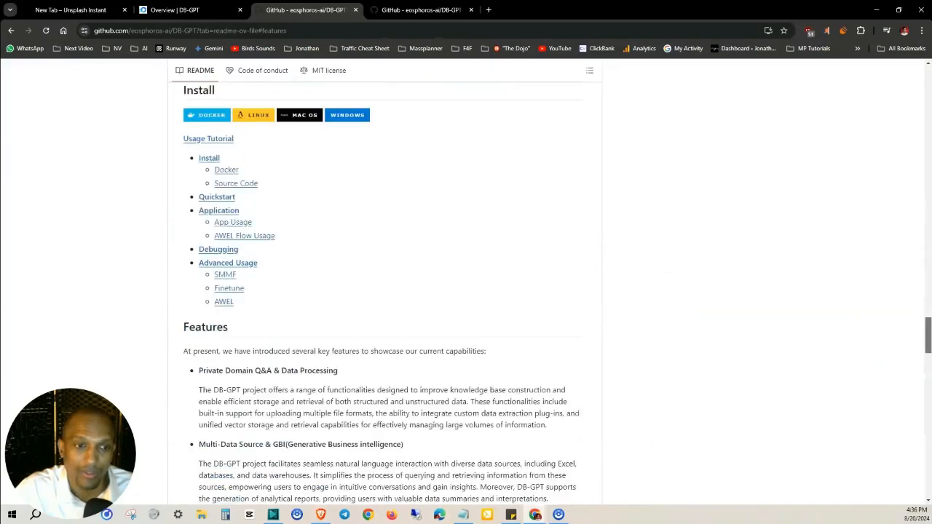
pyautogui.scroll(3)
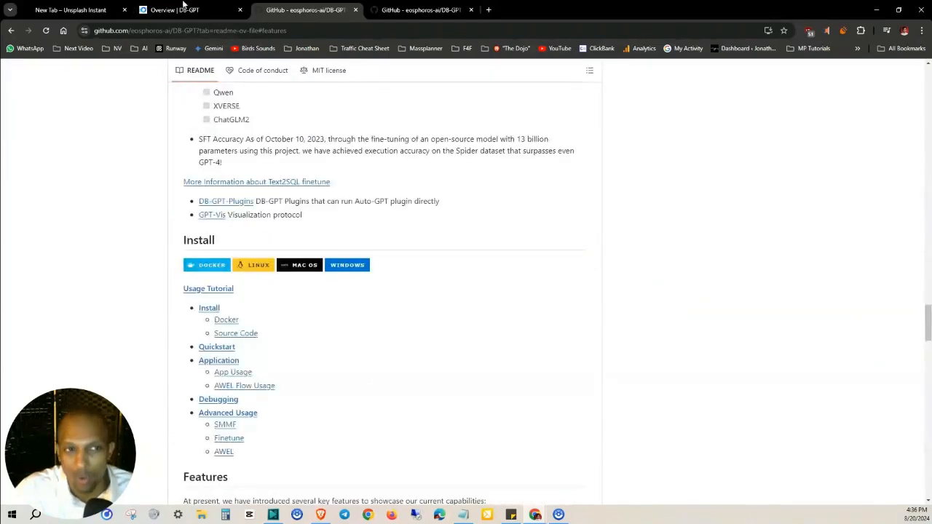
# Switch to the Overview | DB-GPT tab and scroll to the architecture diagram
pyautogui.click(179, 9)
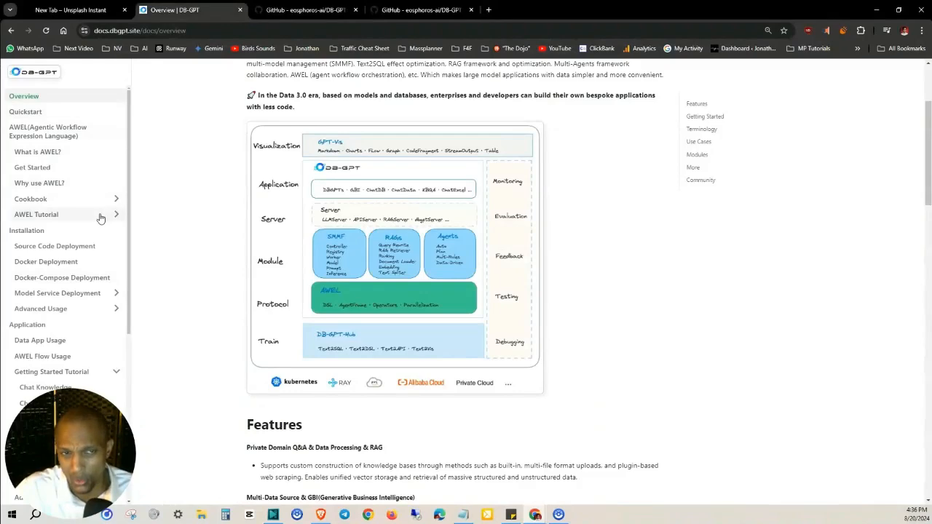
pyautogui.scroll(-3)
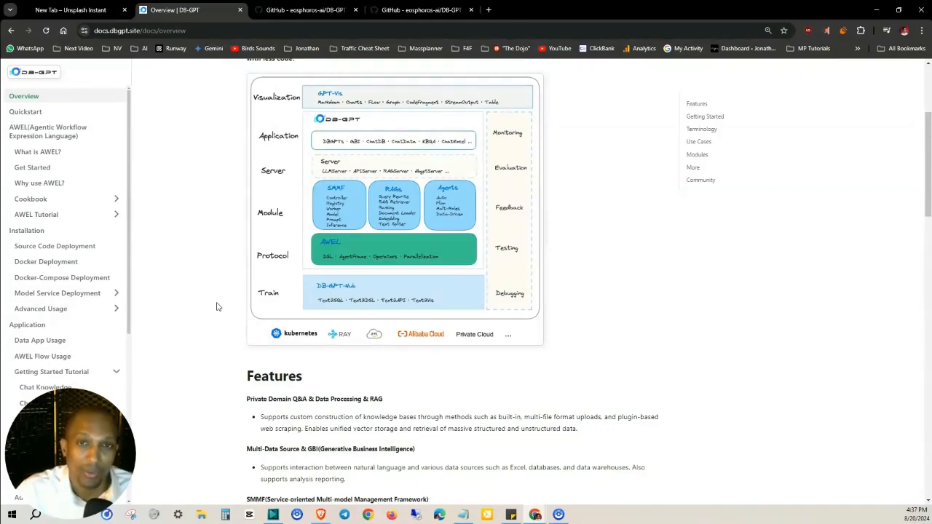
pyautogui.moveTo(192, 233)
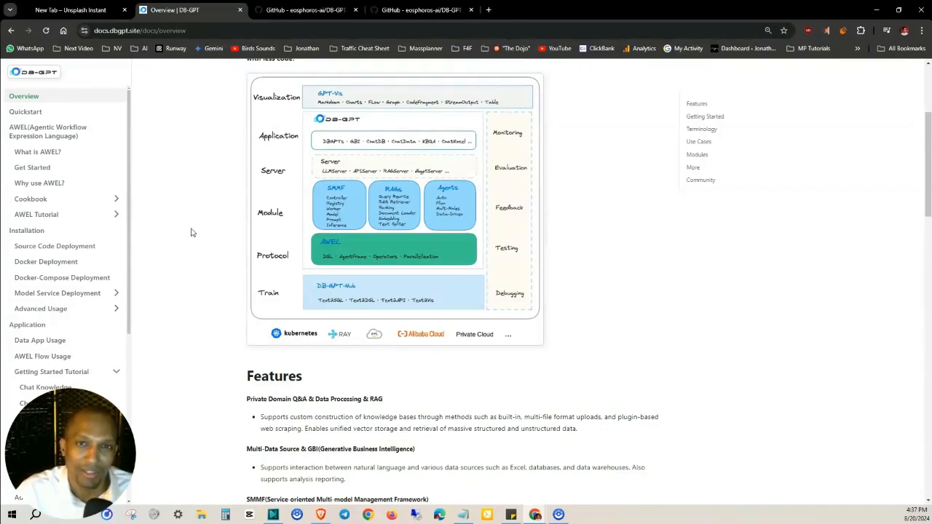